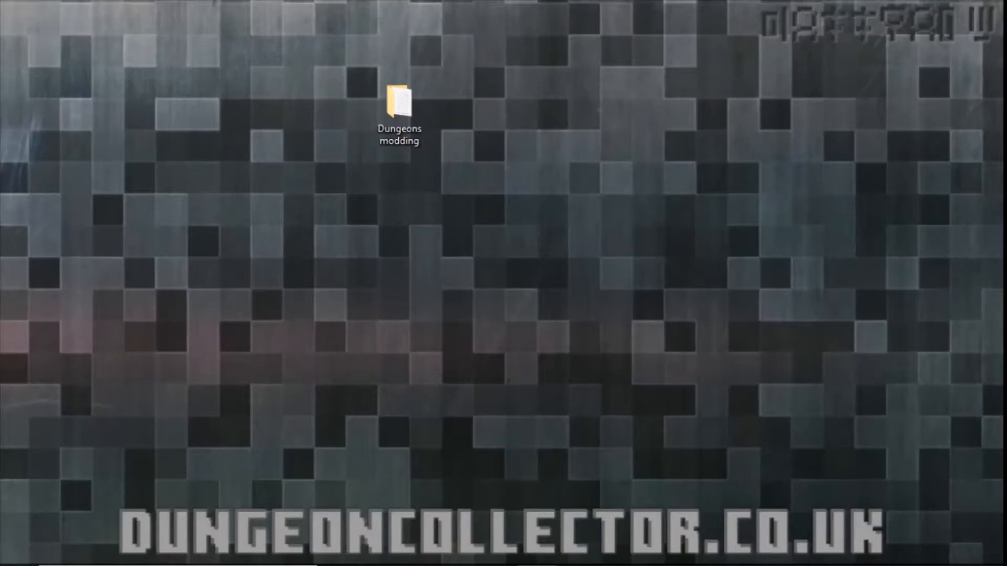
mouse_move(722, 242)
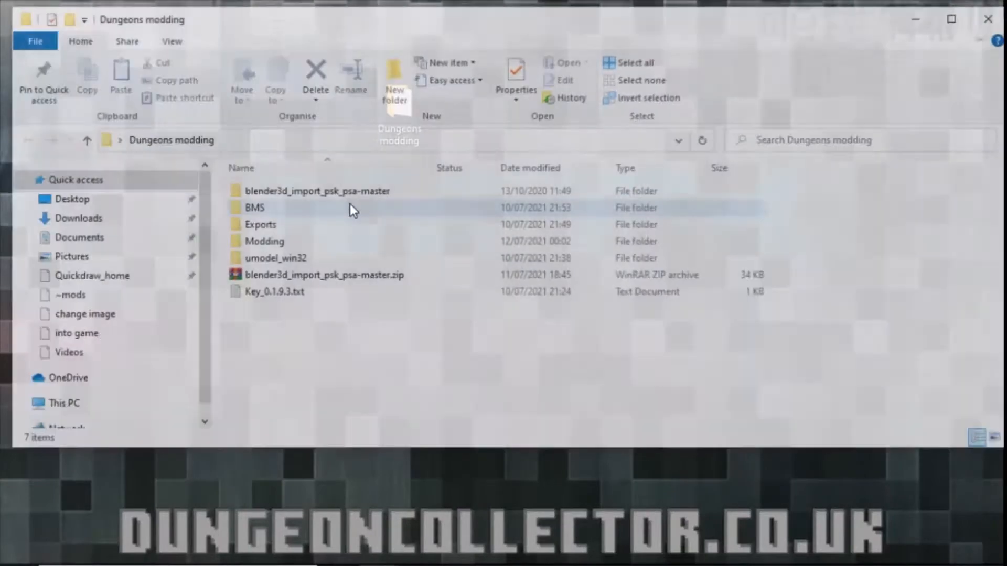
Open Modding and peek into Dungeons-Mod-Kit-master, then return to Dungeons modding
double_click(264, 241)
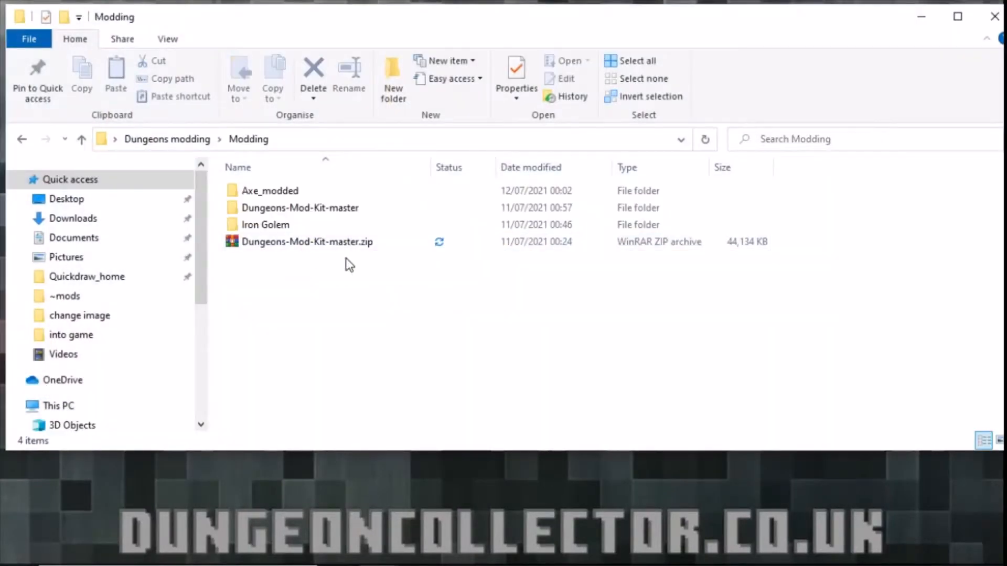
click(301, 208)
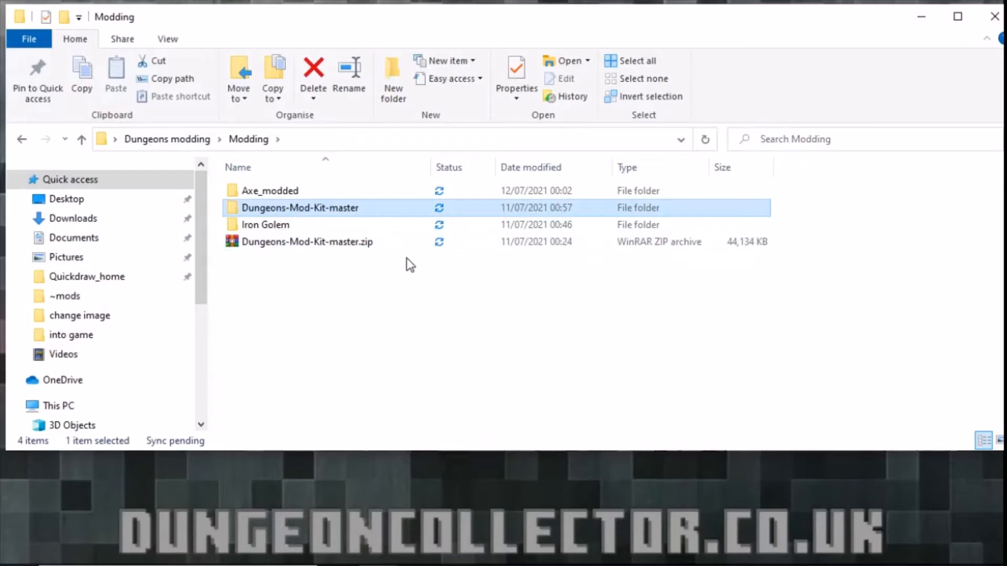
mouse_move(415, 262)
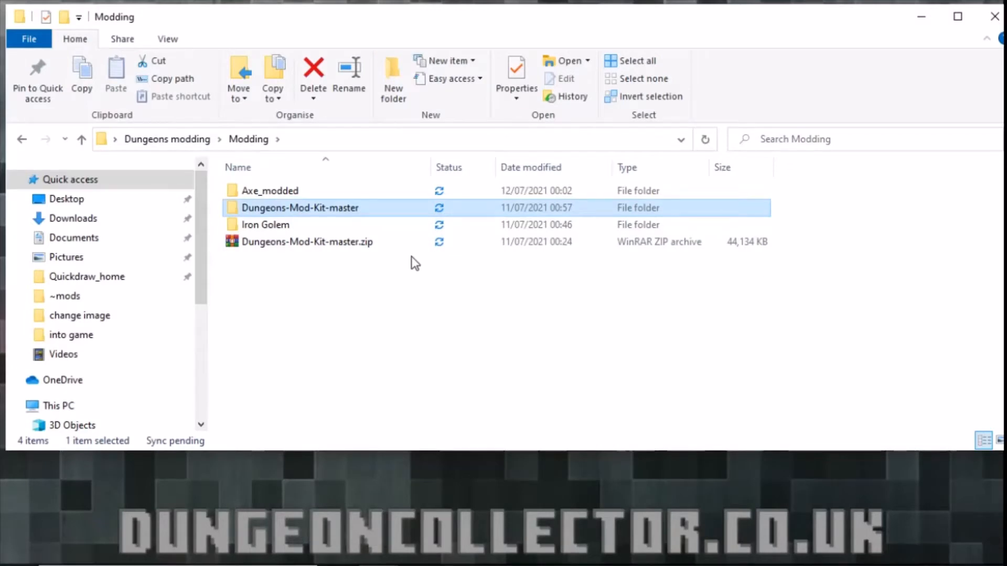
double_click(300, 207)
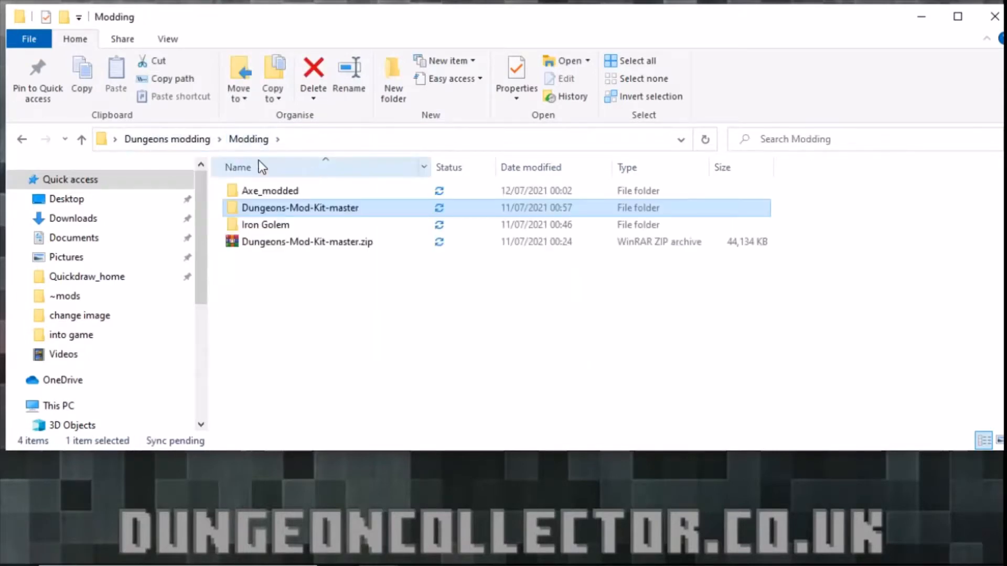
click(167, 139)
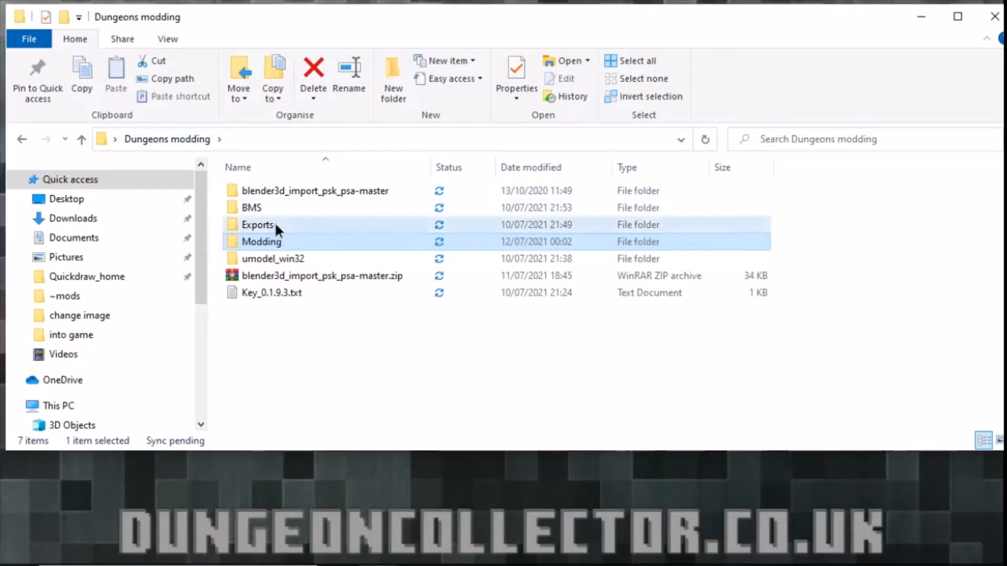
Go through Exports and BMS - 1.9.3.0 into the Dungeons folder
double_click(256, 225)
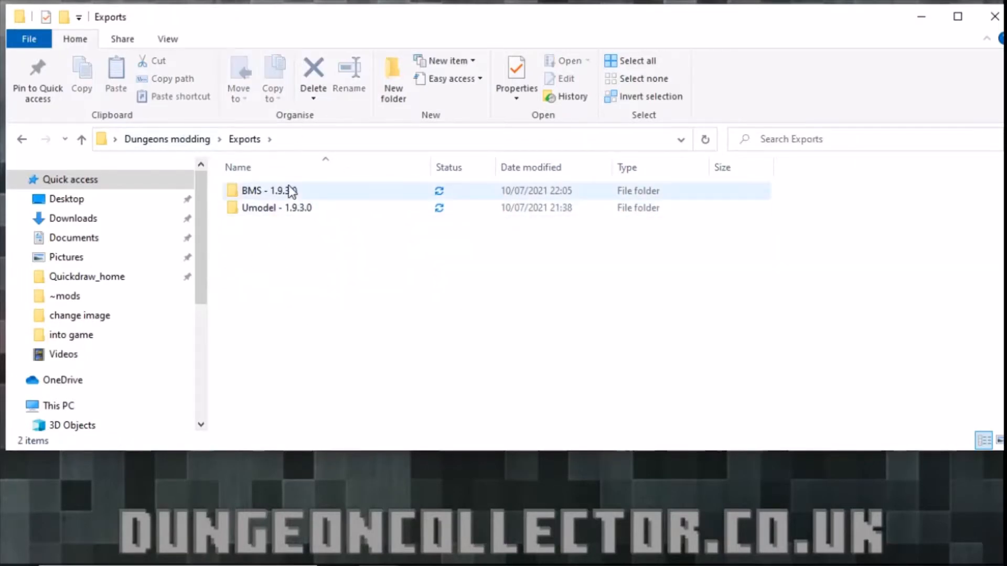
click(277, 208)
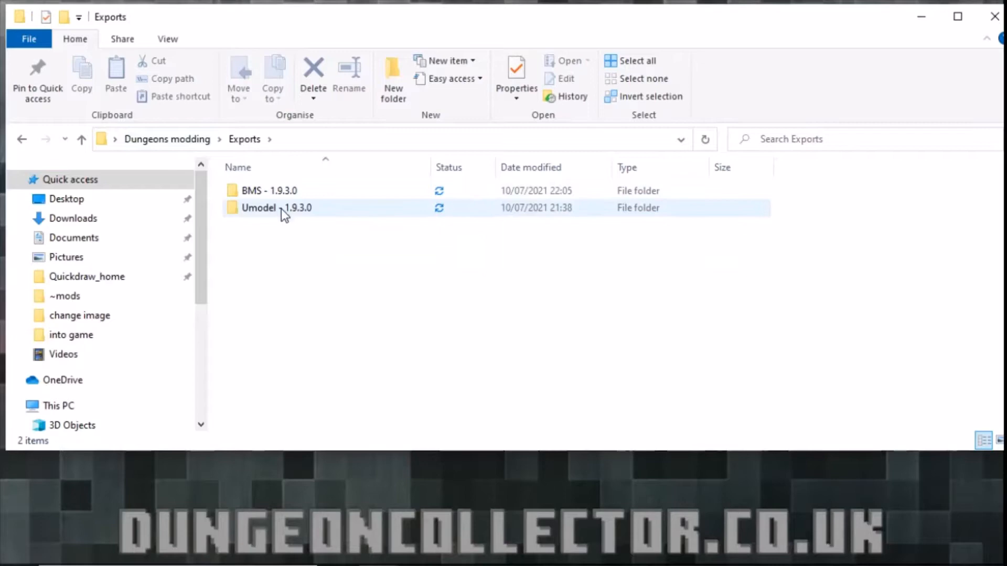
double_click(269, 190)
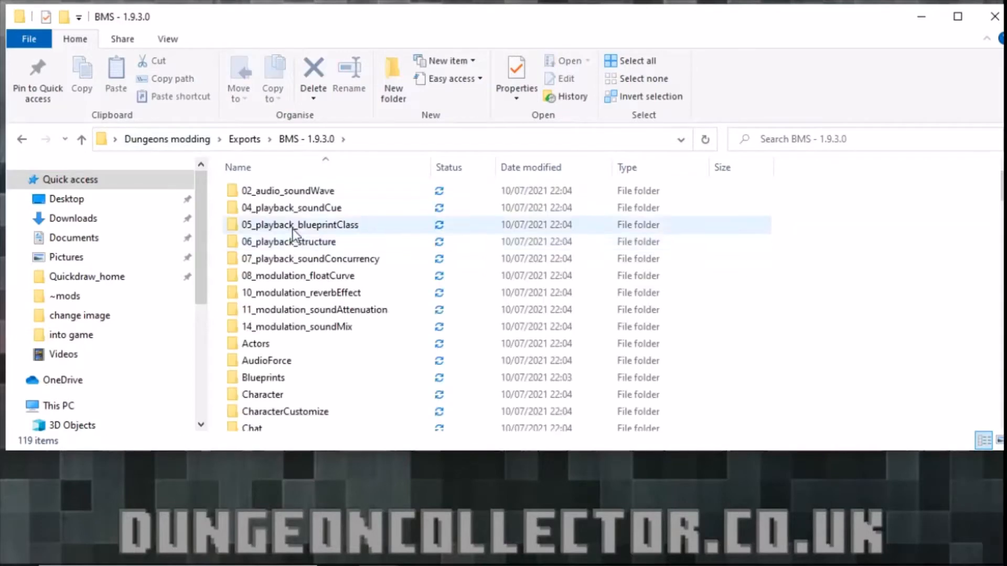
scroll(down, 3)
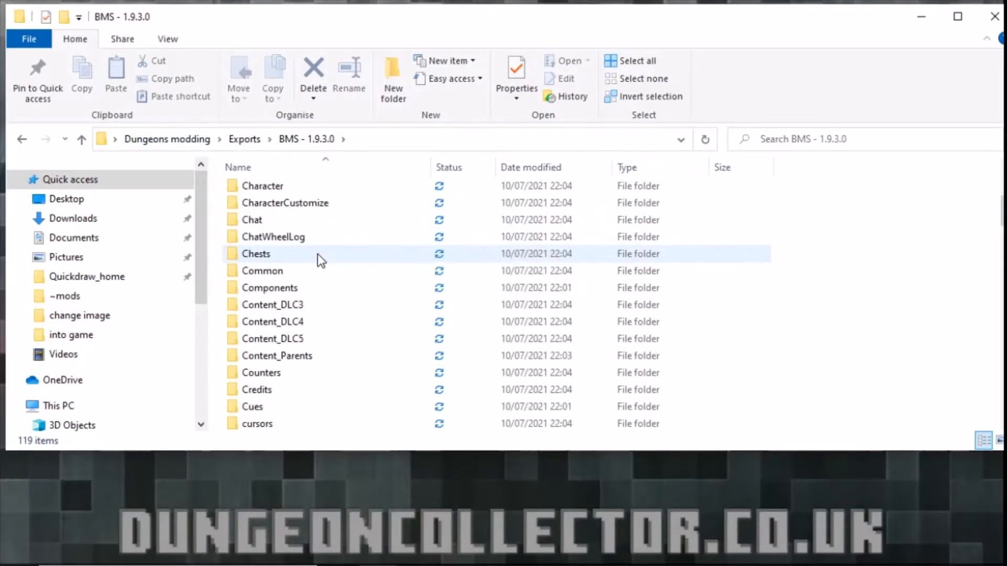
scroll(down, 3)
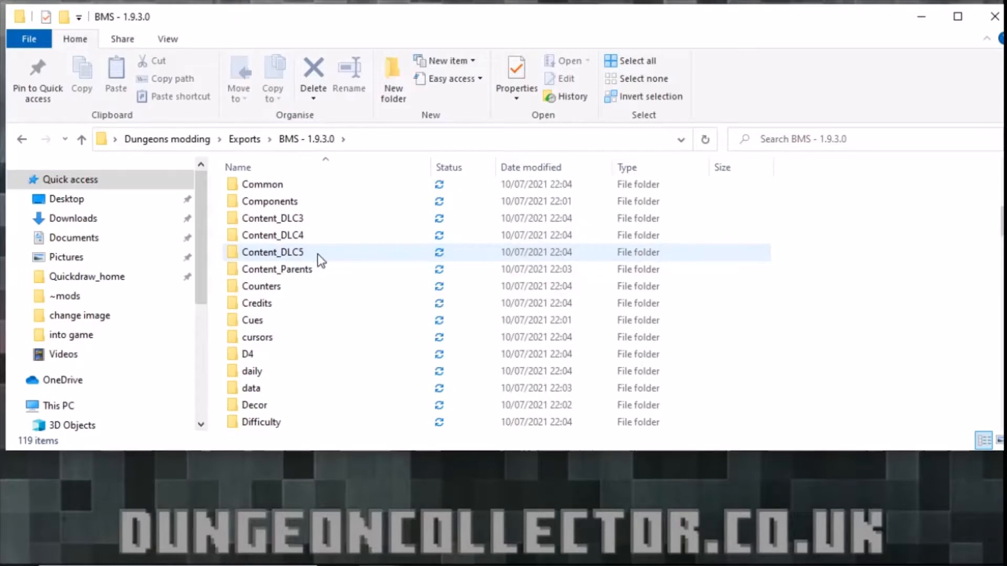
scroll(down, 3)
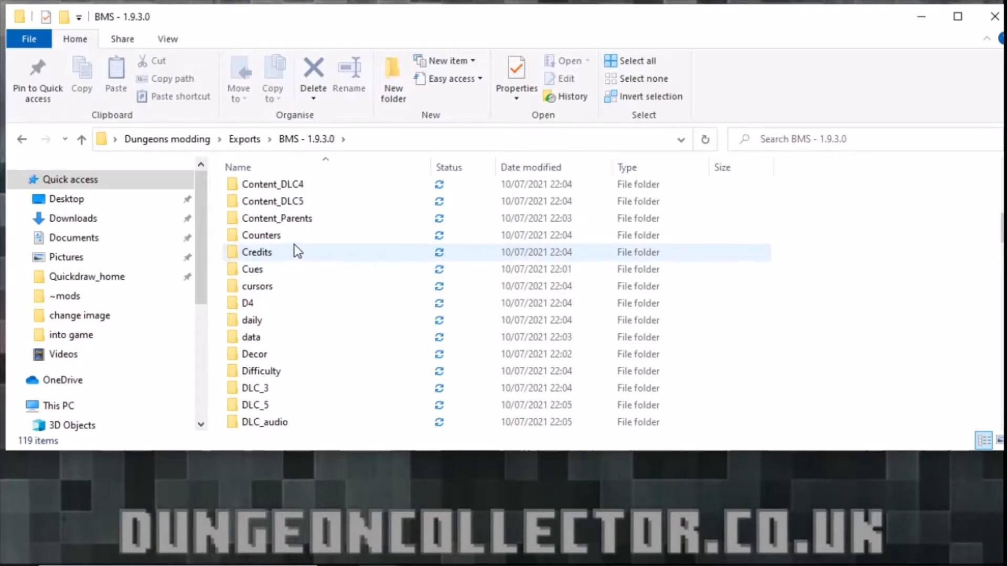
click(251, 320)
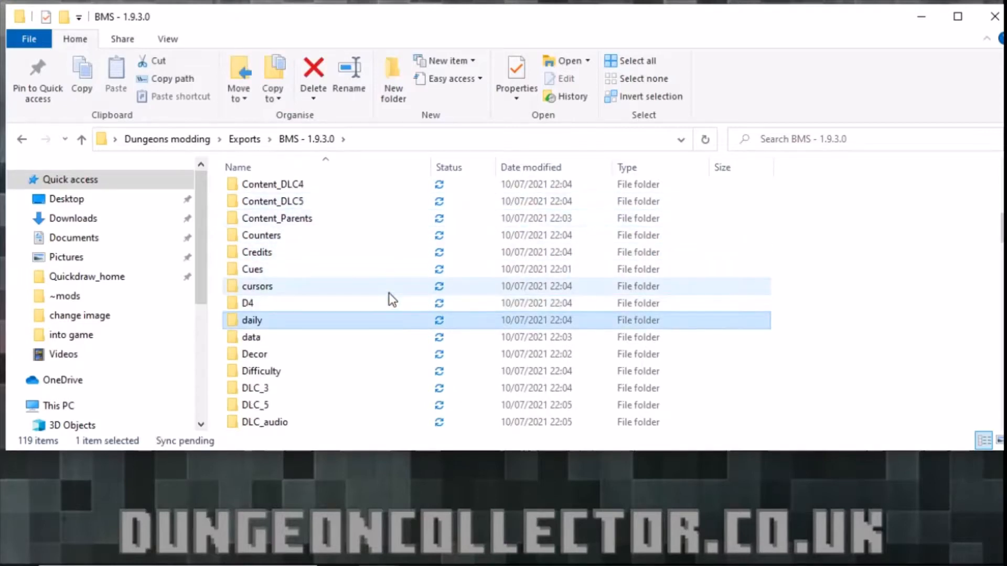
click(256, 388)
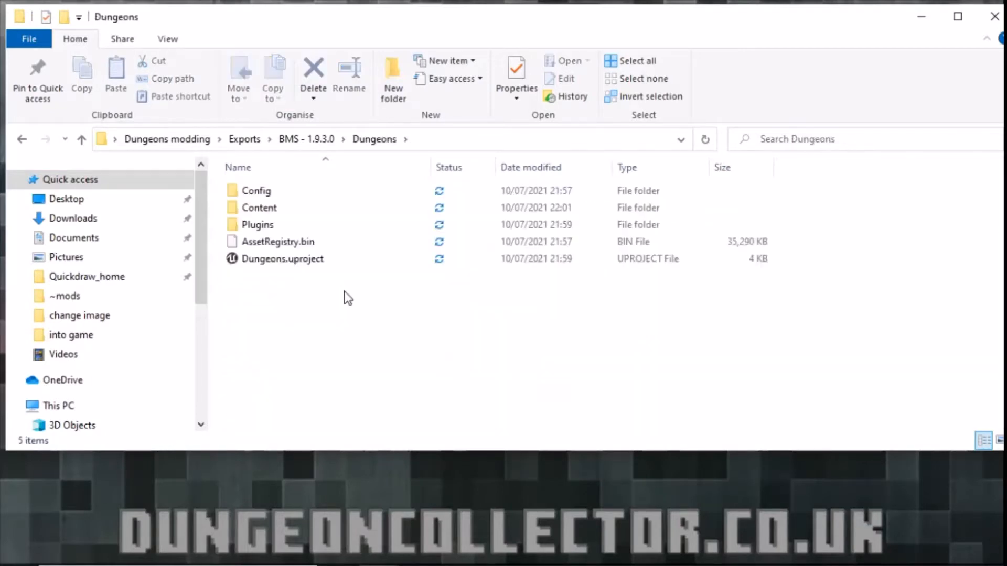
Open Content, data and lovika, and peek inside the levels folder
double_click(264, 208)
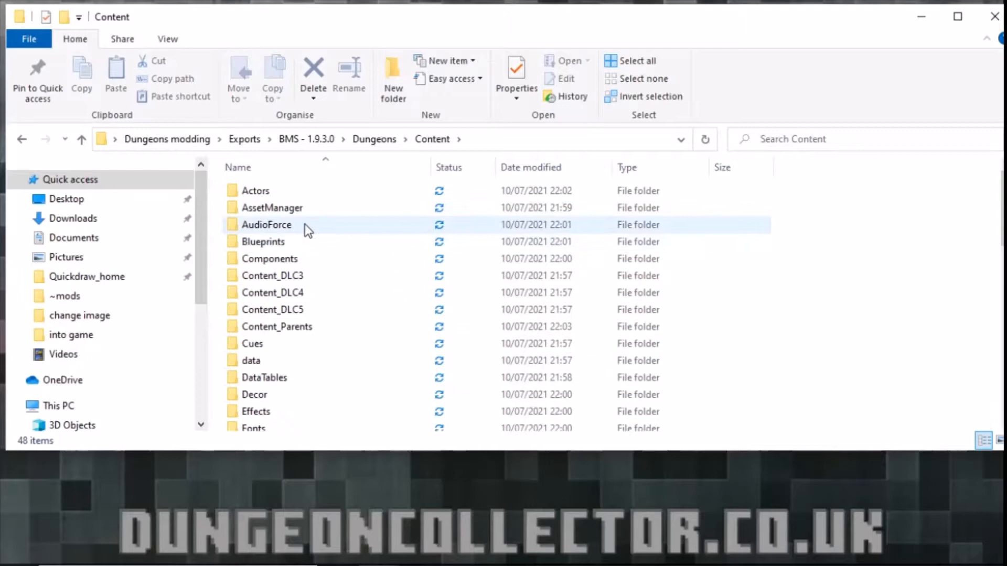
scroll(down, 3)
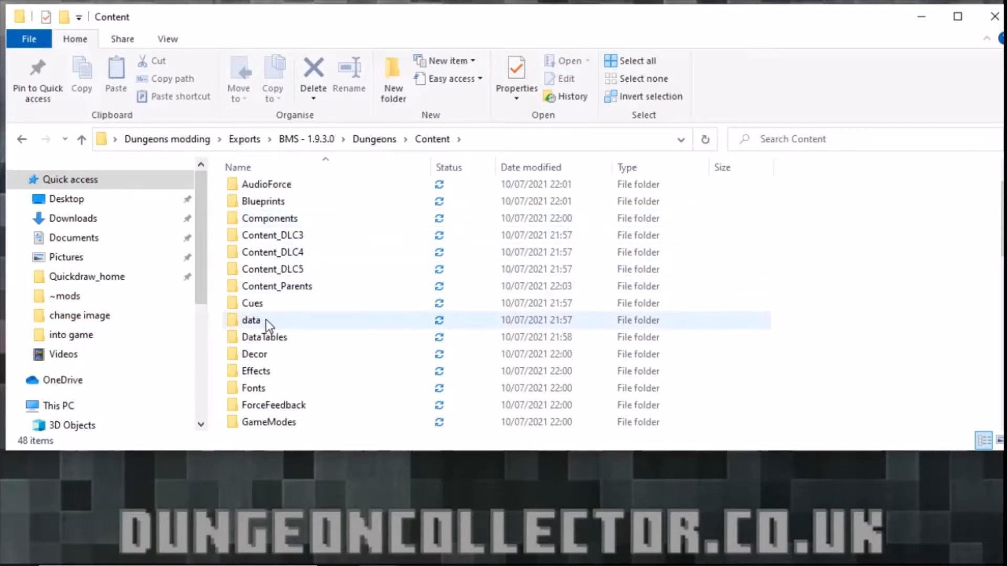
double_click(251, 320)
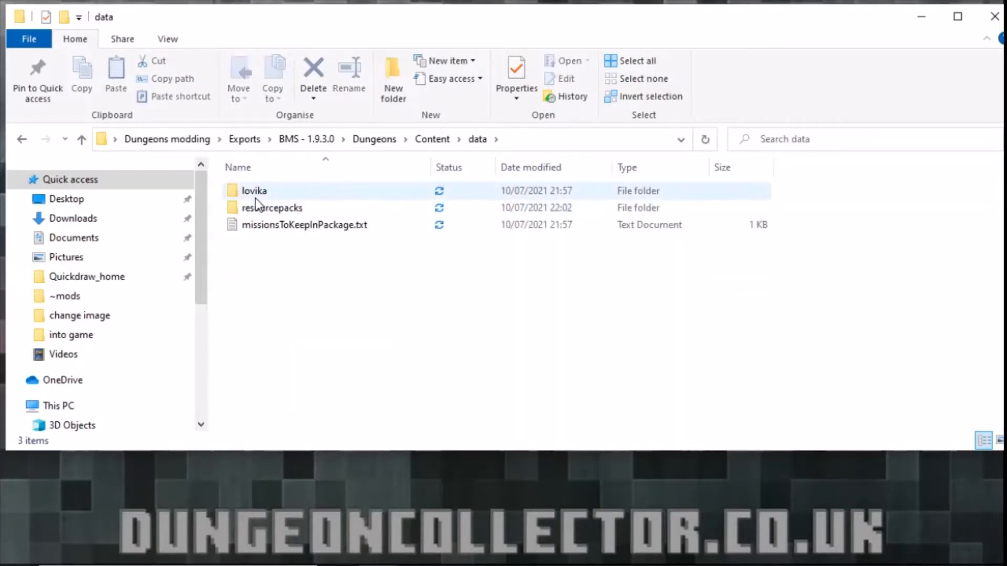
mouse_move(252, 199)
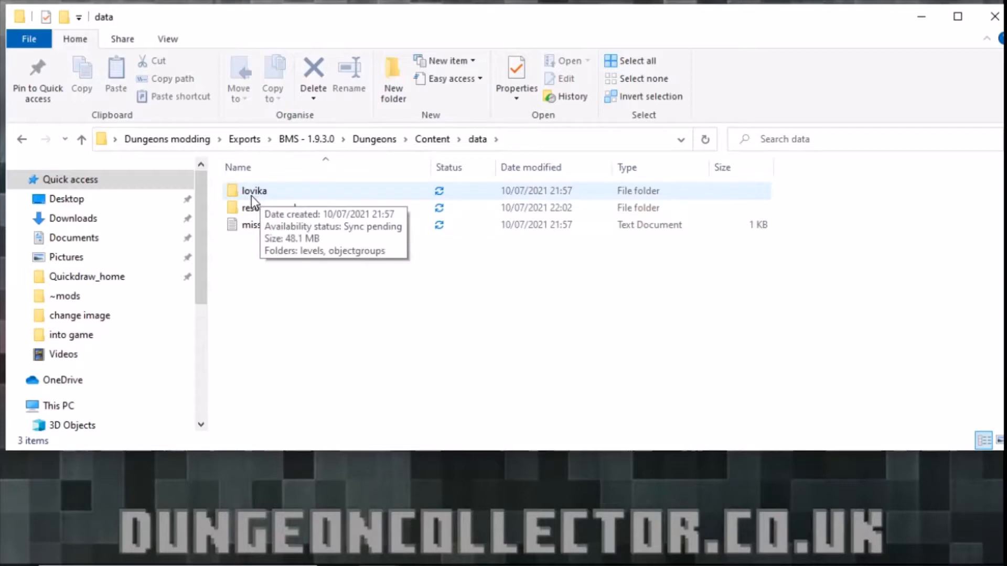
double_click(254, 191)
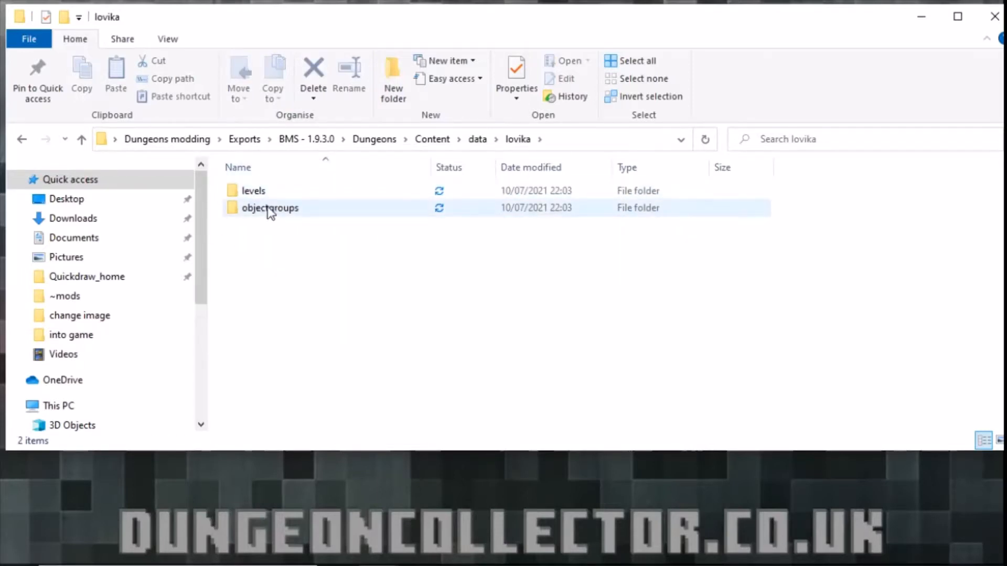
click(254, 191)
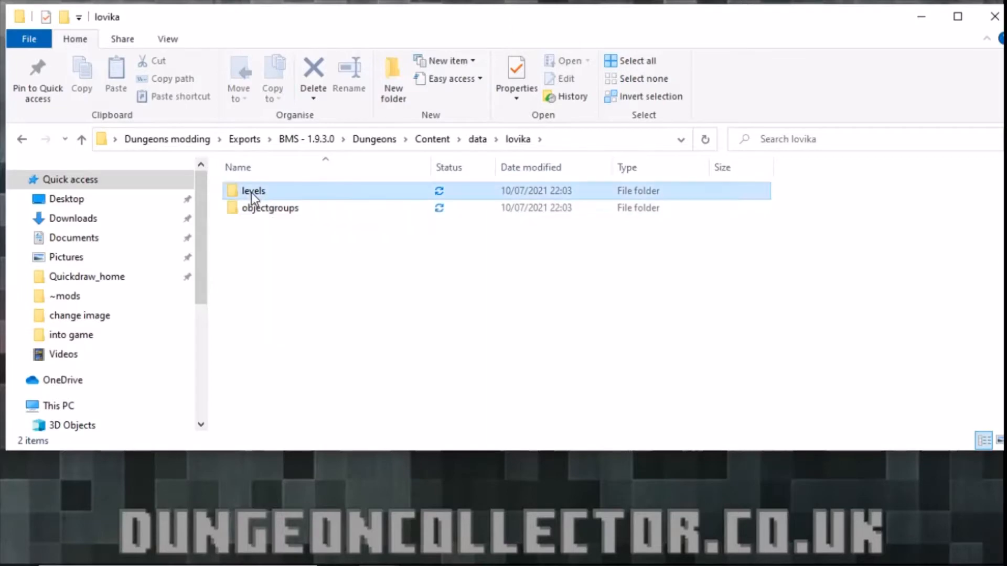
double_click(253, 191)
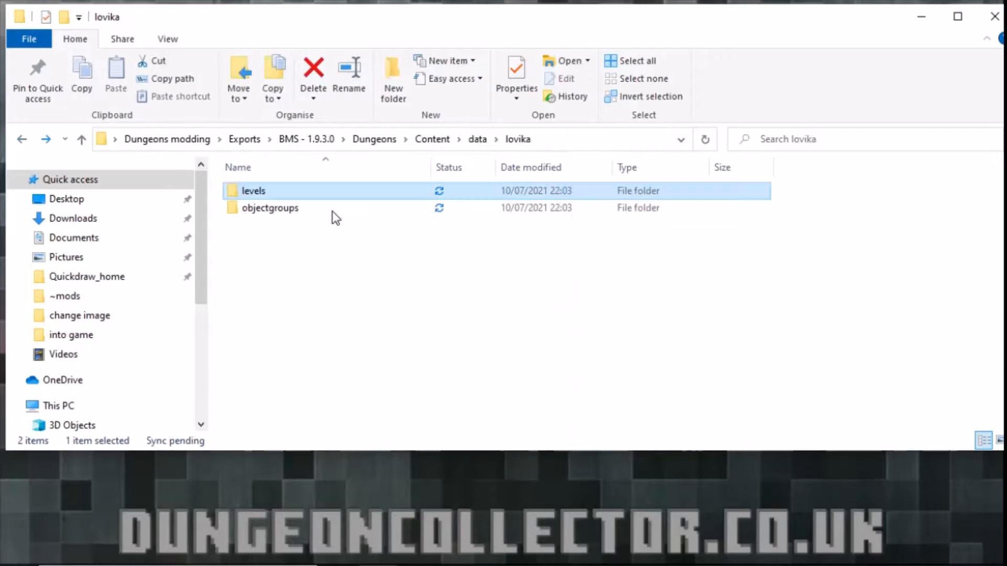
Open objectgroups and scroll through its level folders such as CoralRise
double_click(269, 208)
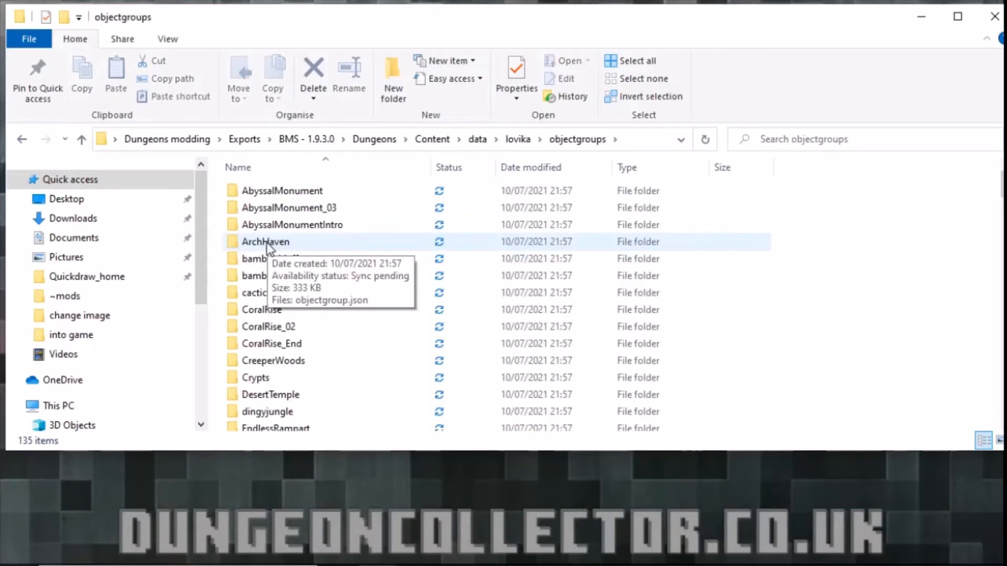
scroll(down, 3)
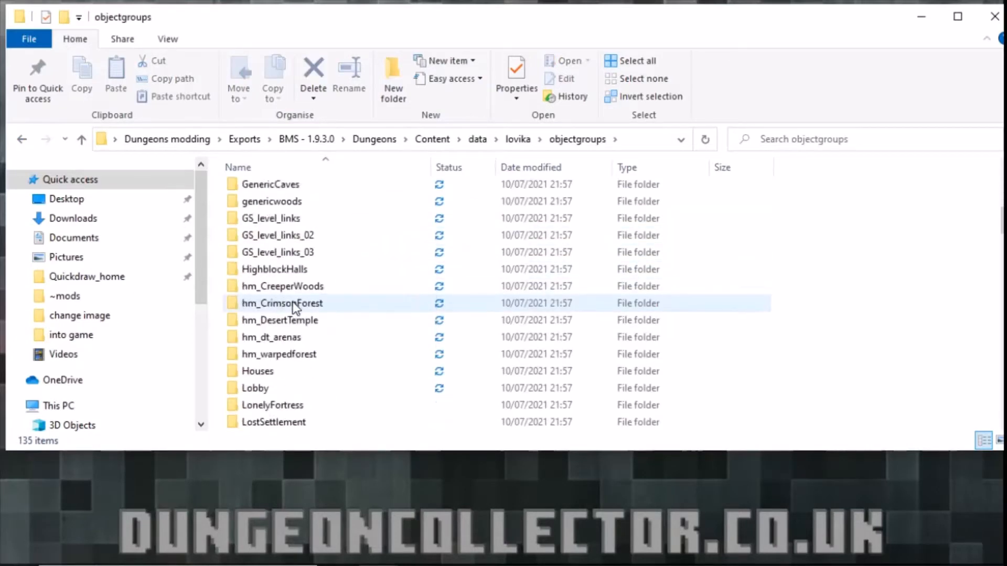
scroll(down, 3)
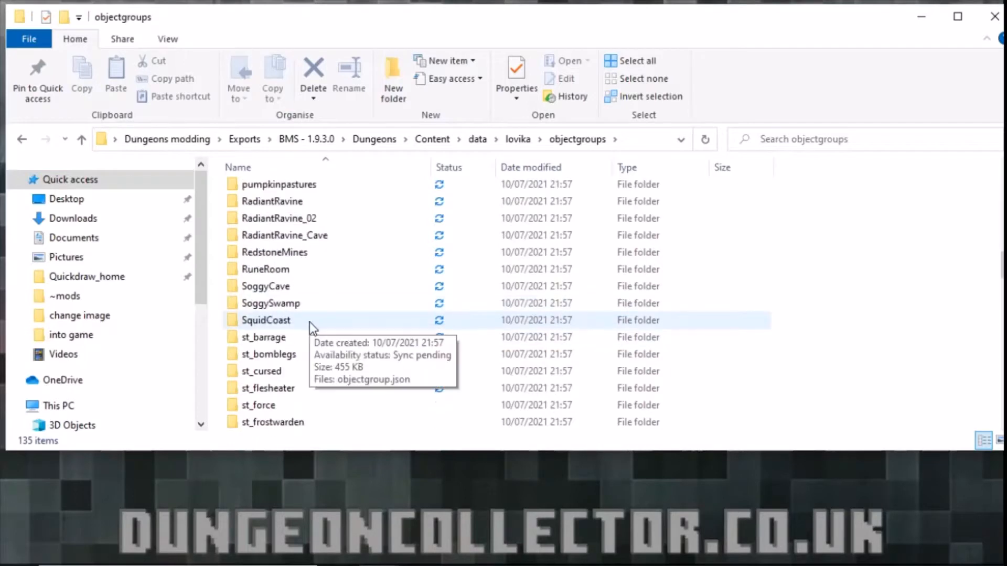
scroll(down, 3)
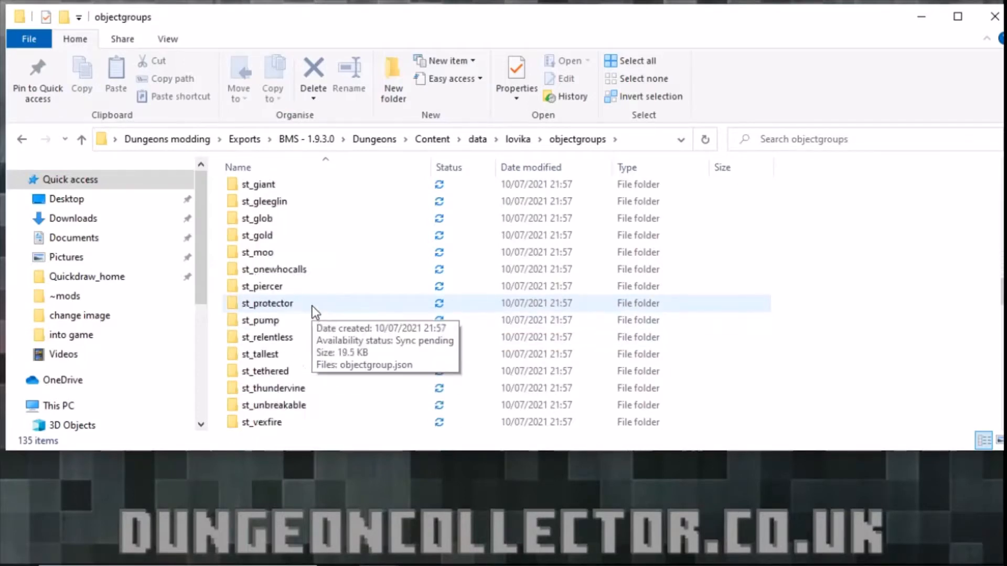
scroll(down, 3)
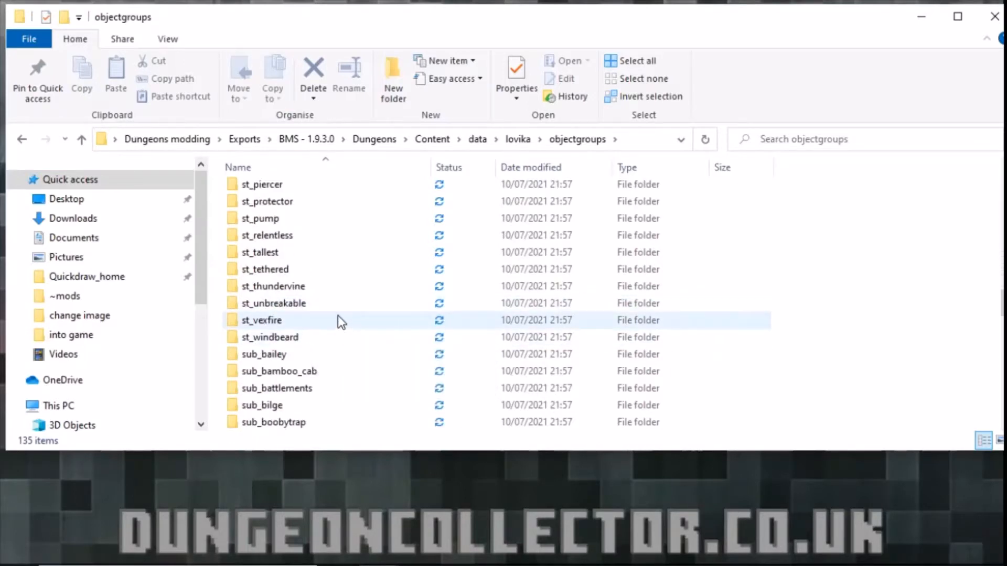
scroll(down, 3)
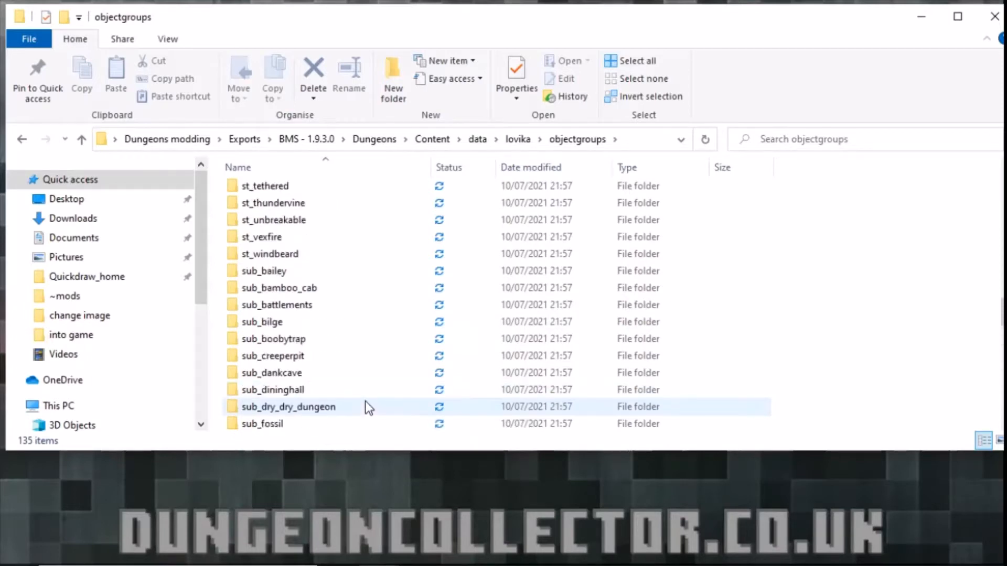
scroll(up, 3)
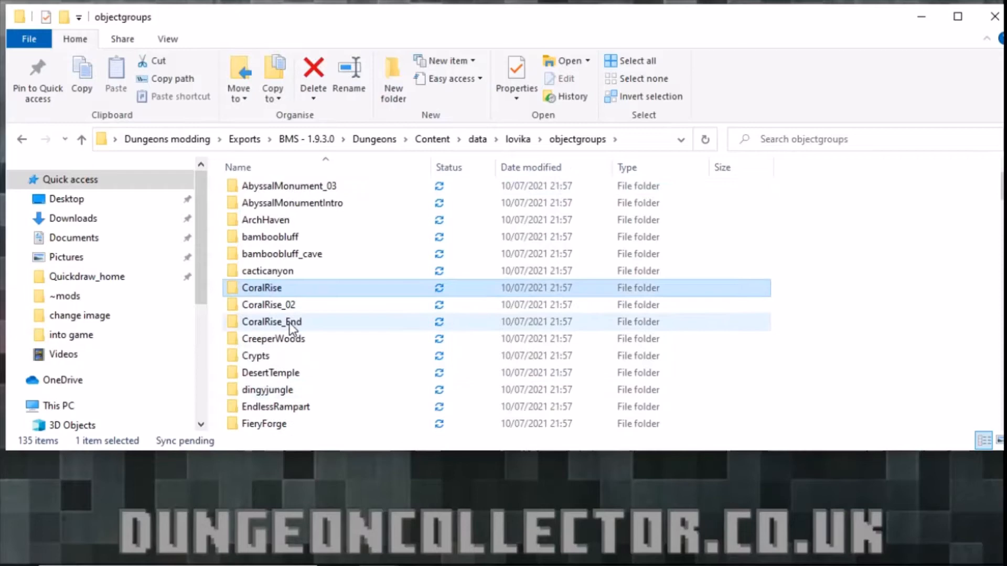
Open the CoralRise object group folder and select objectgroup.json
click(262, 288)
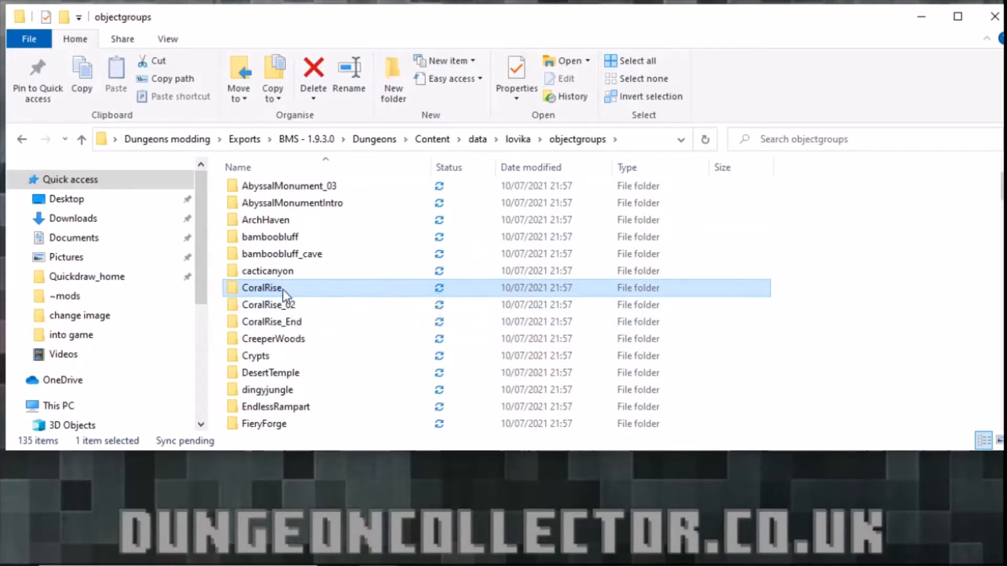
double_click(261, 288)
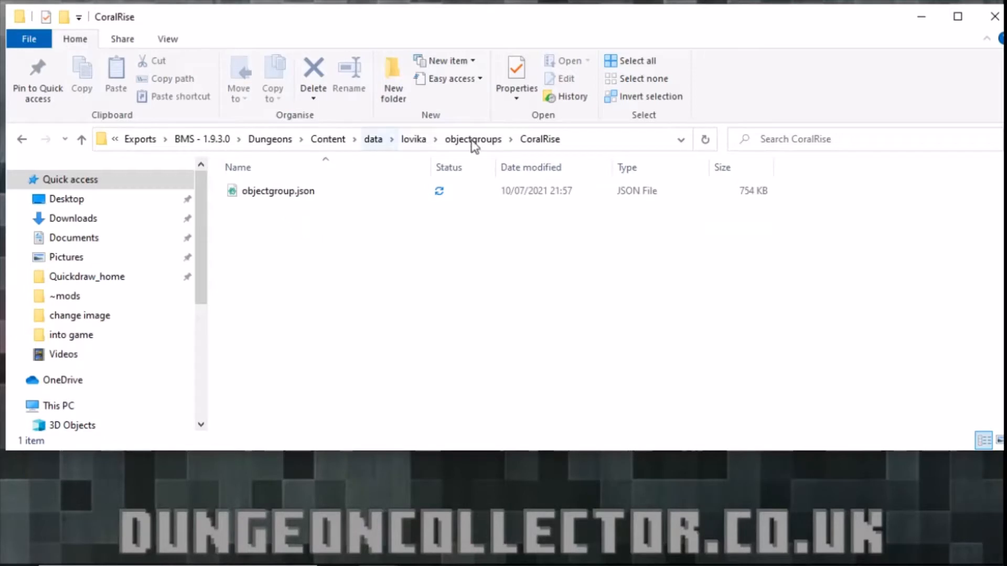
click(278, 191)
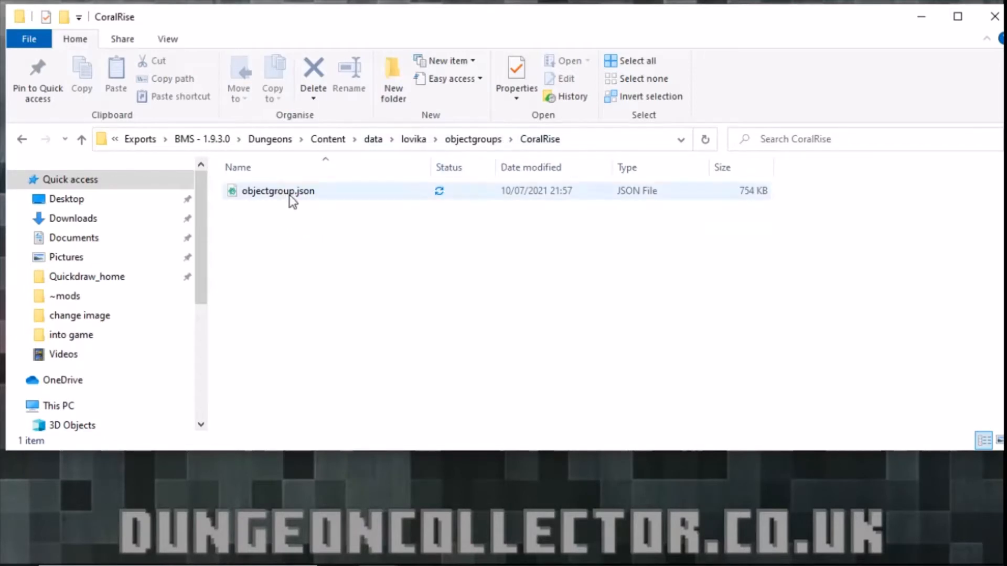
click(278, 191)
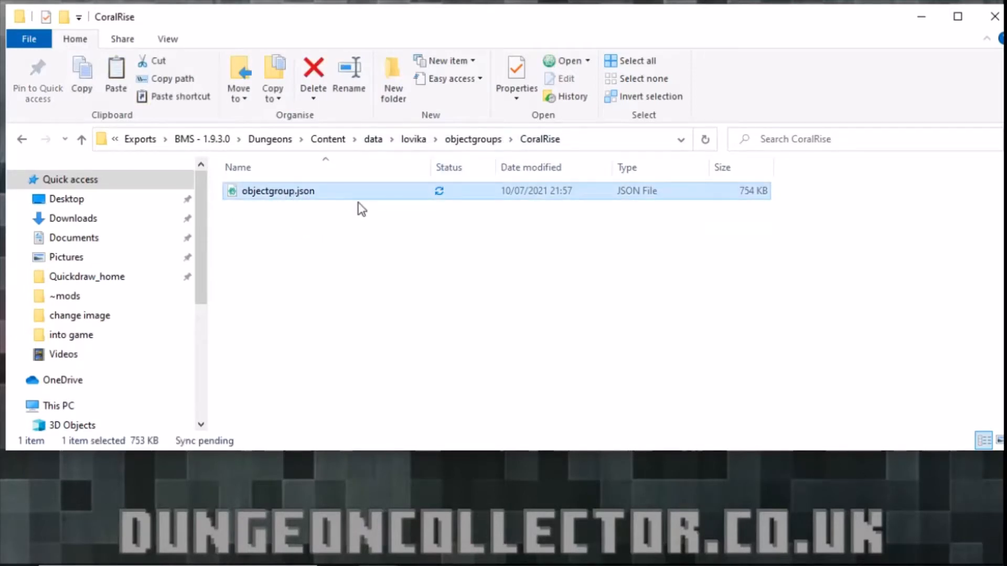
Duplicate objectgroup.json and rename the copy to CoralRise.json
key(Ctrl+V)
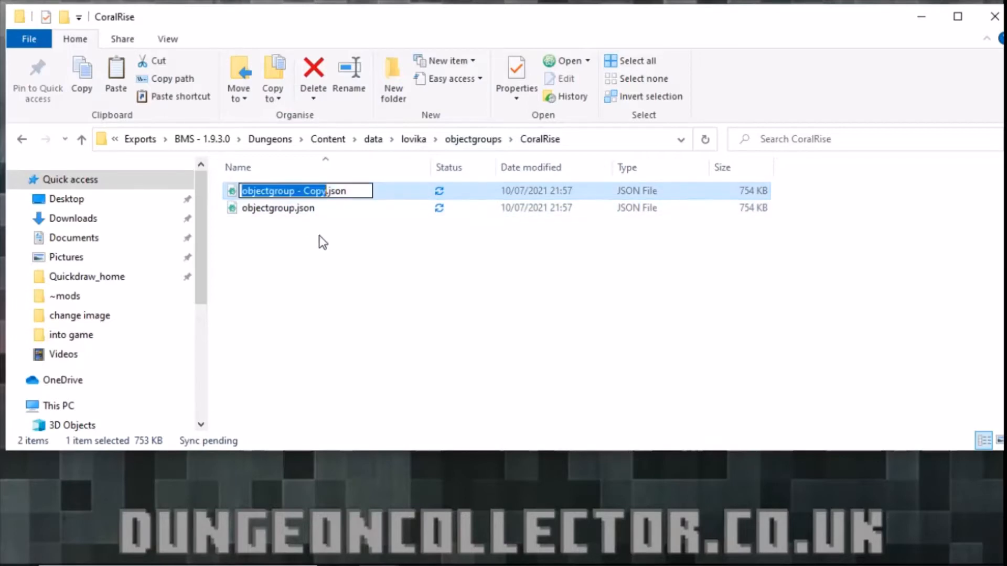
text(Co.json)
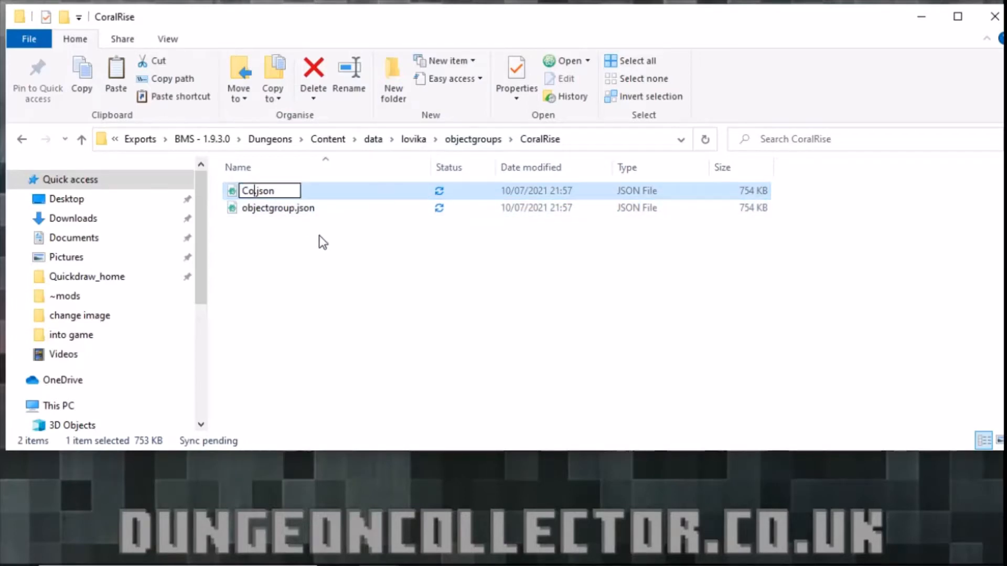
text(CoralRise)
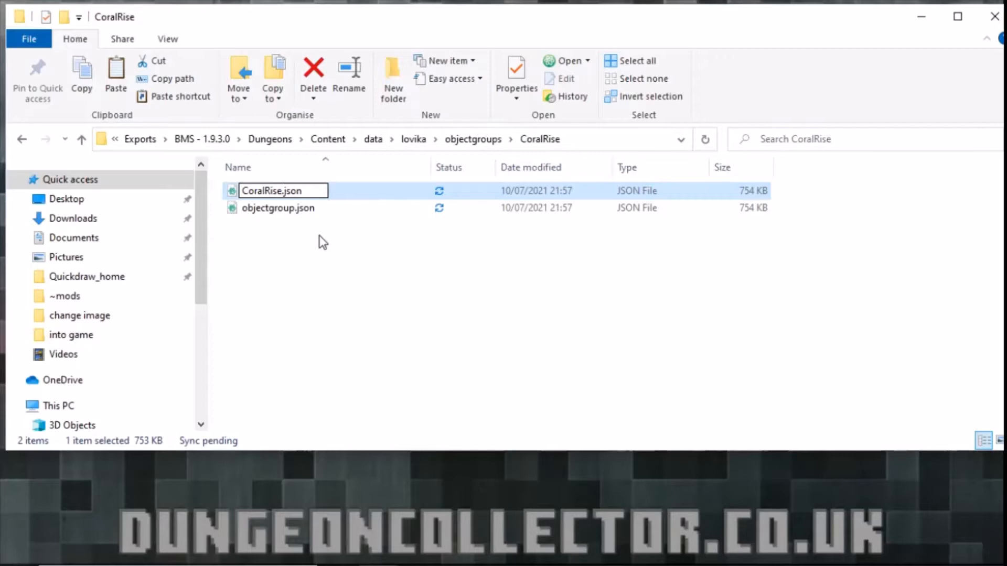
click(357, 288)
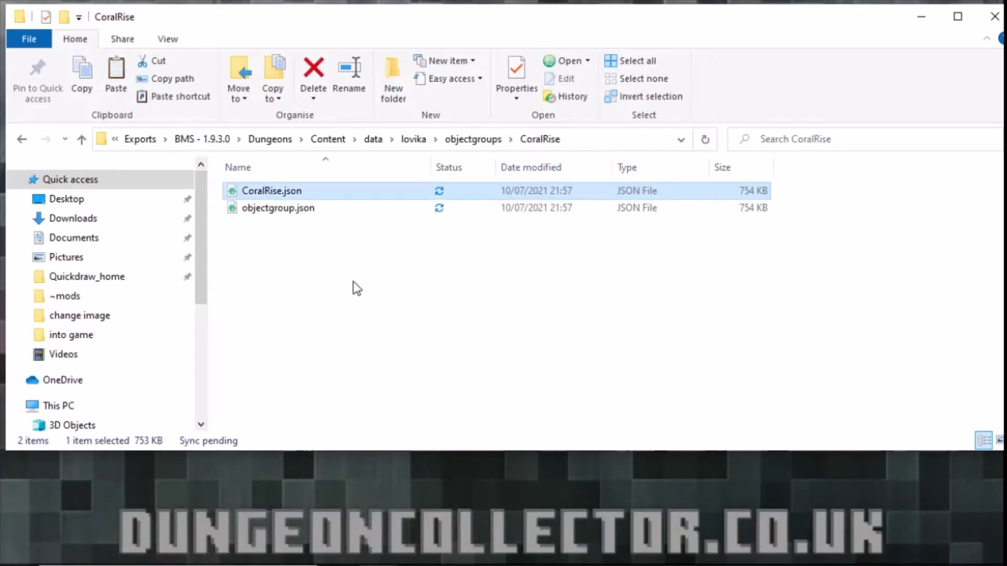
mouse_move(300, 205)
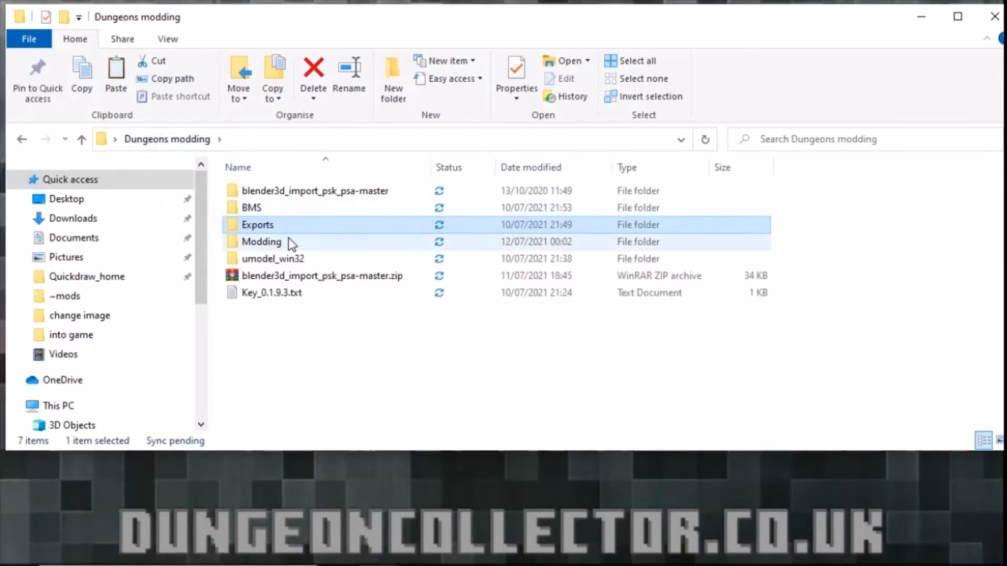
Put CoralRise.json in Dungeons-Mod-Kit-master > Tools and select ObjectGroupToJavaWorld.bat
double_click(261, 241)
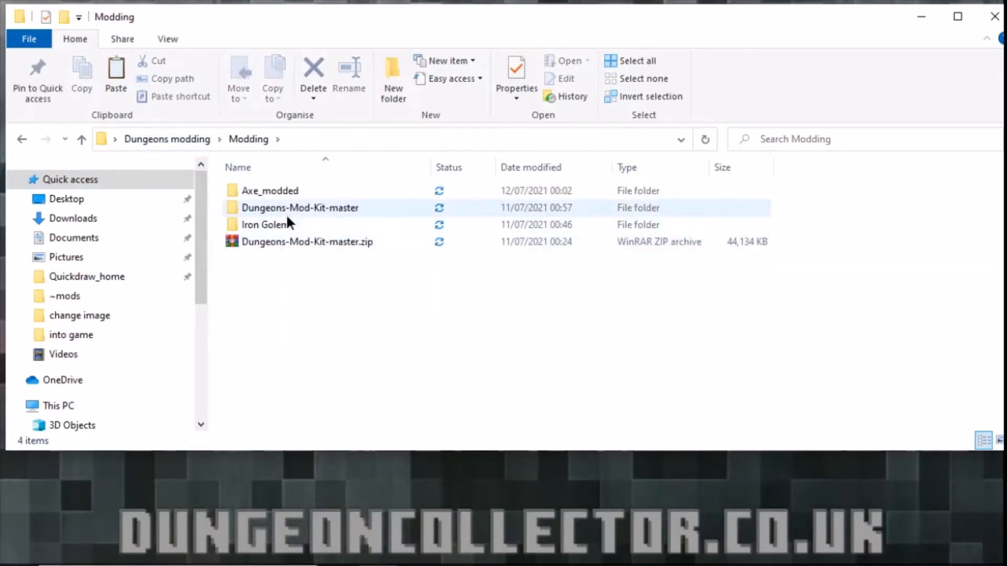
double_click(300, 208)
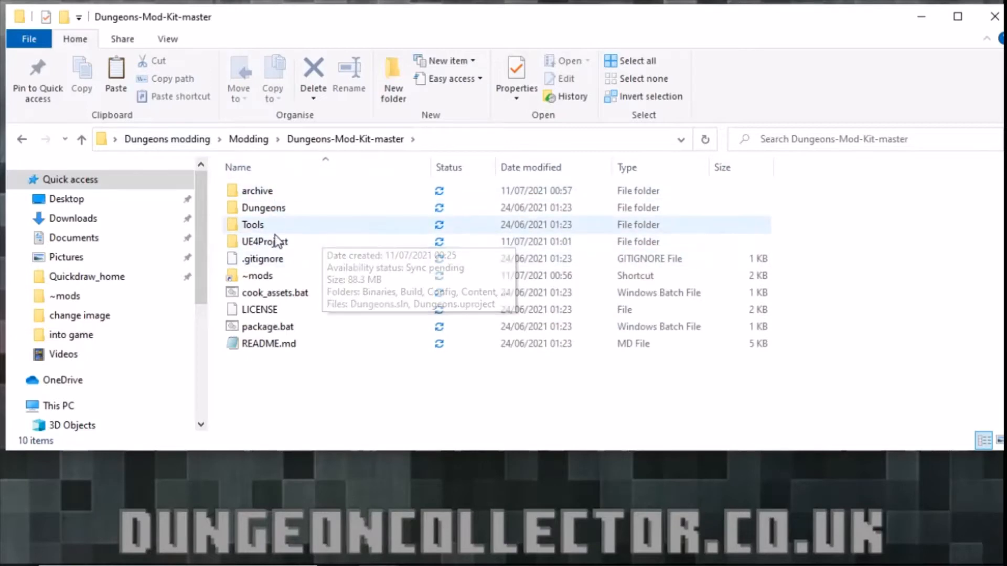
double_click(253, 224)
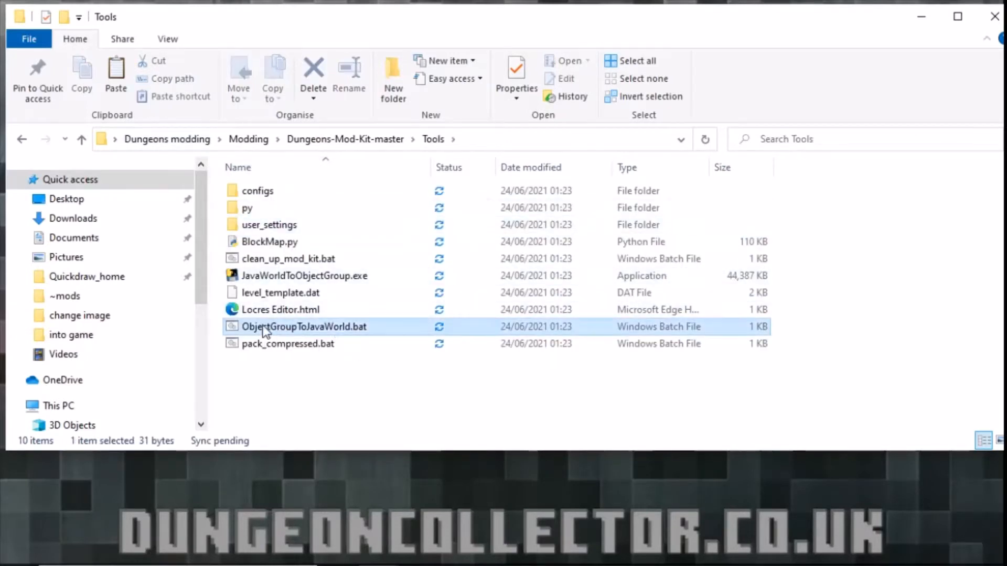
click(292, 376)
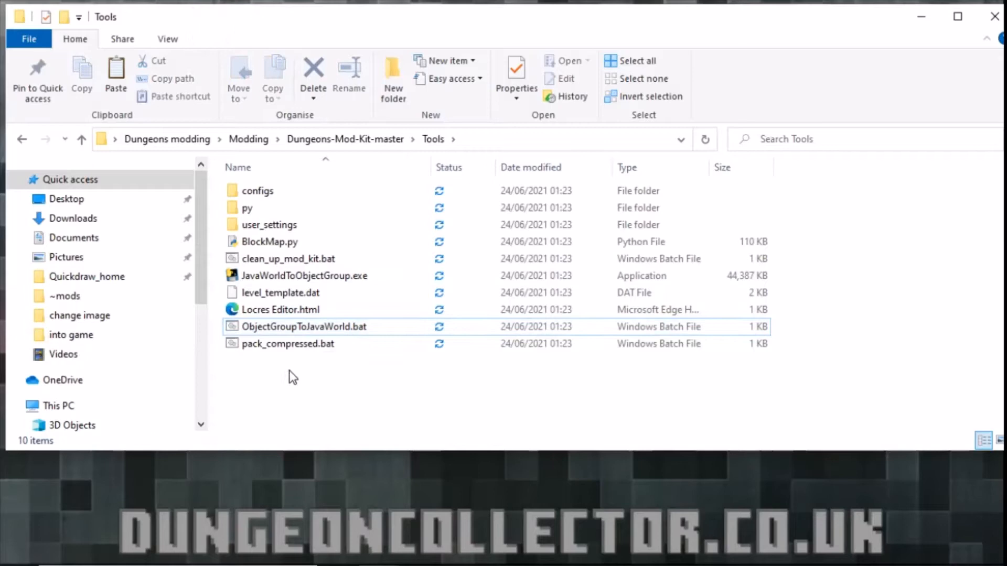
mouse_move(298, 377)
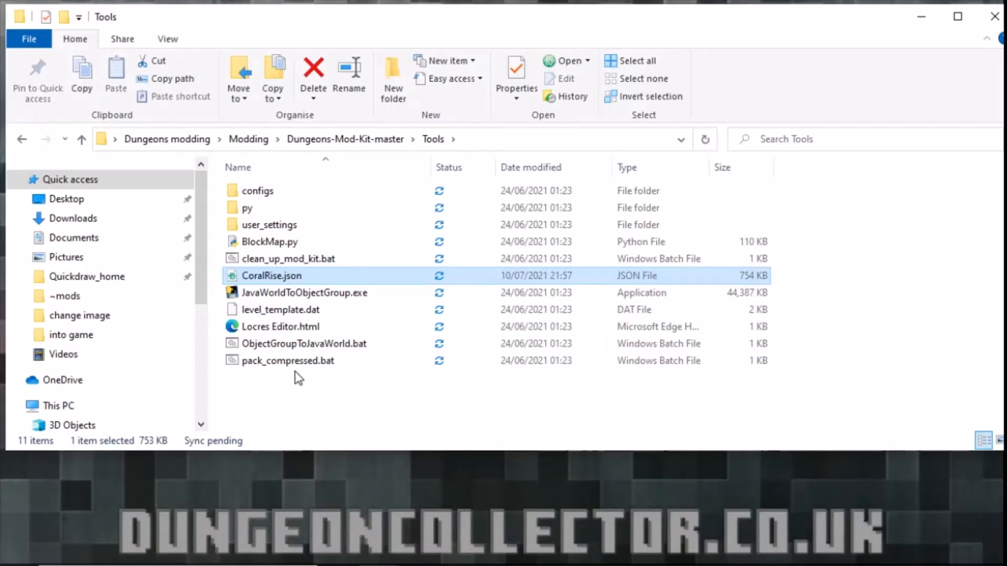
click(304, 344)
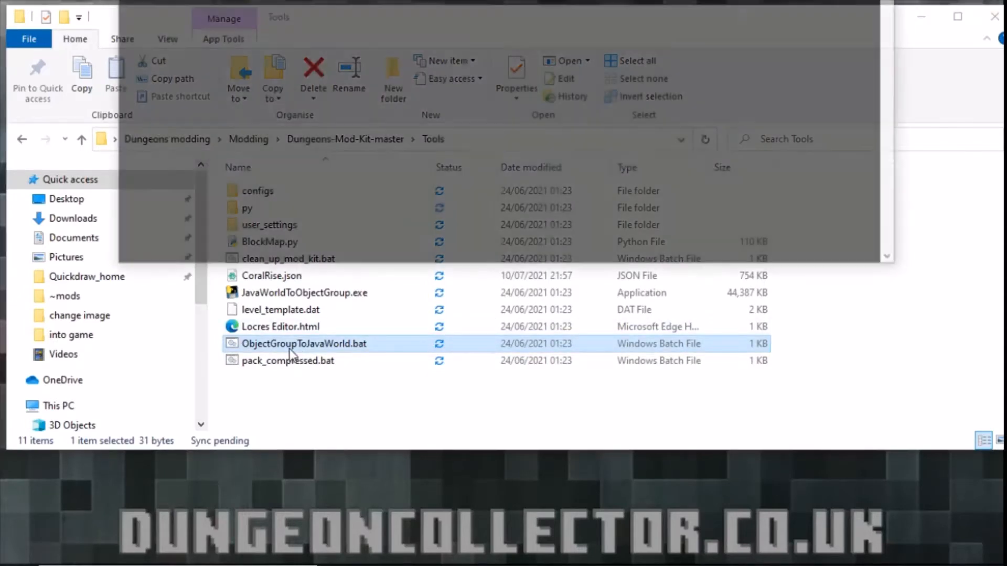
Run ObjectGroupToJavaWorld.bat and pick CoralRise.json from the Tools folder as input
double_click(303, 344)
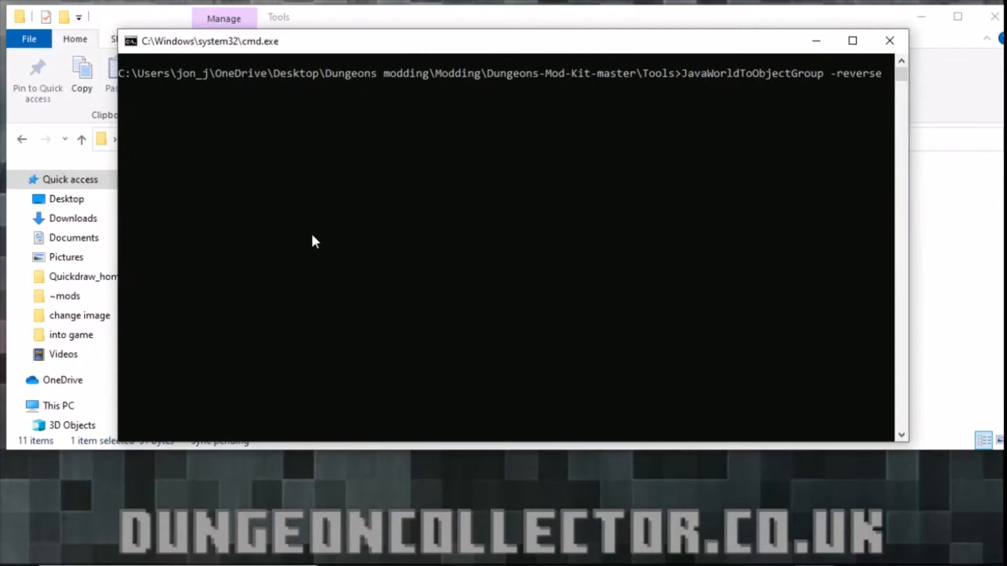
mouse_move(378, 222)
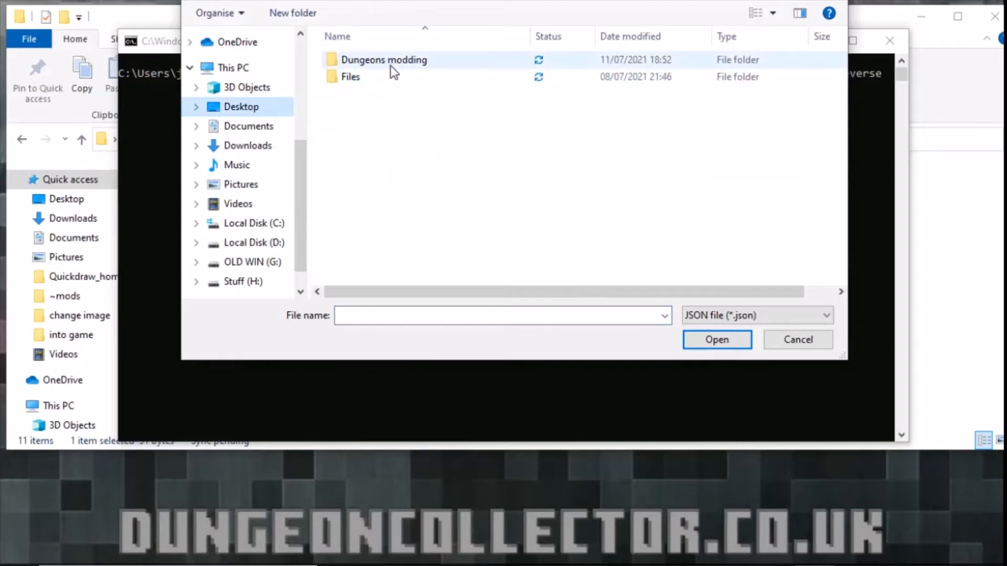
click(350, 76)
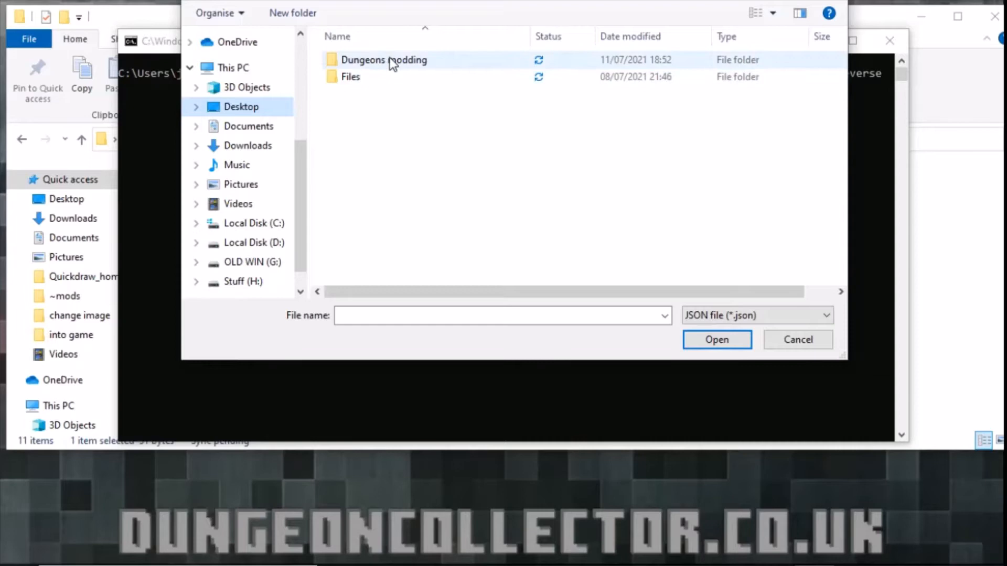
double_click(385, 60)
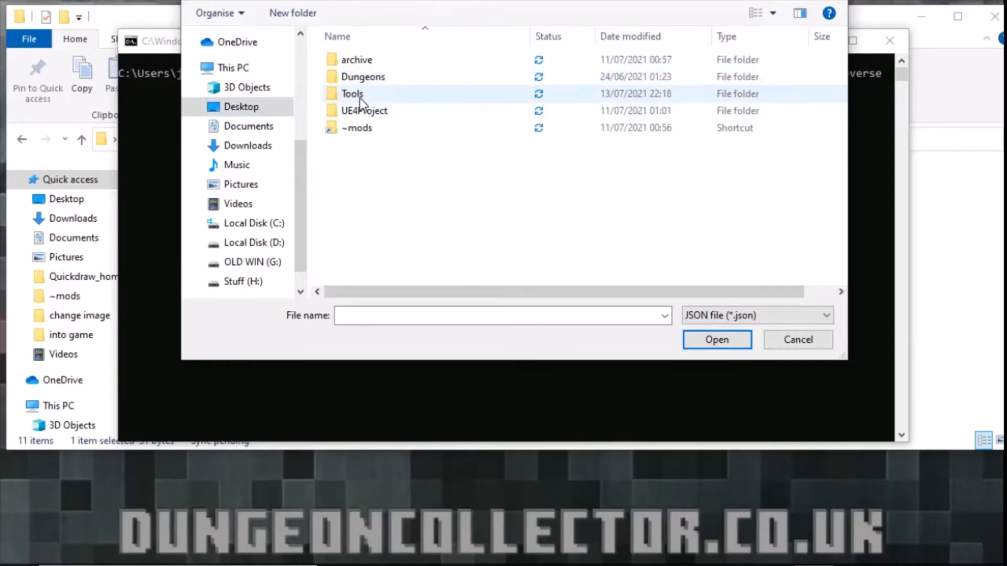
double_click(352, 94)
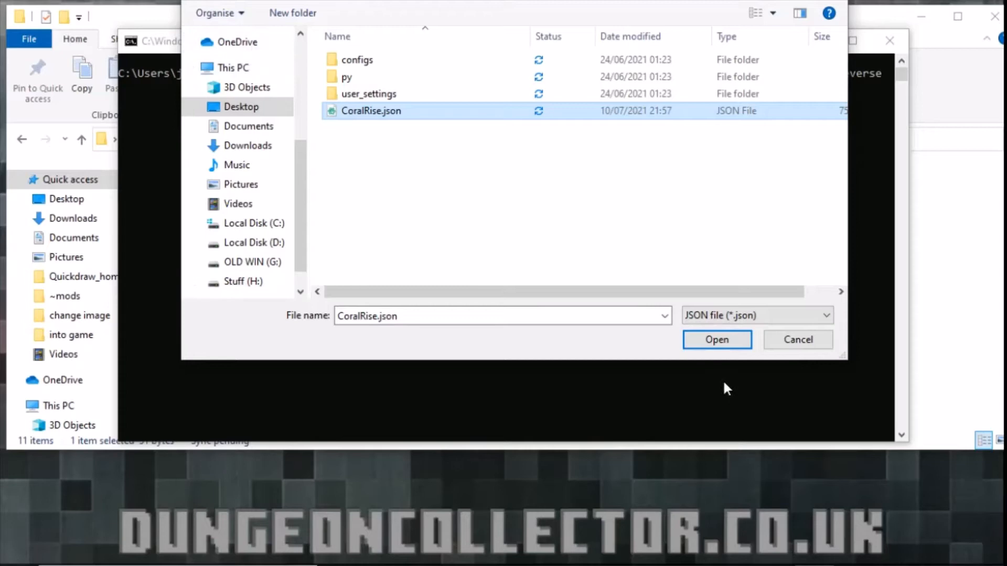
click(717, 339)
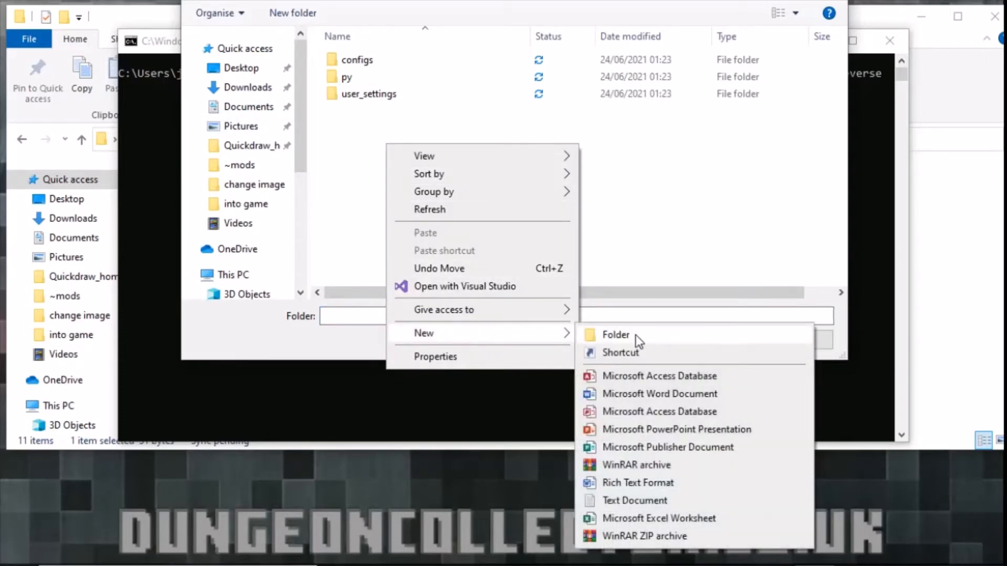
Create a new Converted_Levels folder inside Tools in the folder picker
click(615, 335)
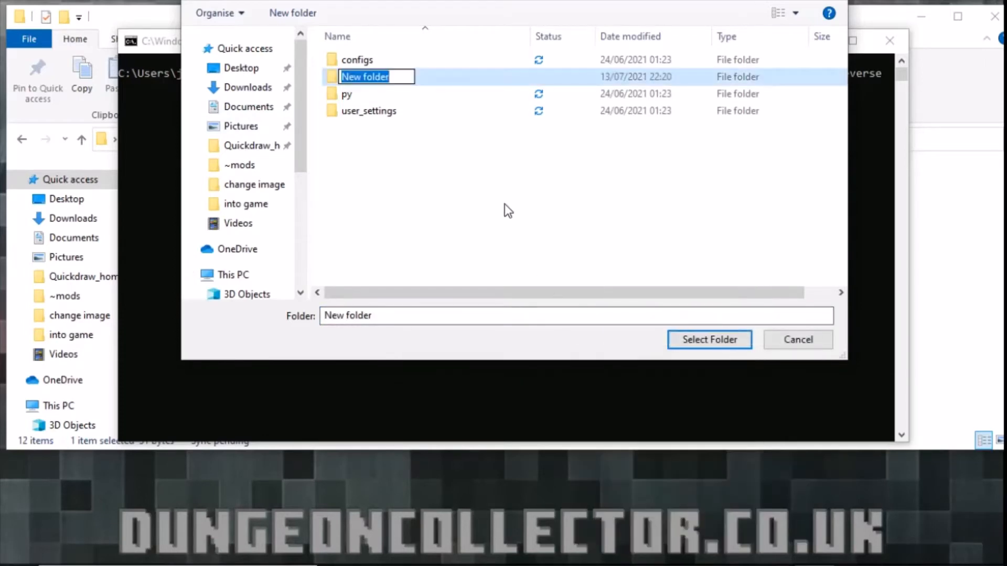
text(Conver)
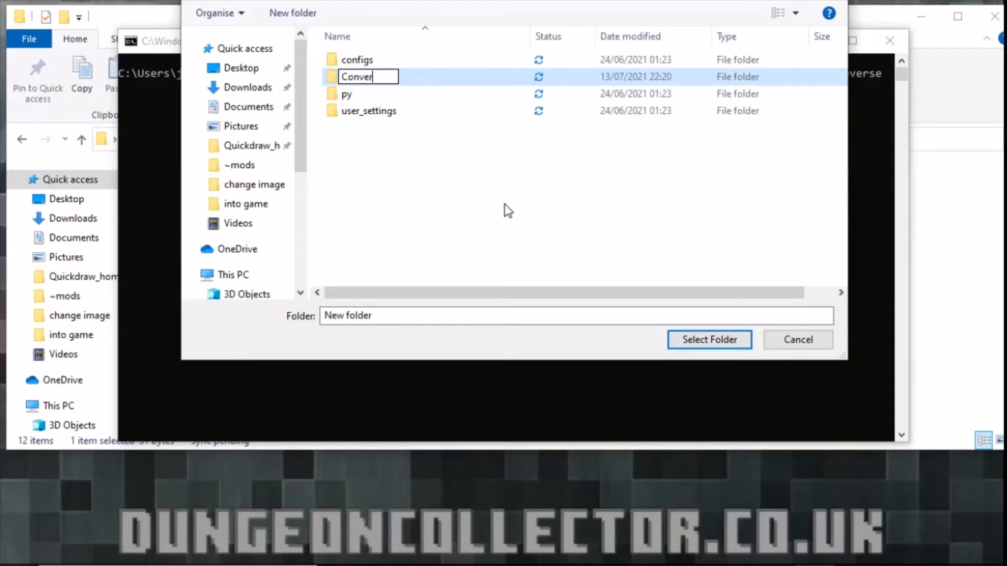
text(ted)
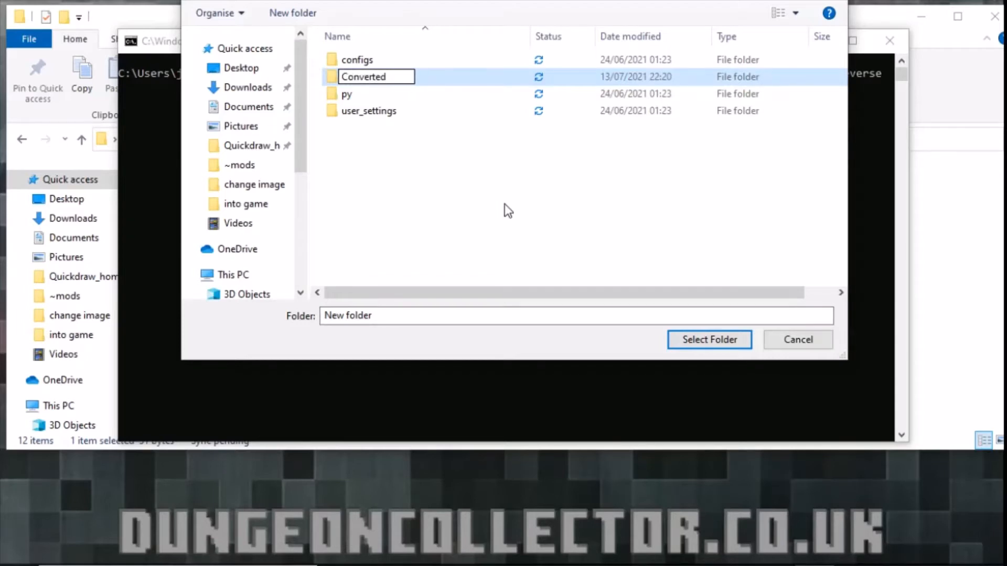
text(_Level)
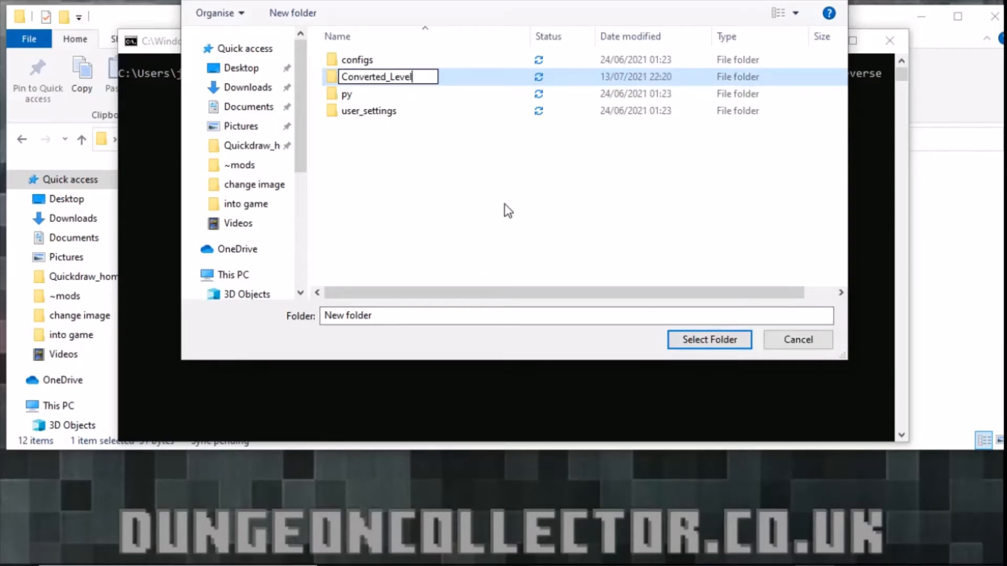
key(Enter)
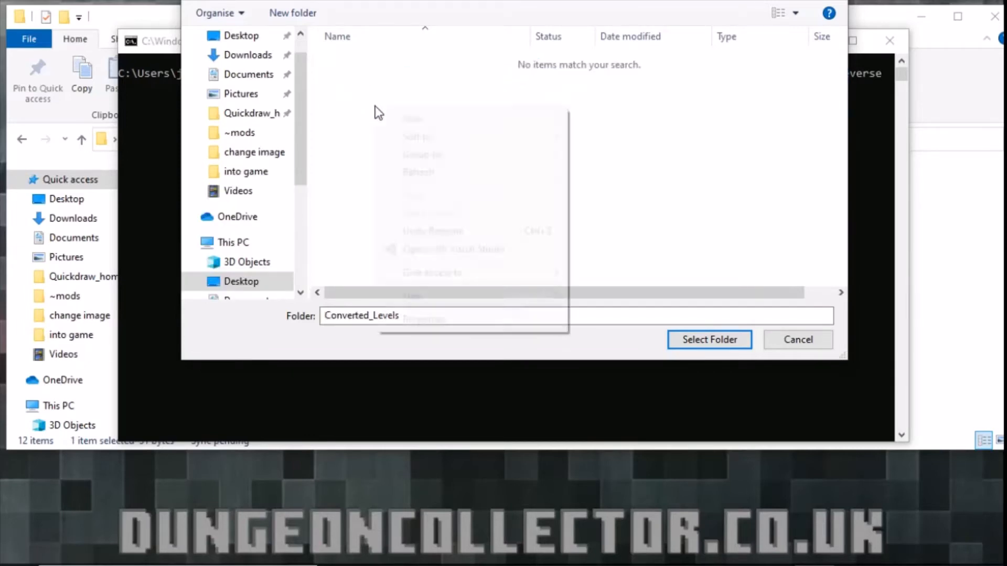
Create a CoralRise subfolder in Converted_Levels and select it as the output folder
click(292, 12)
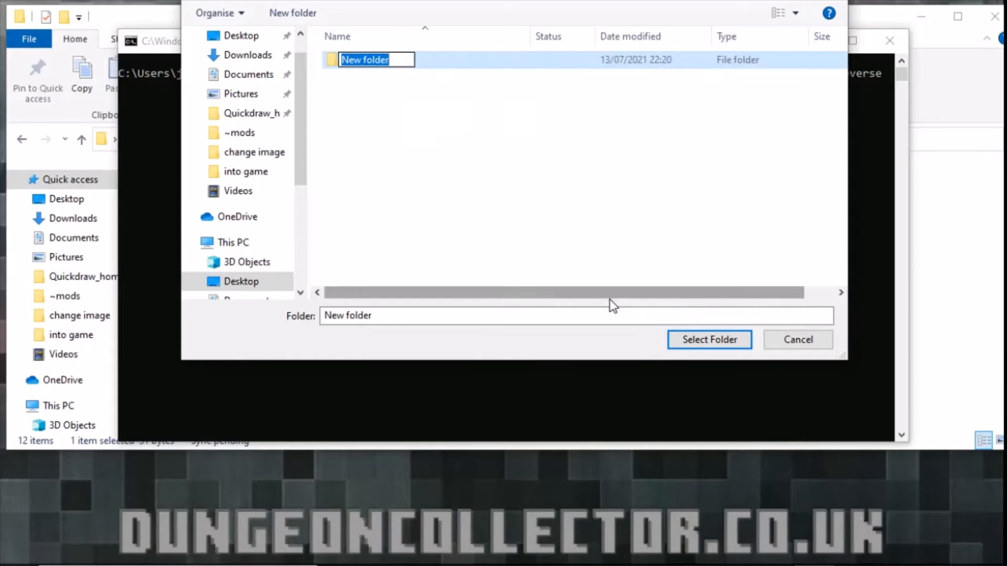
text(CoralRise)
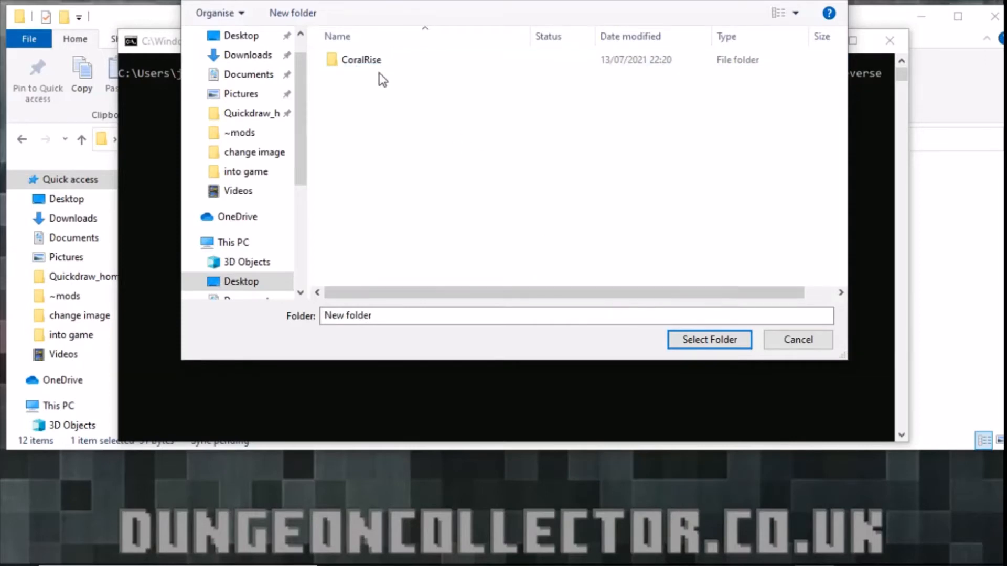
click(361, 59)
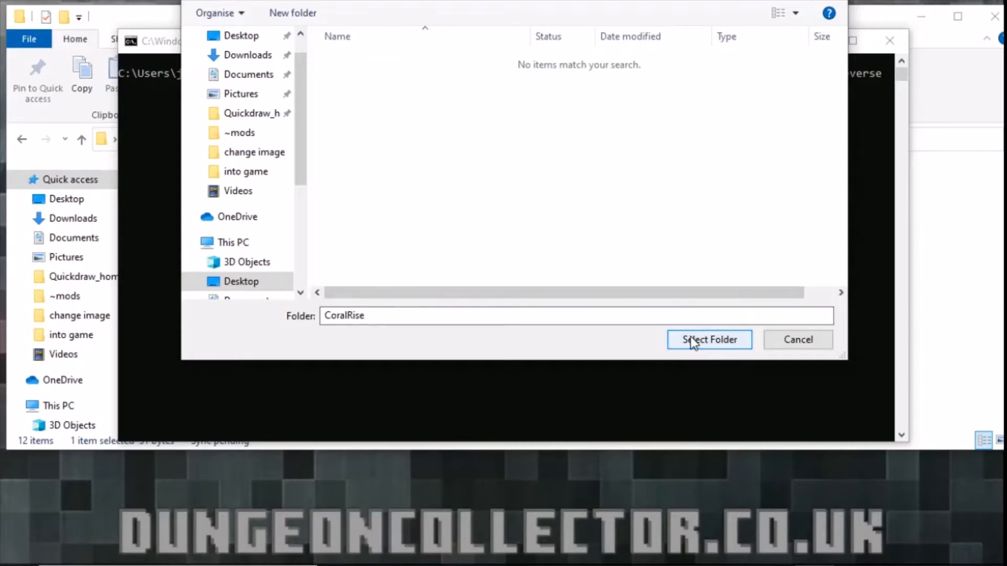
click(709, 339)
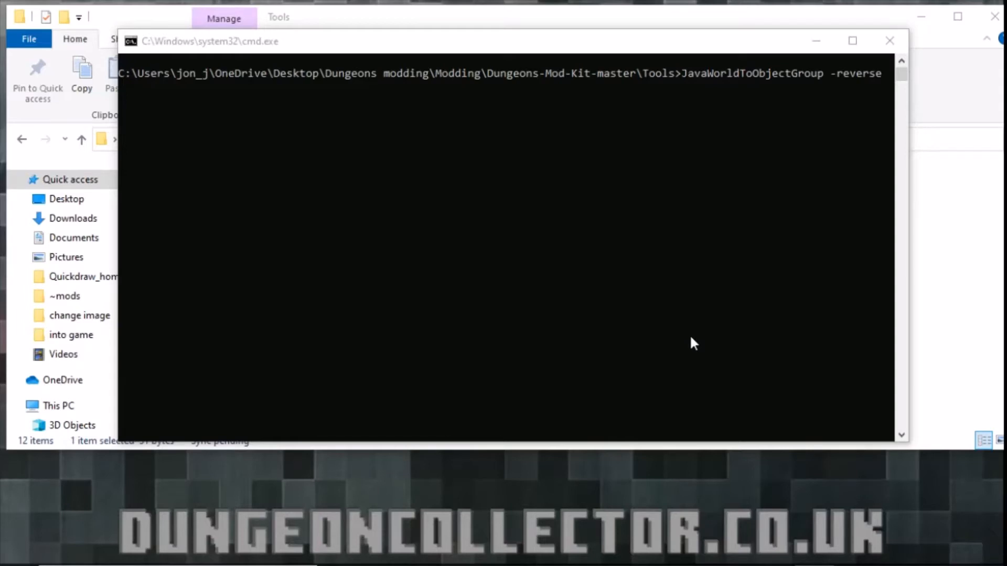
mouse_move(451, 51)
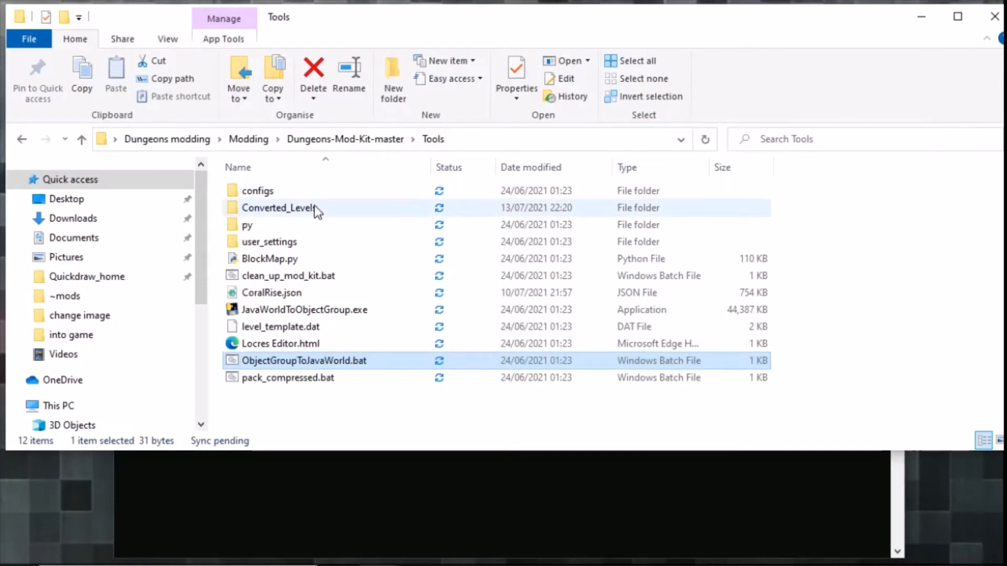
Open Tools > Converted_Levels to view the converted CoralRise region, plane and level.dat files
double_click(278, 208)
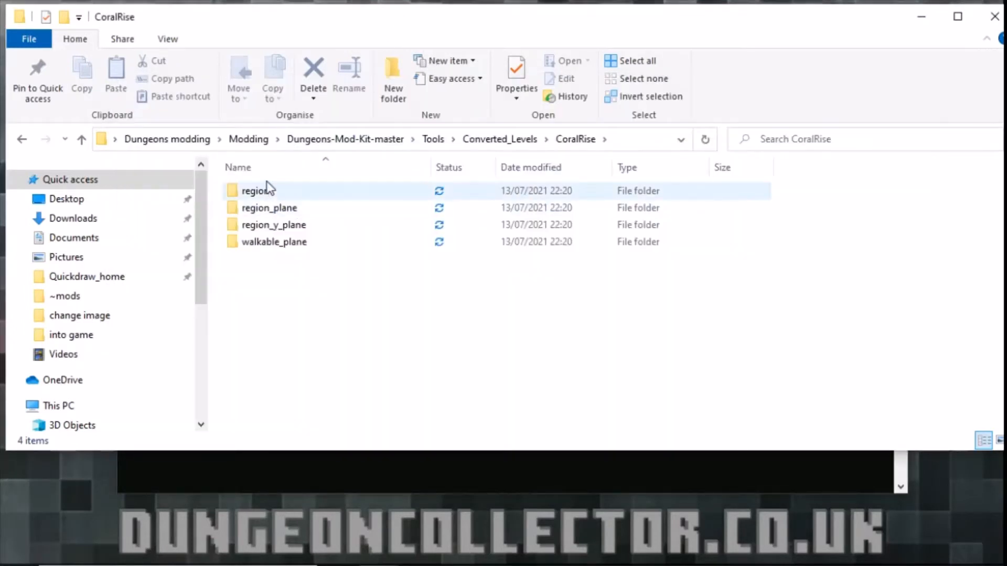
click(273, 225)
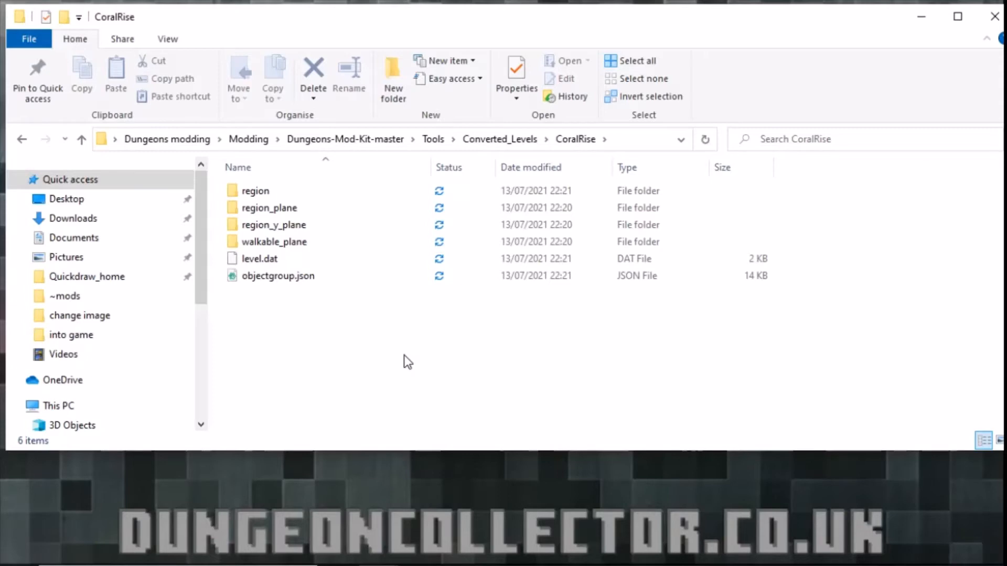
click(499, 139)
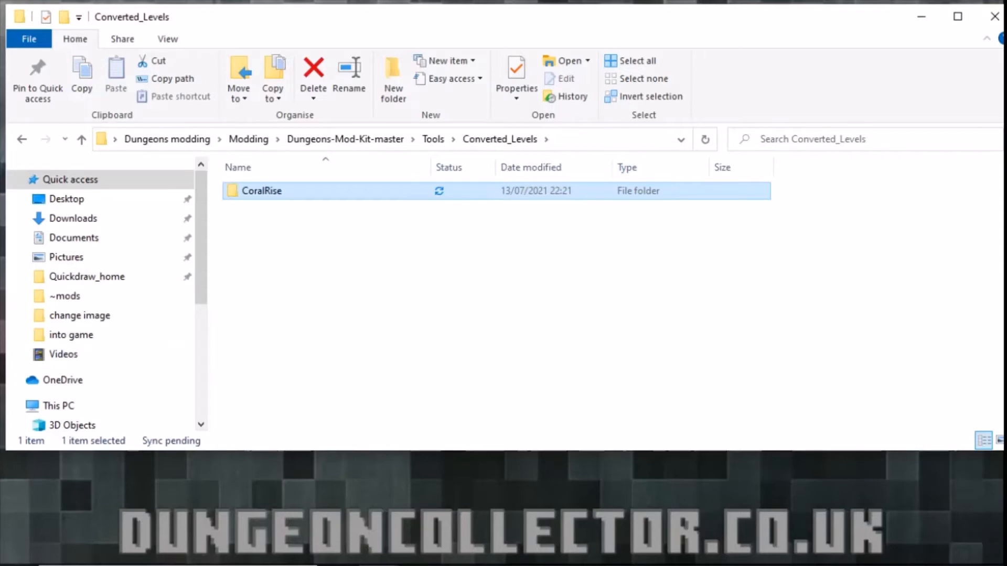
Search 'min' to start Minecraft Launcher and view the 1.16.5 and 1.17.1 installations
click(508, 285)
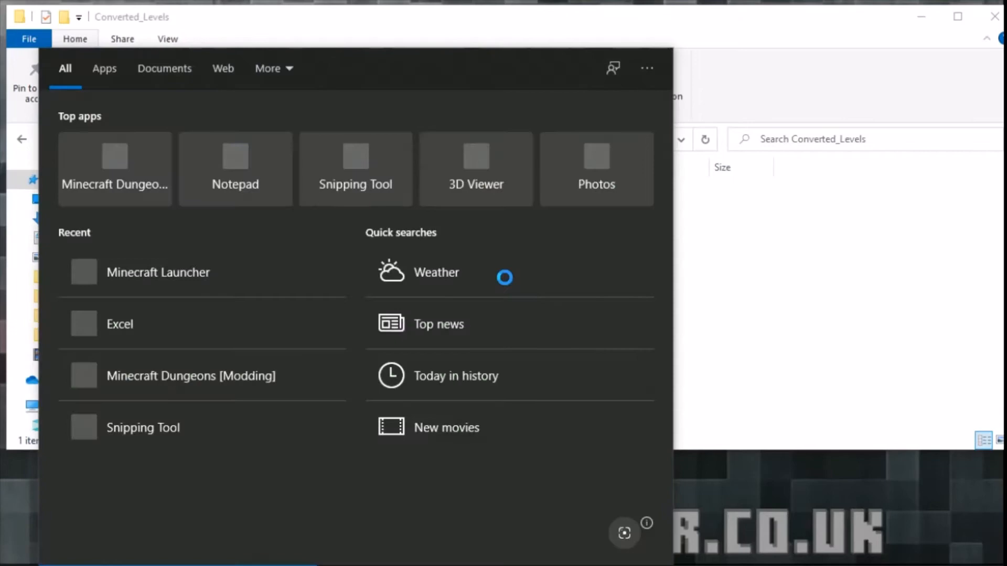
text(min)
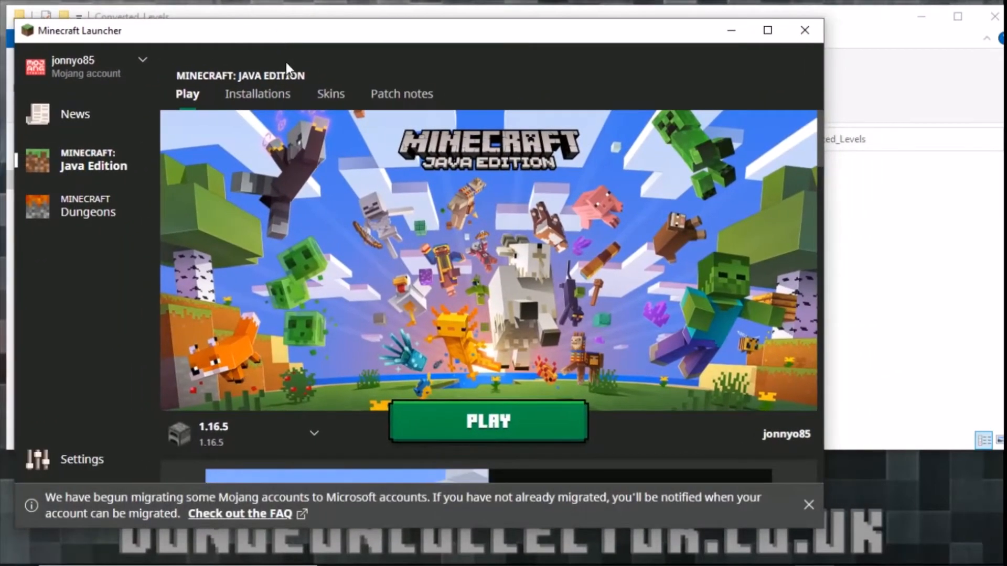
click(257, 94)
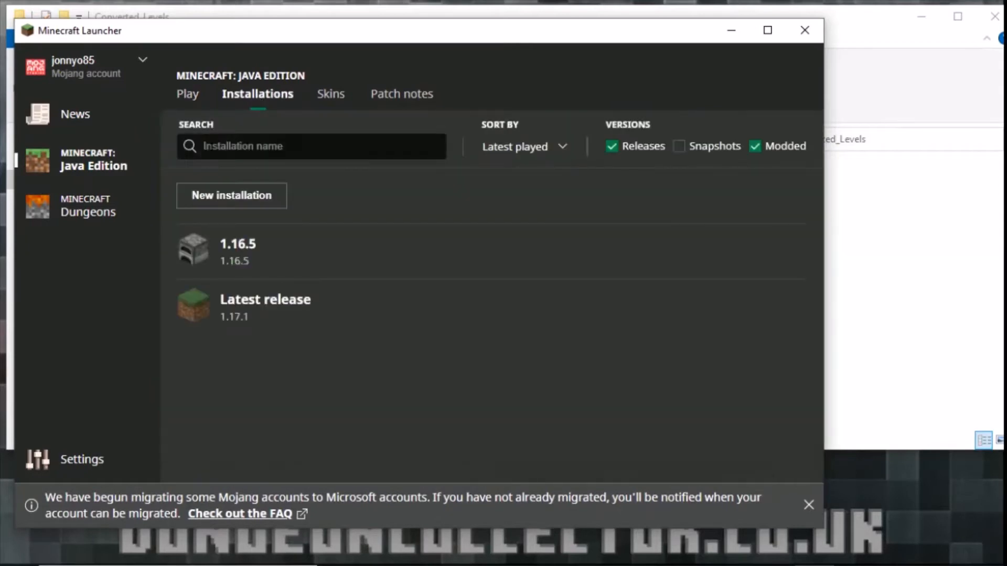
mouse_move(292, 281)
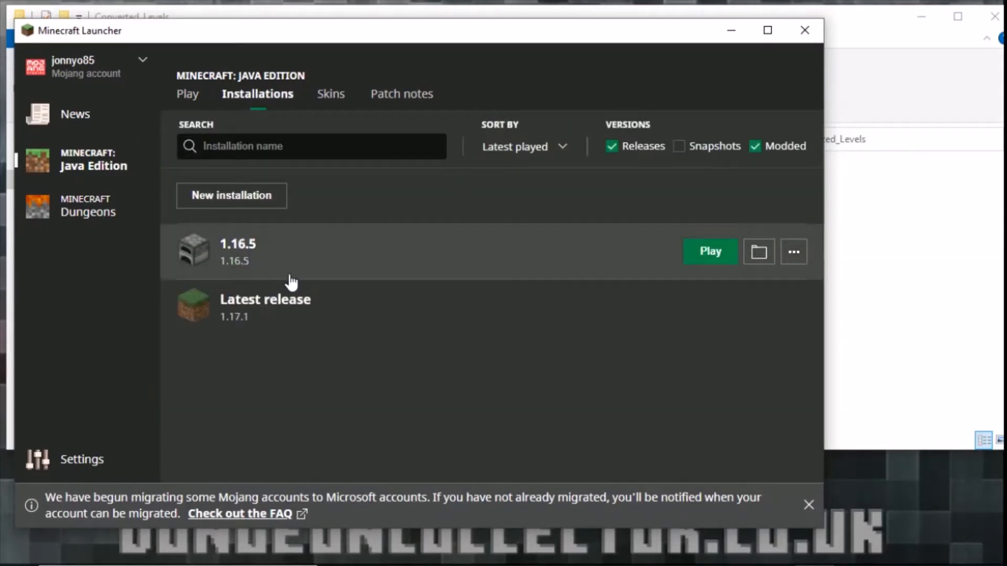
mouse_move(262, 298)
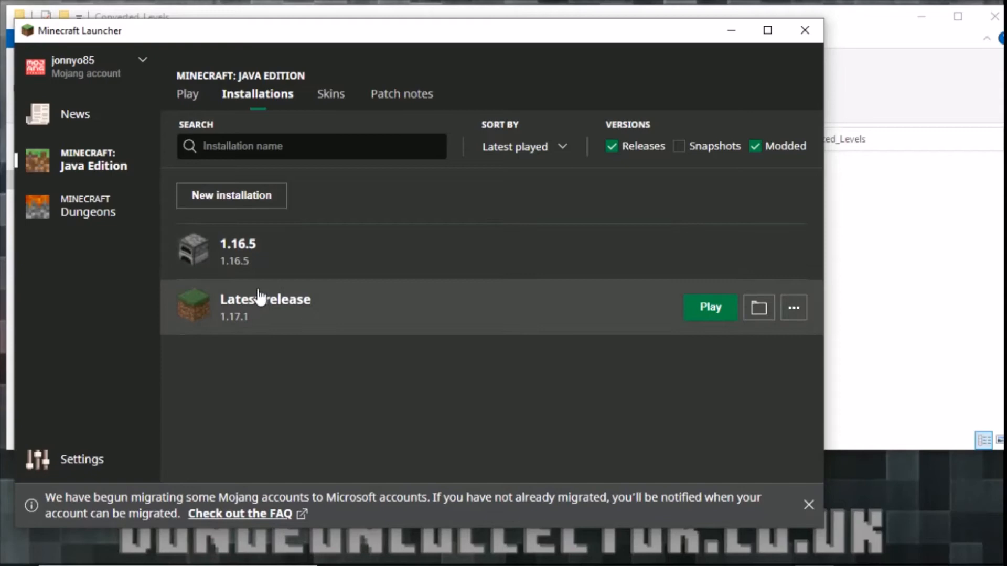
mouse_move(521, 240)
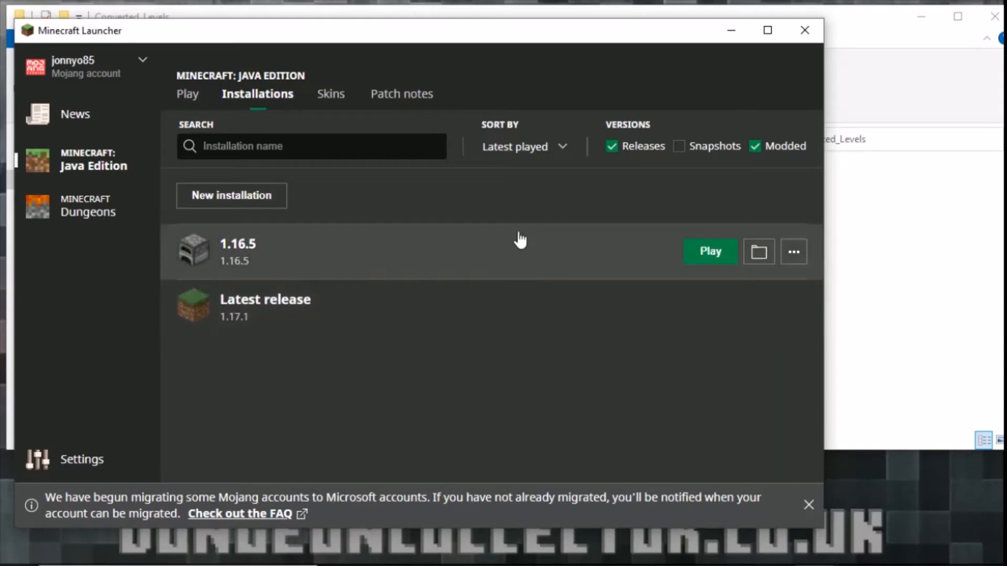
mouse_move(758, 251)
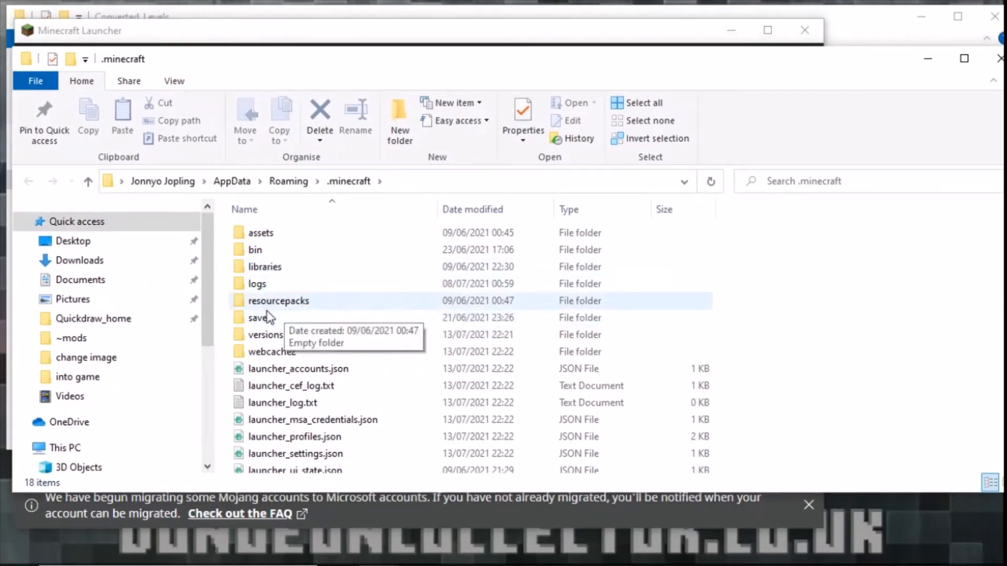
Open saves, check objectgroup.json in the test world, and return to the saves list
double_click(260, 317)
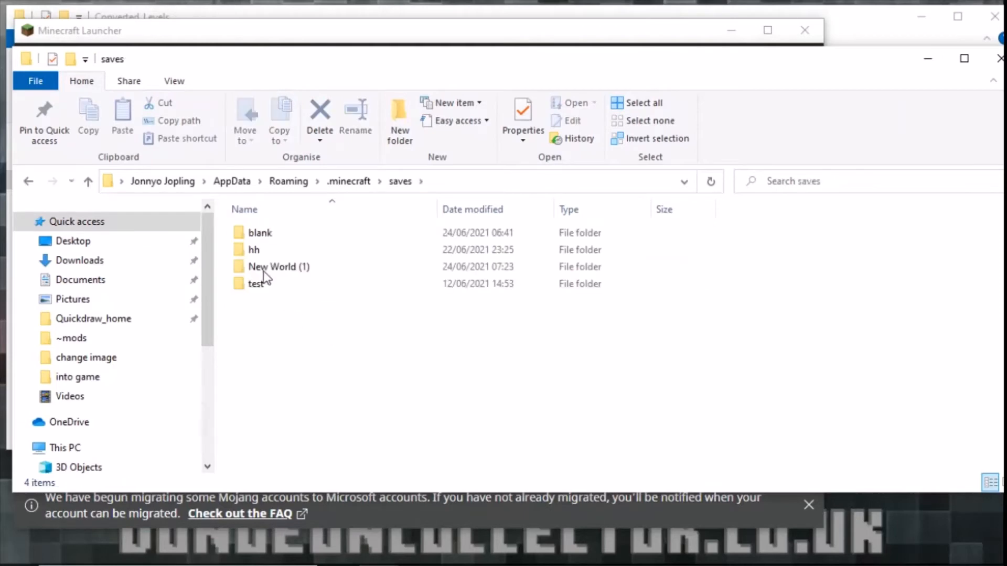
double_click(255, 284)
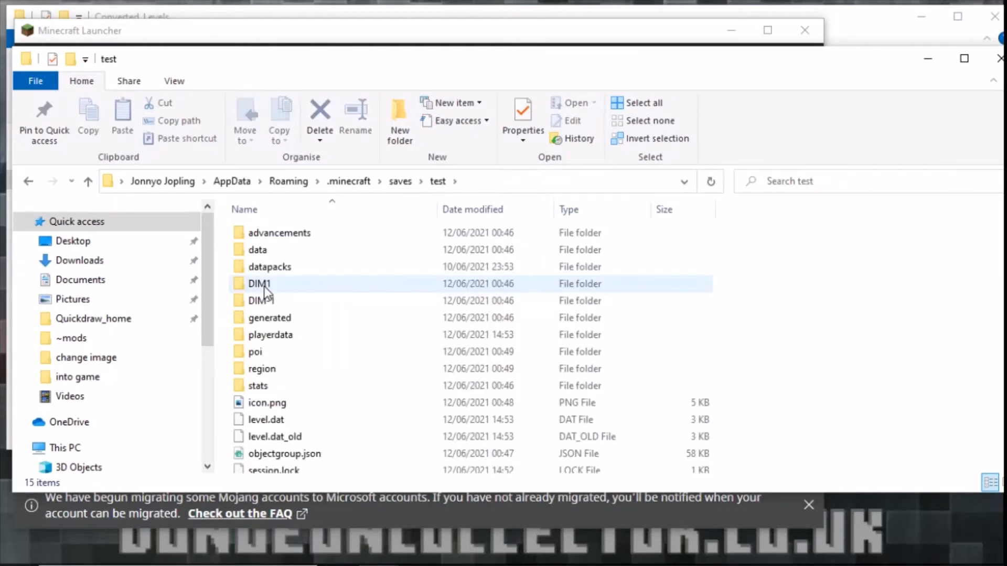
click(285, 454)
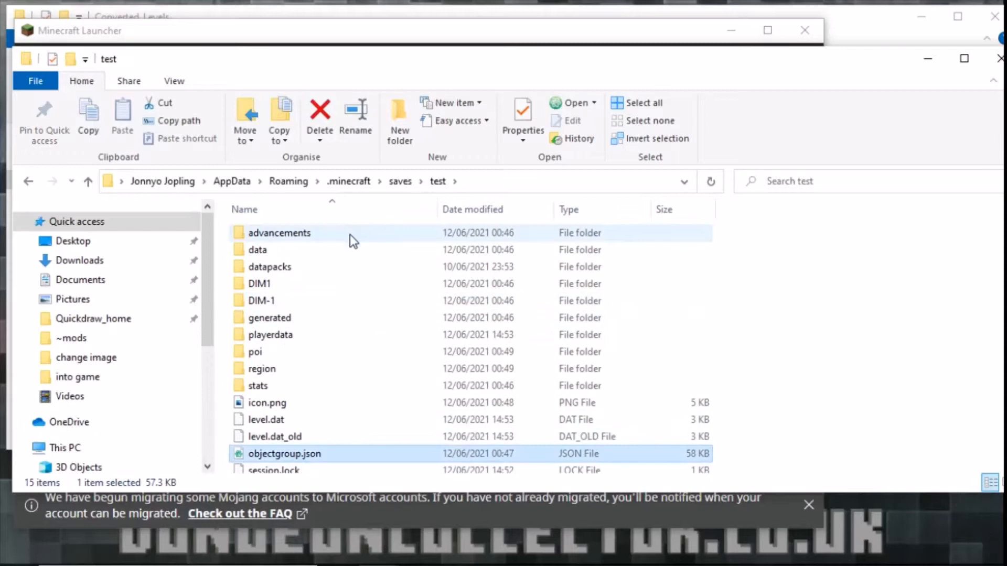
click(400, 182)
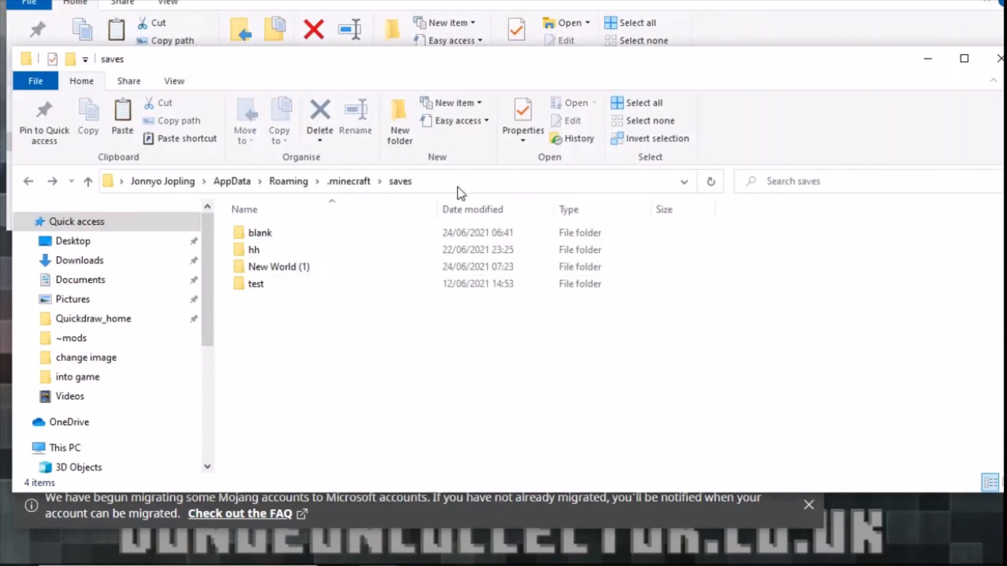
mouse_move(362, 363)
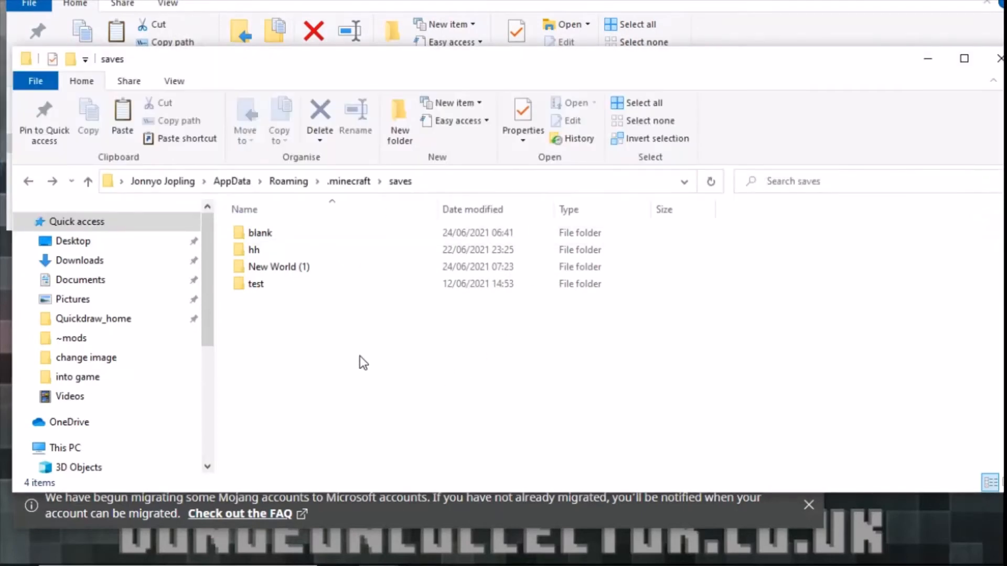
mouse_move(379, 342)
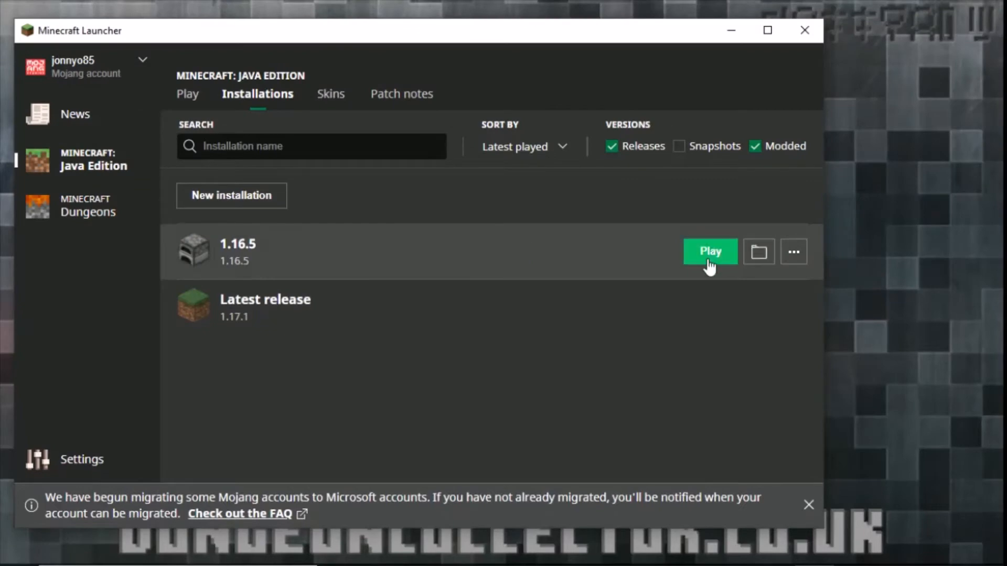
mouse_move(721, 265)
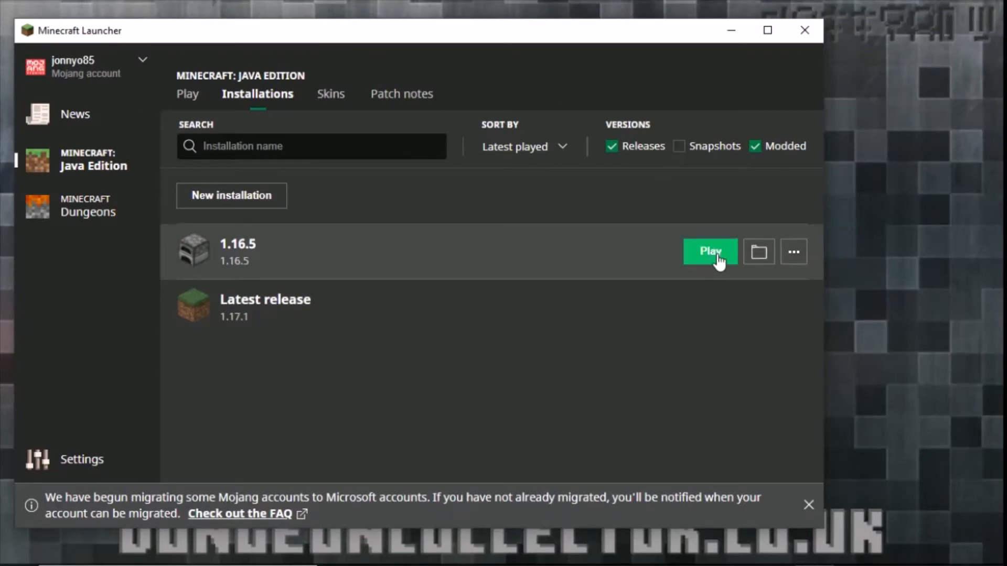
mouse_move(759, 254)
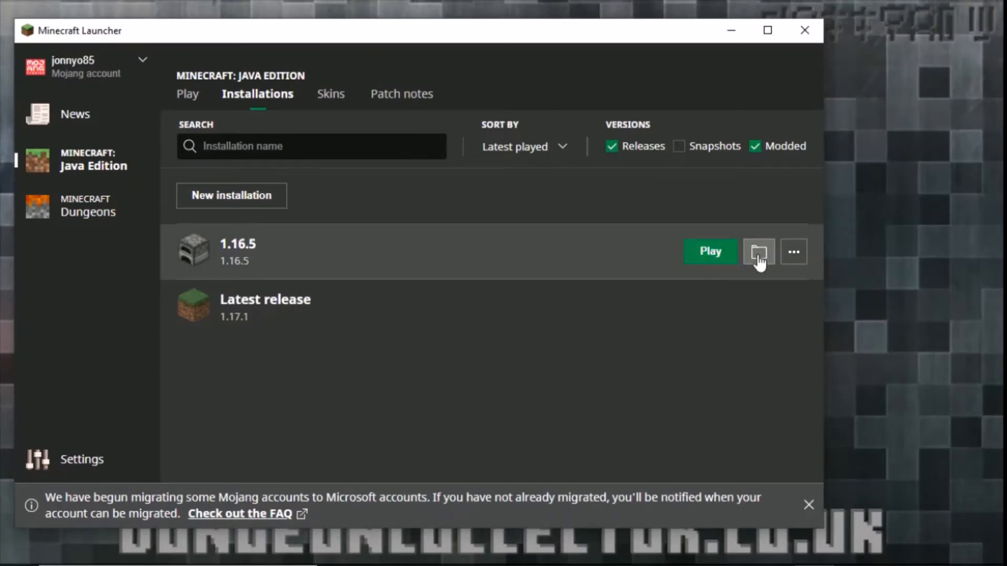
Press Play on an installation to start Minecraft Java Edition 1.17.1
click(711, 251)
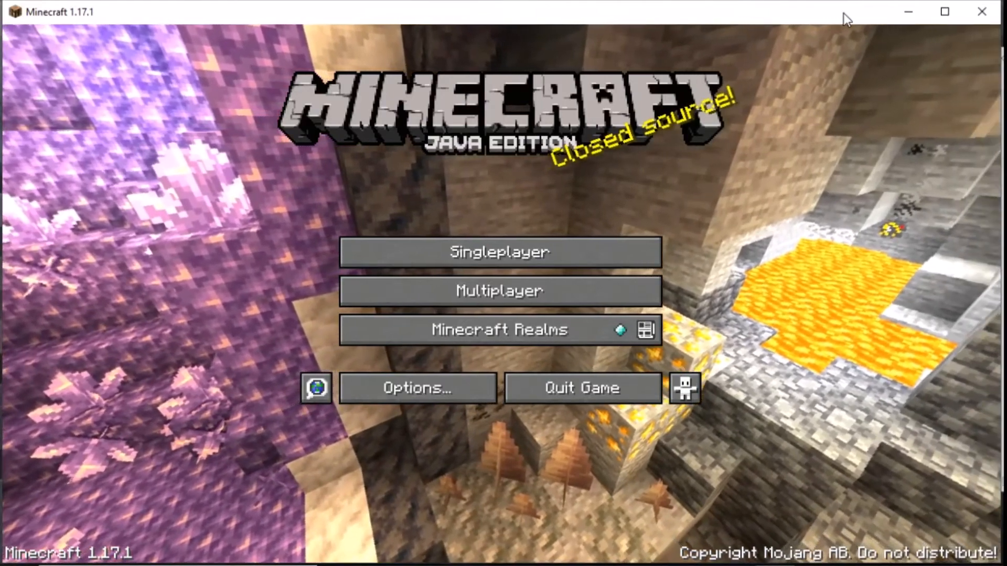
mouse_move(530, 275)
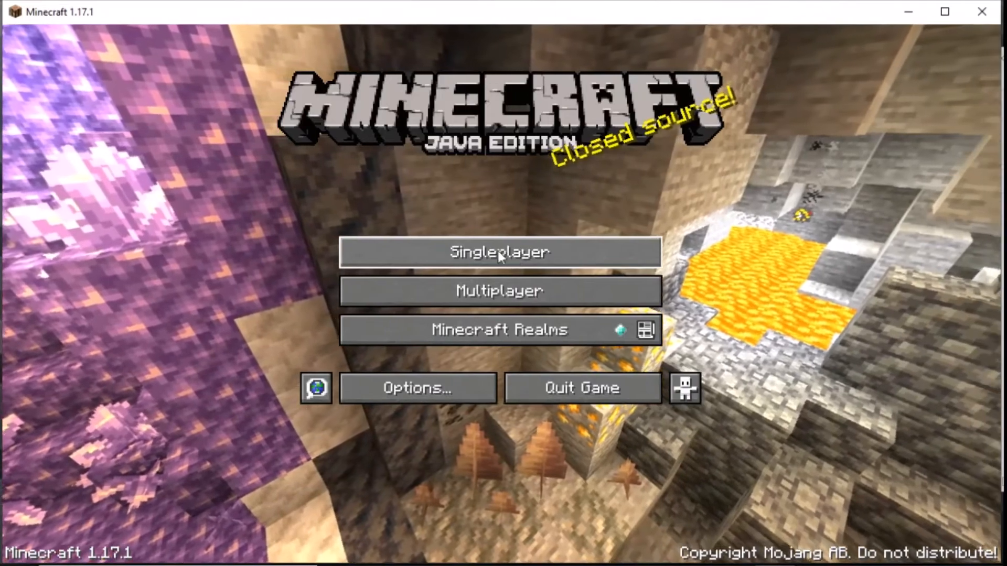
Launch the converted Object Group CoralRise world from Singleplayer
click(499, 252)
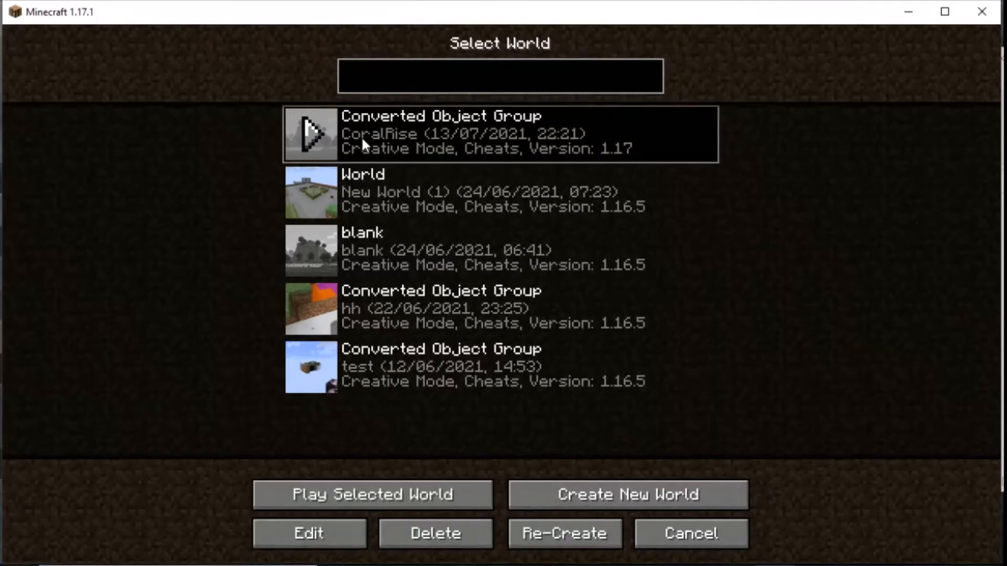
click(373, 494)
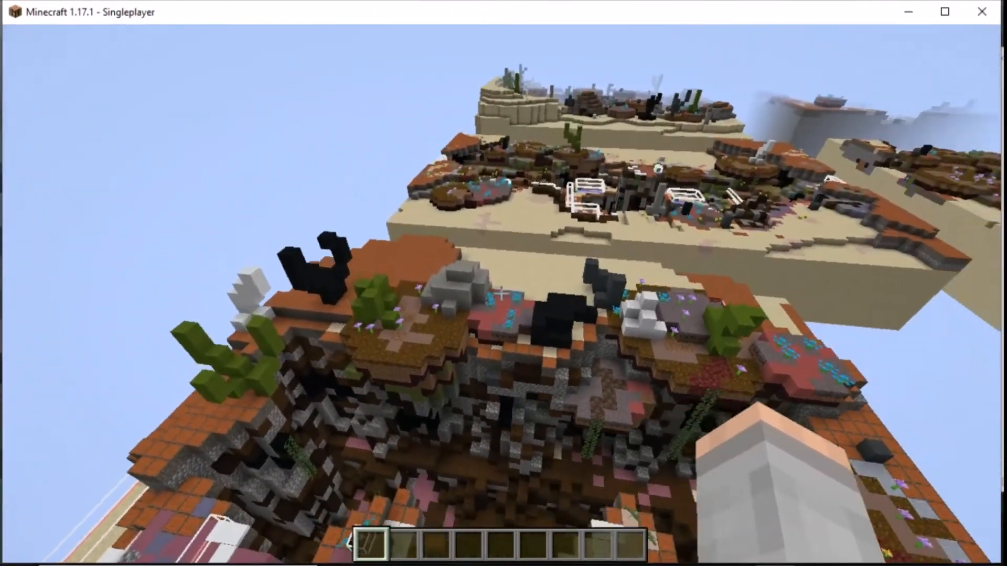
mouse_move(501, 289)
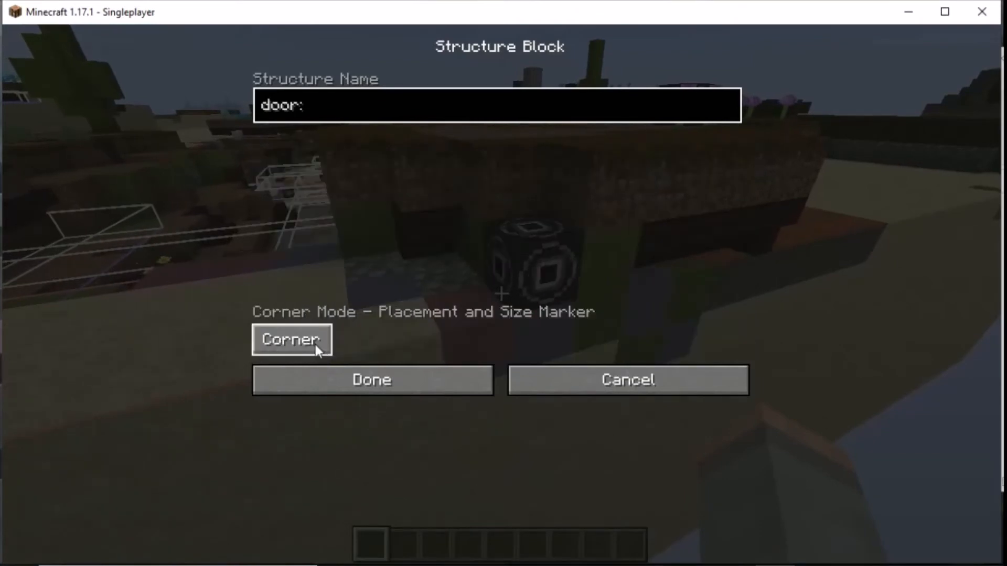
Cycle the door: and region: structure blocks' modes, ending in Data mode showing the checkpoint trigger tag
click(292, 340)
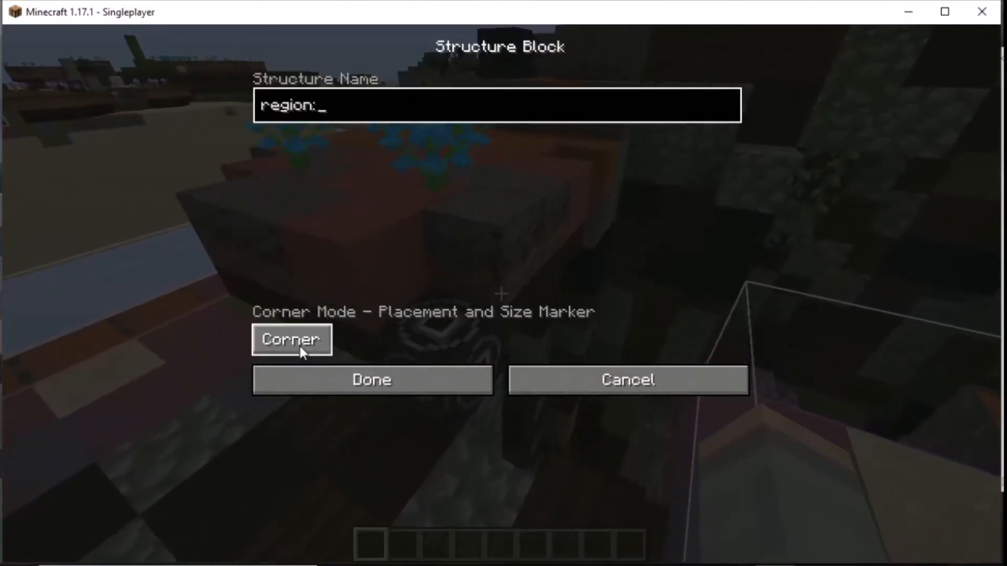
click(291, 339)
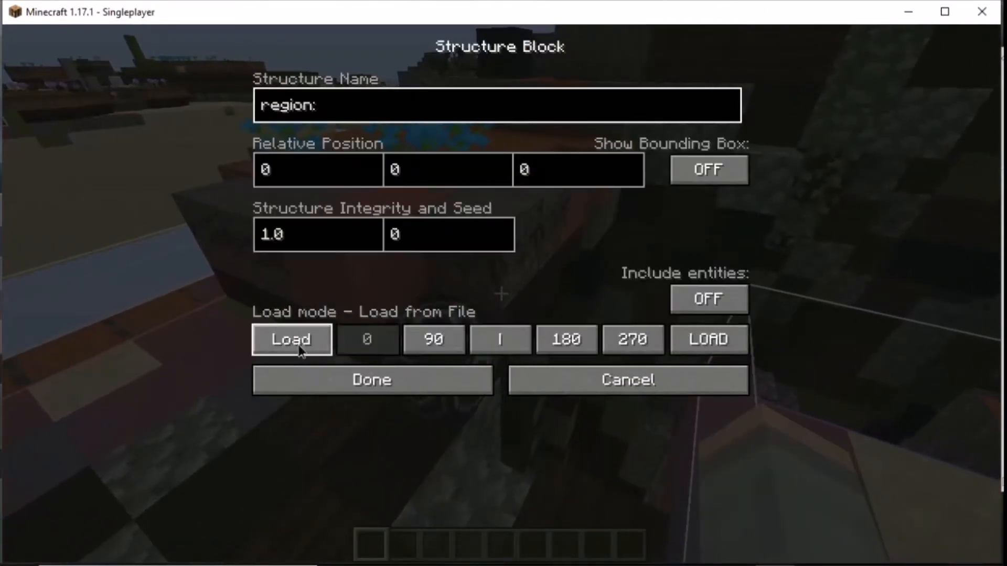
click(291, 339)
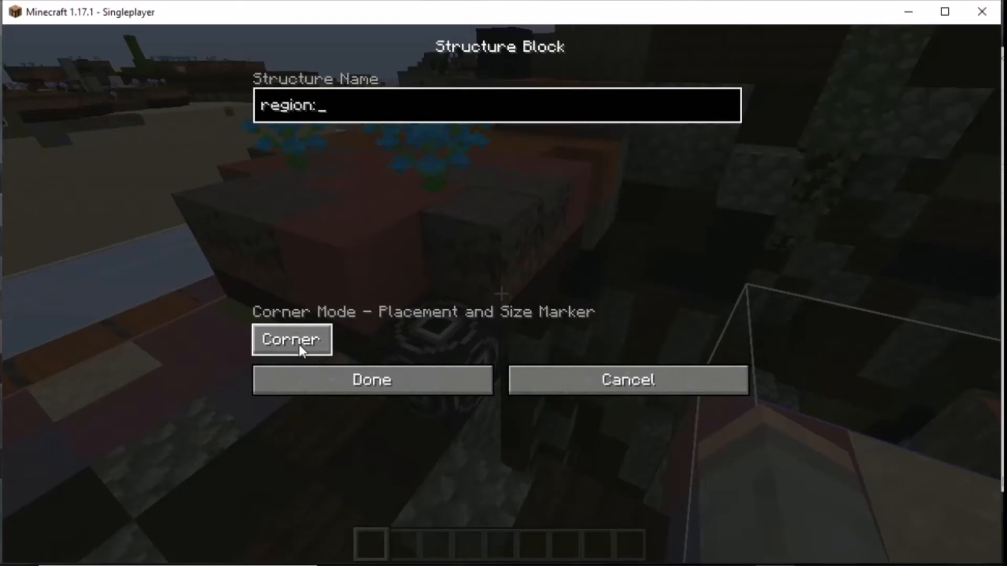
key(BackSpace)
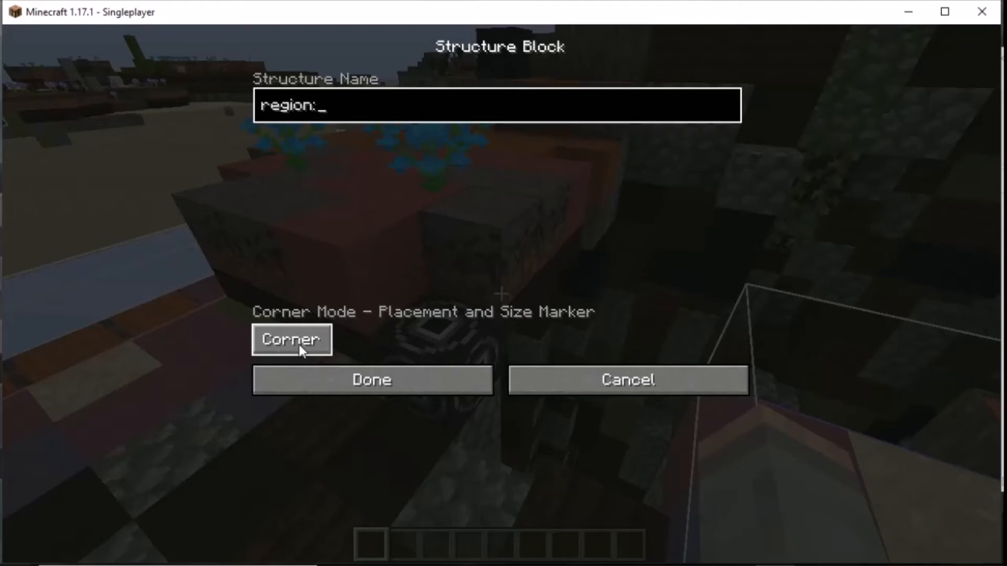
click(291, 340)
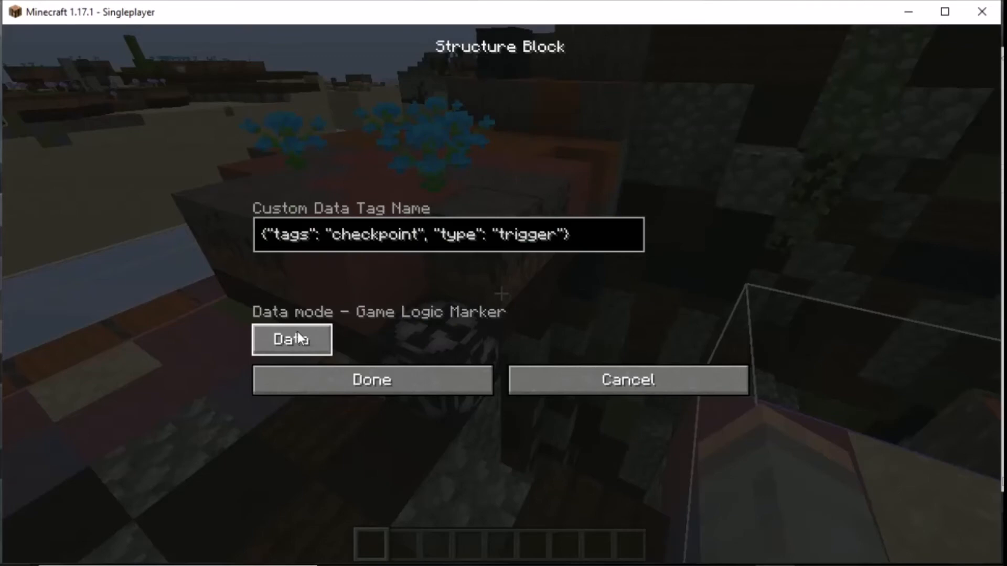
mouse_move(589, 366)
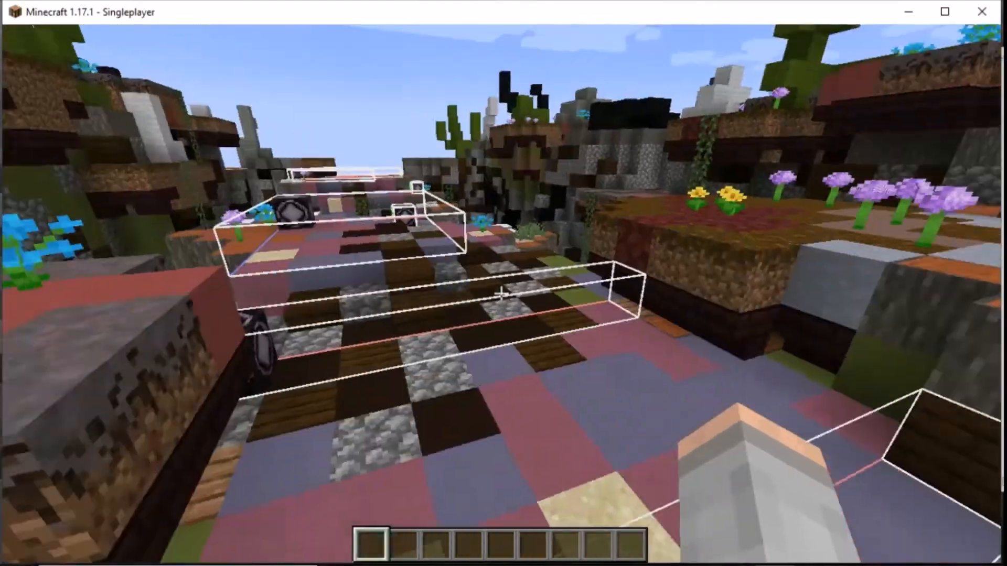
mouse_move(499, 293)
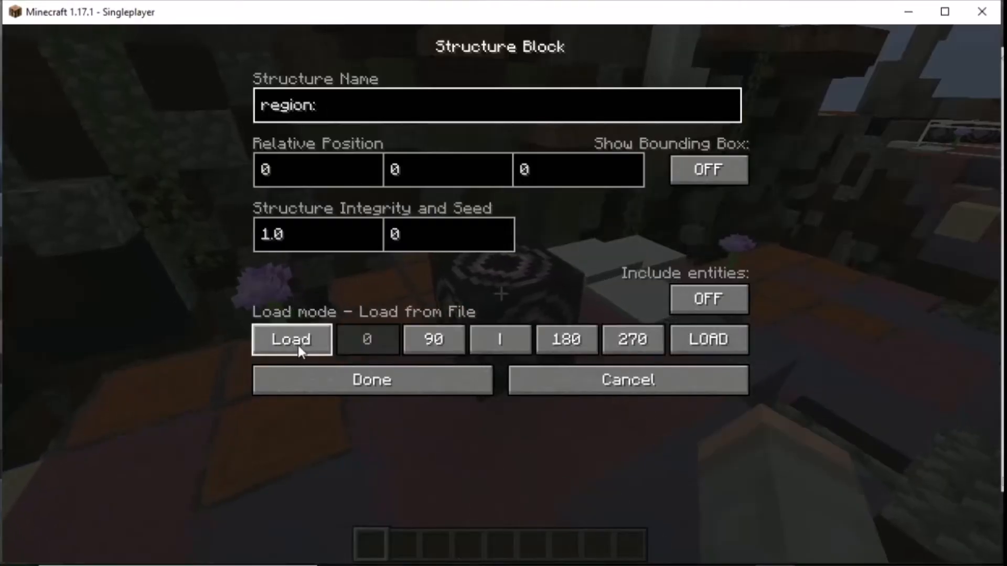
Cycle modes on two more region: structure blocks near the checkered floor
click(291, 339)
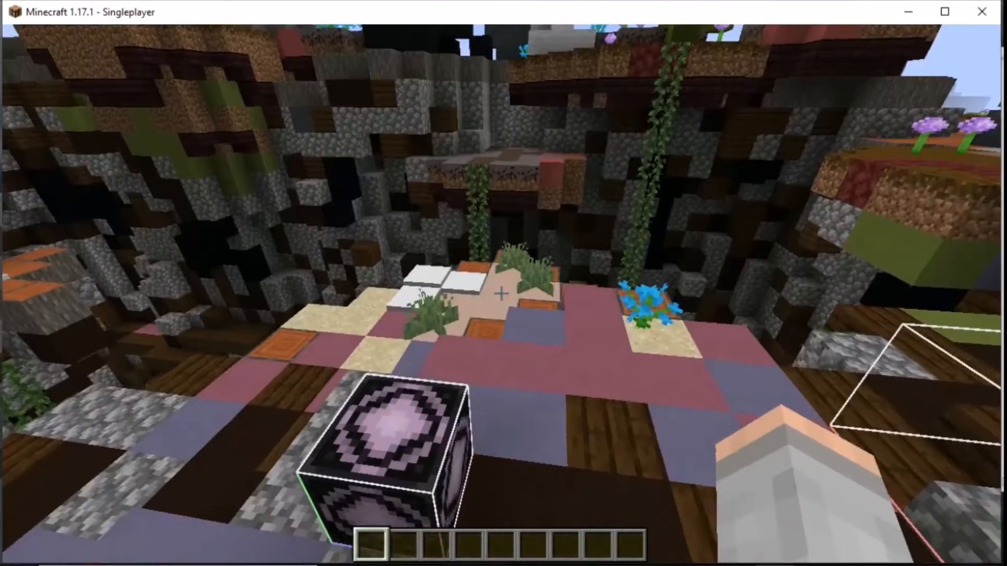
right_click(394, 438)
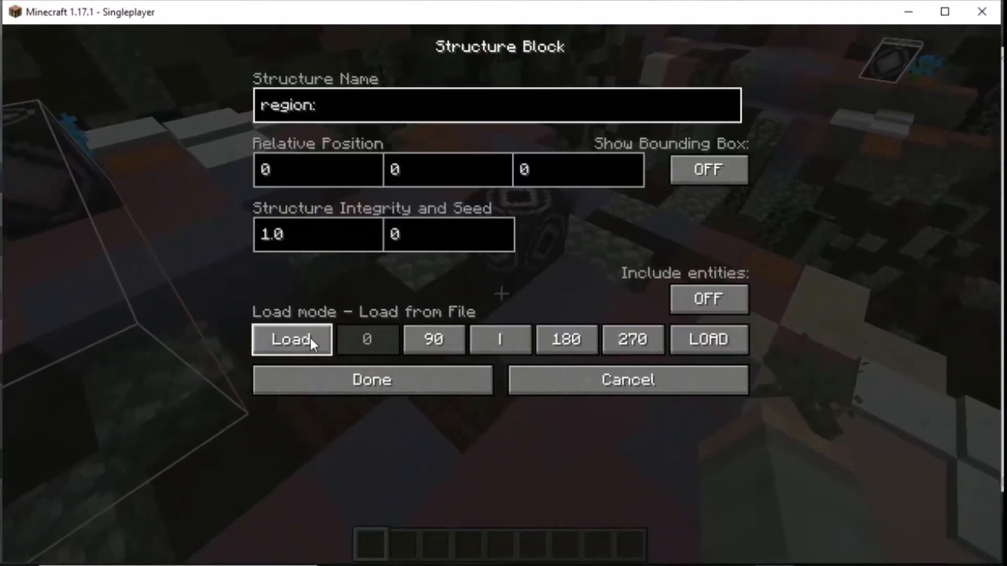
click(374, 380)
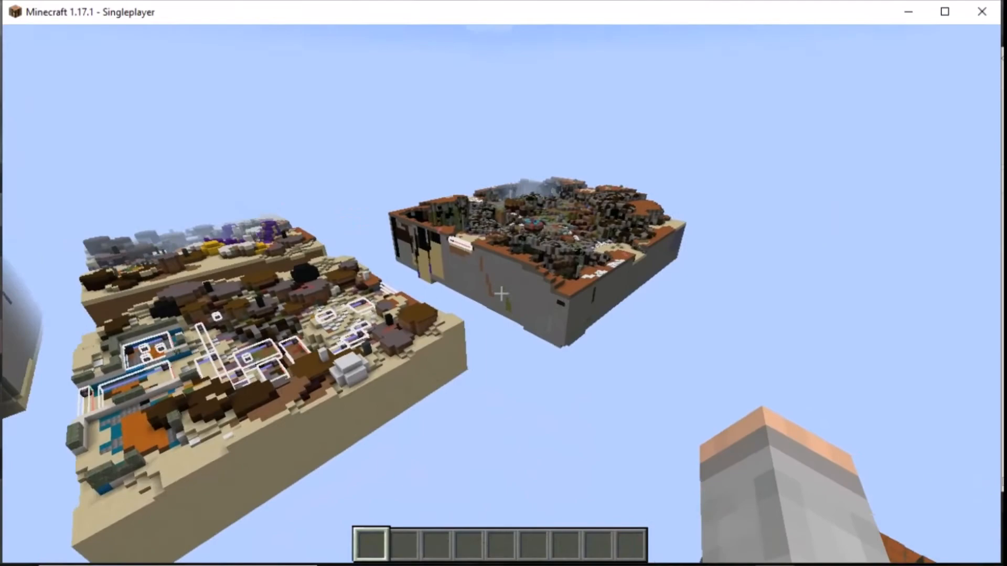
mouse_move(503, 293)
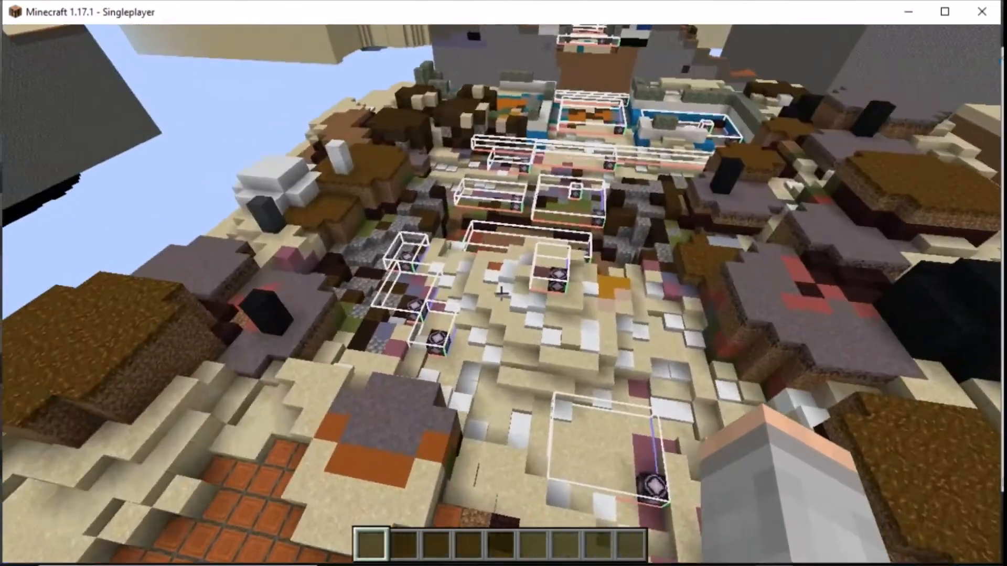
mouse_move(503, 293)
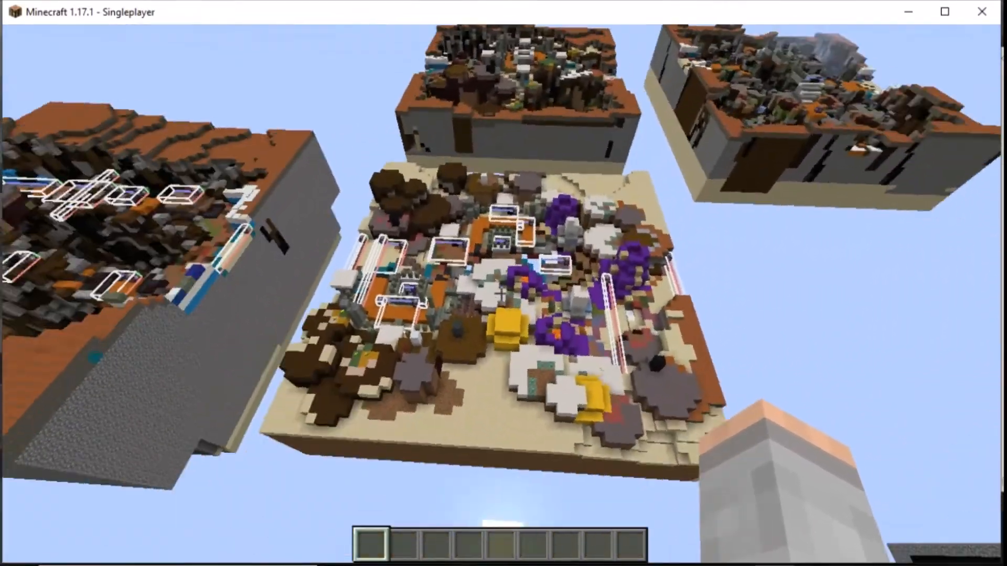
mouse_move(504, 283)
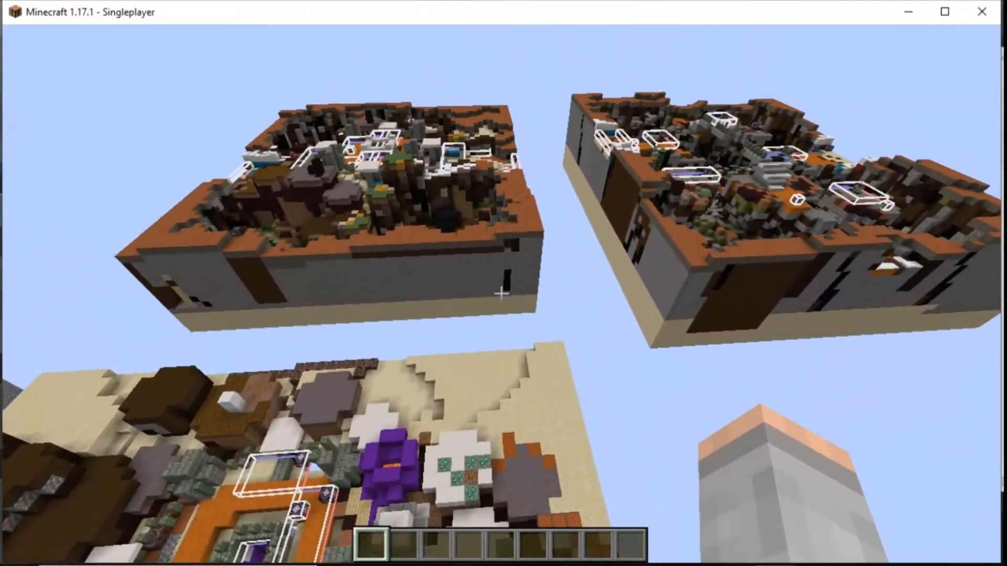
mouse_move(500, 295)
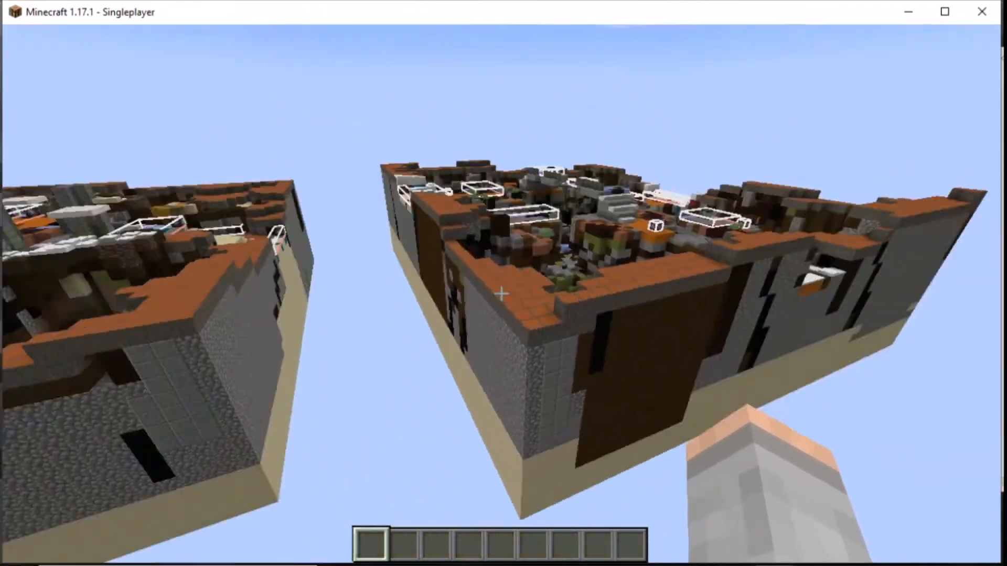
mouse_move(501, 293)
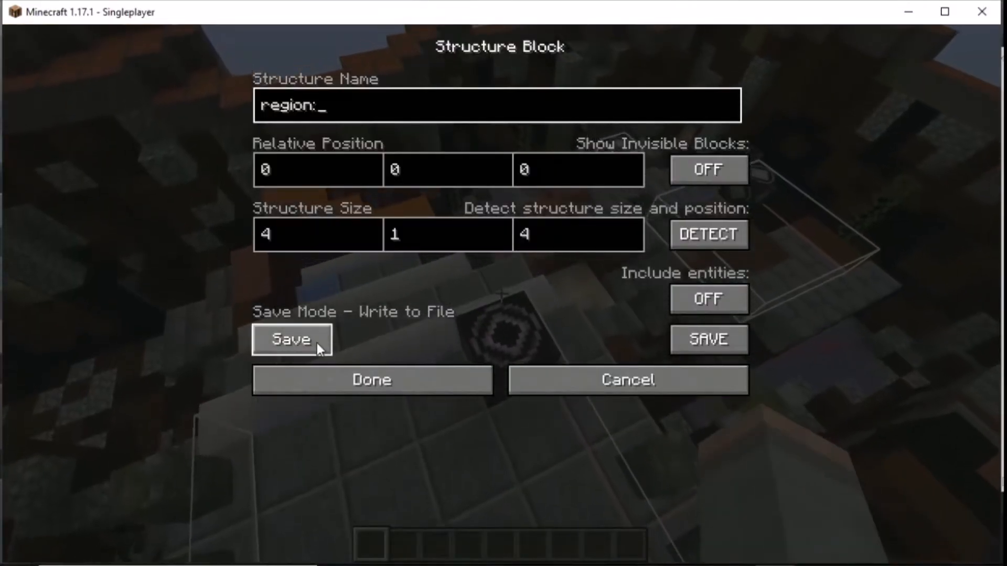
click(292, 339)
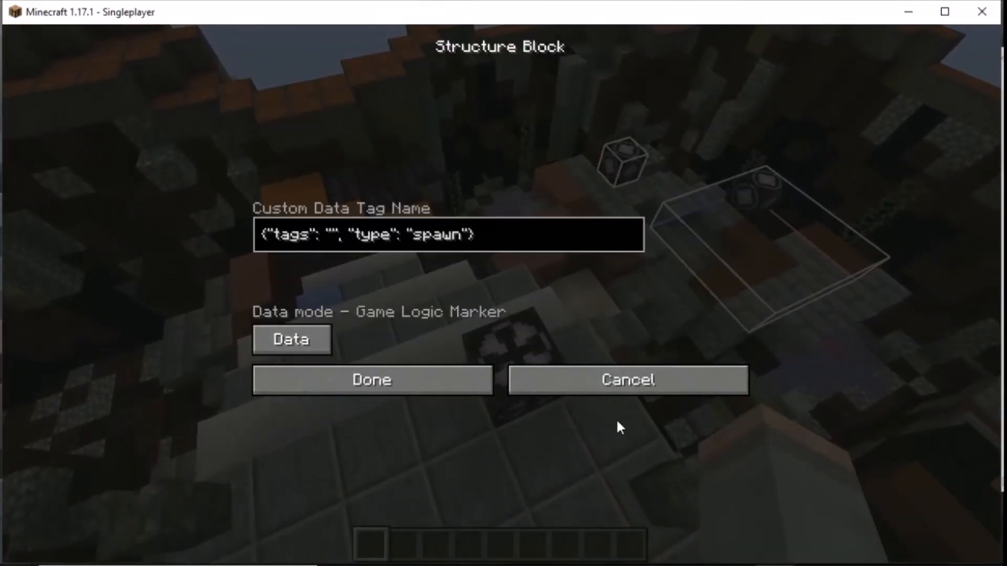
click(291, 339)
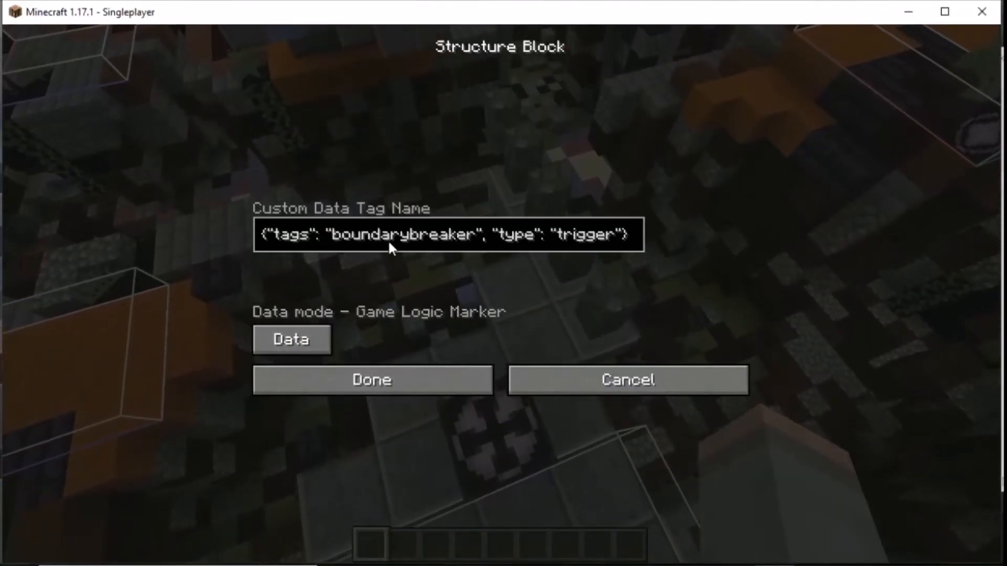
click(371, 380)
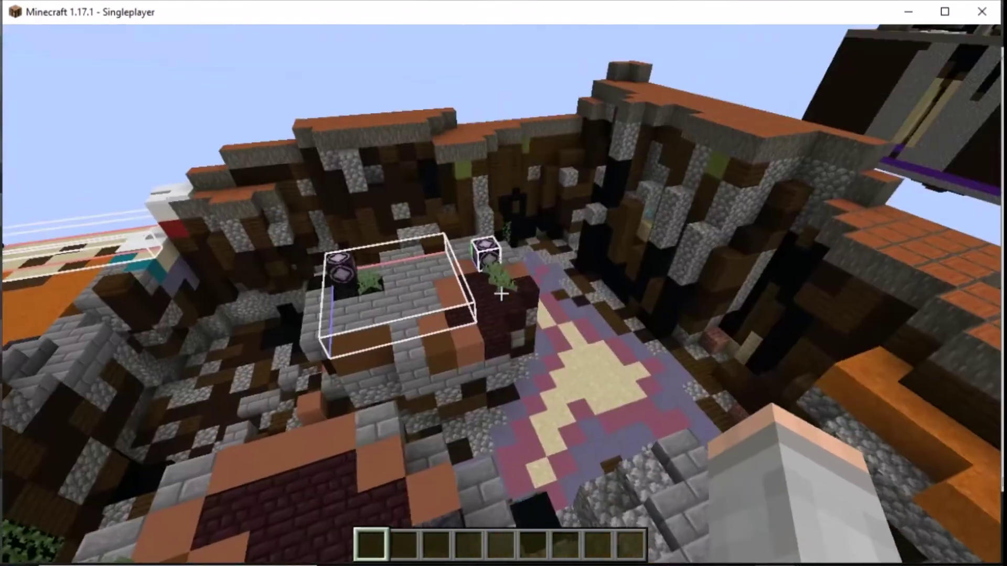
mouse_move(500, 295)
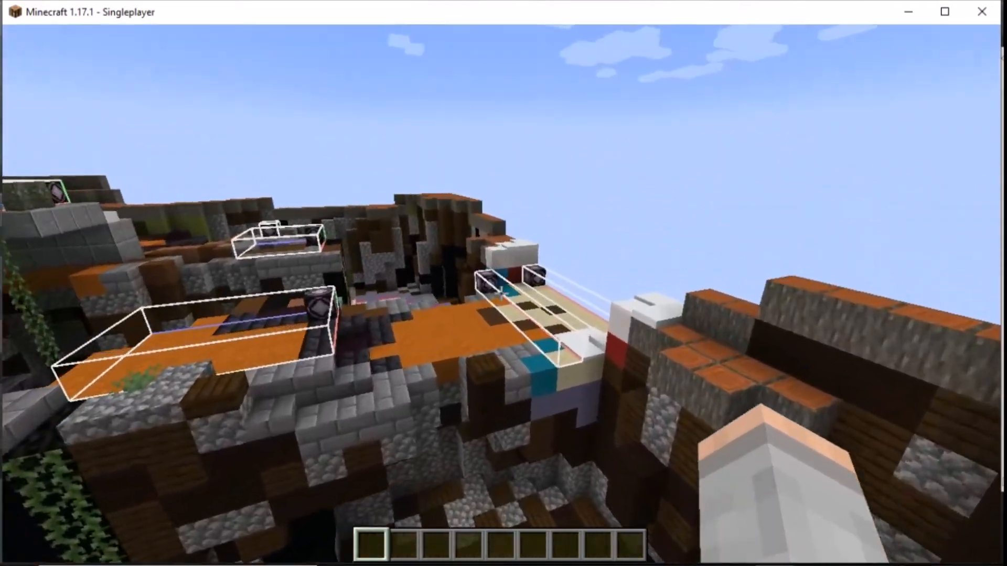
mouse_move(503, 296)
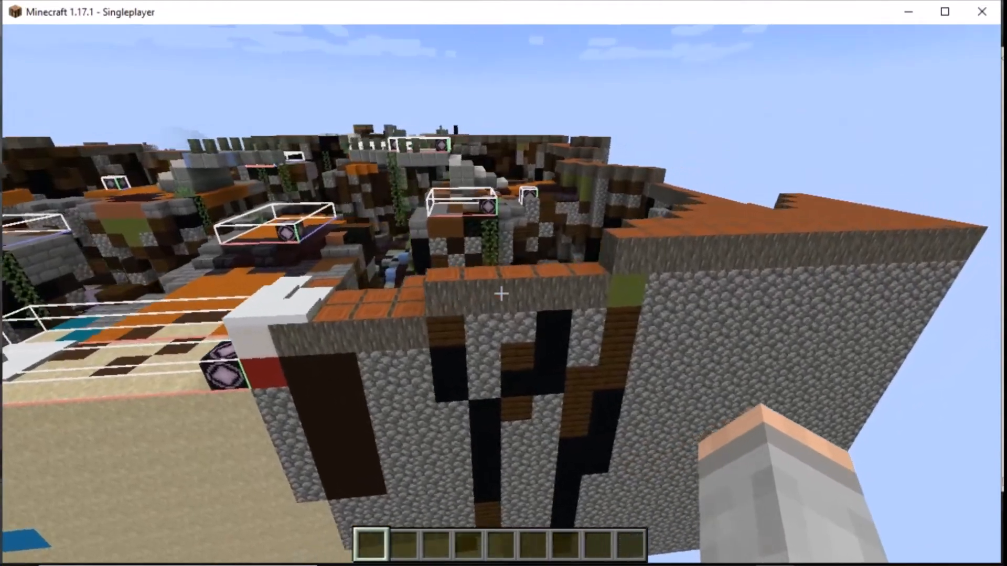
mouse_move(501, 295)
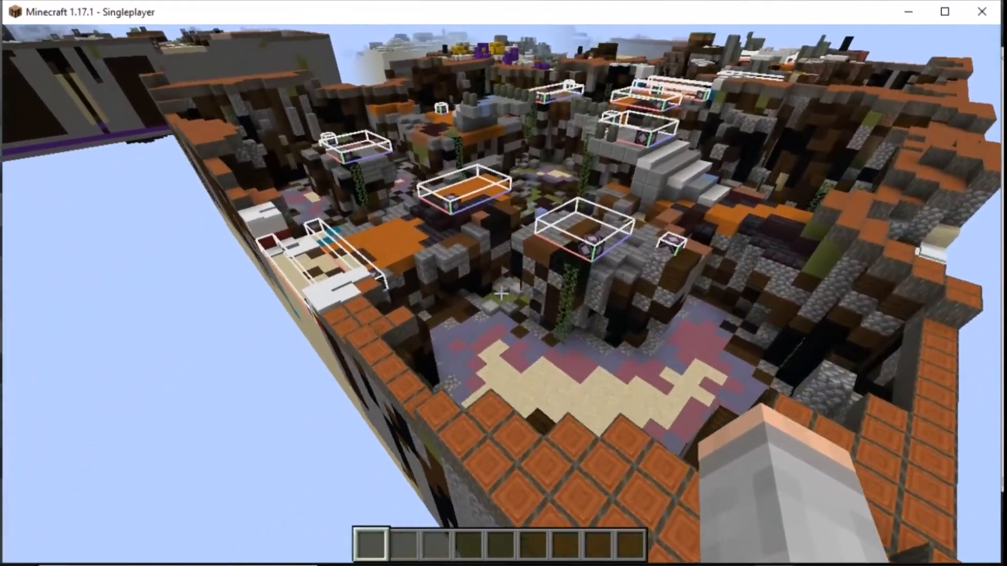
mouse_move(501, 293)
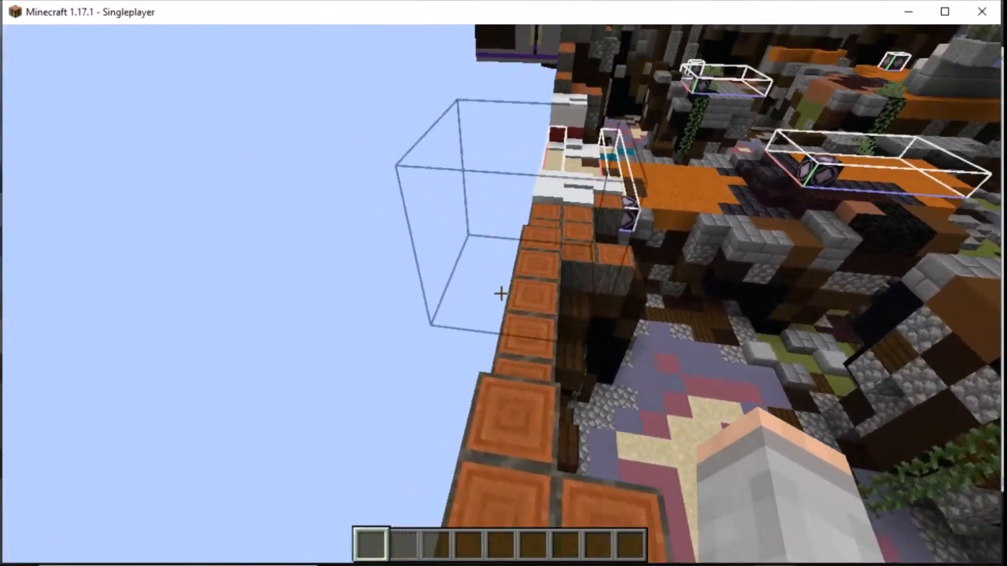
mouse_move(501, 294)
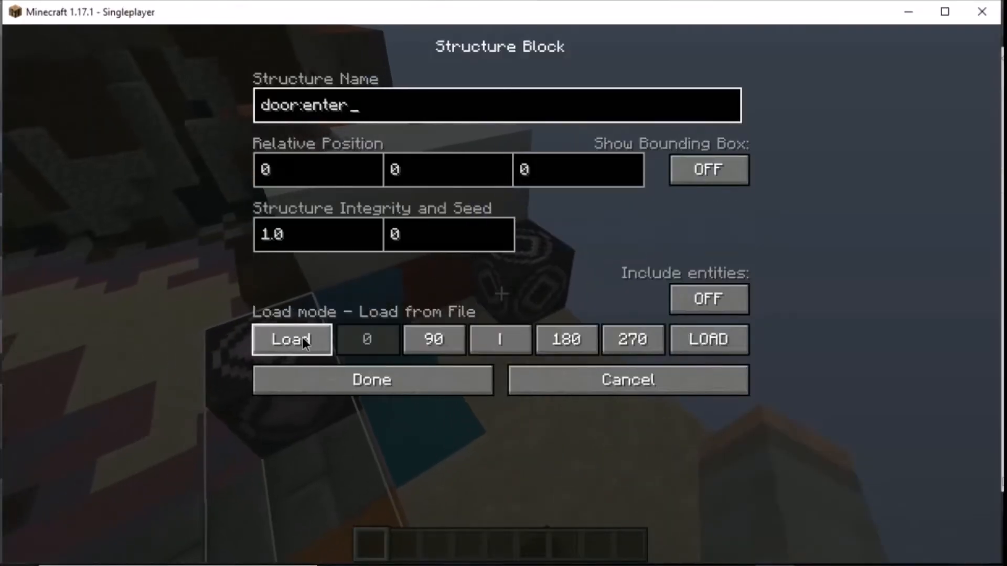
click(291, 339)
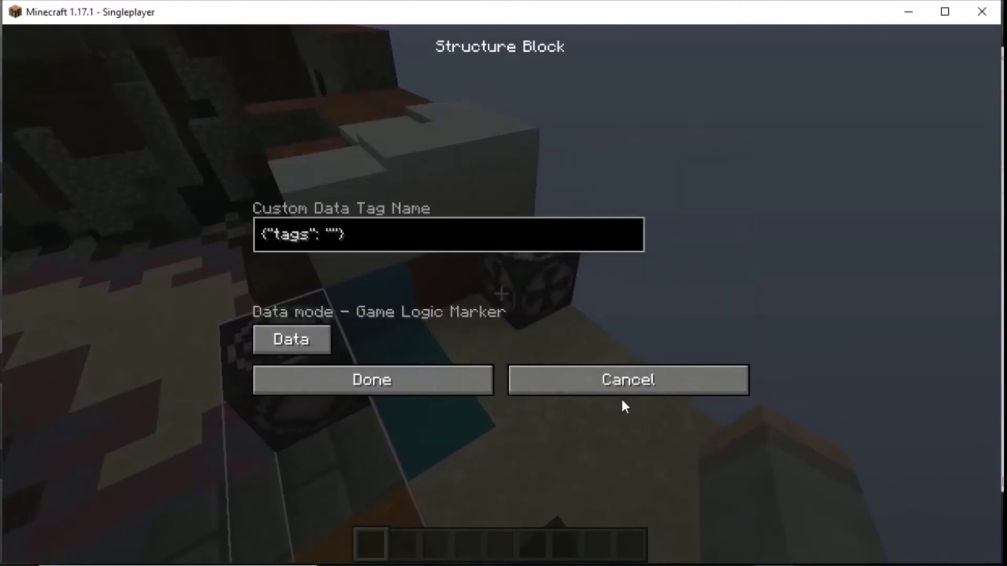
click(291, 340)
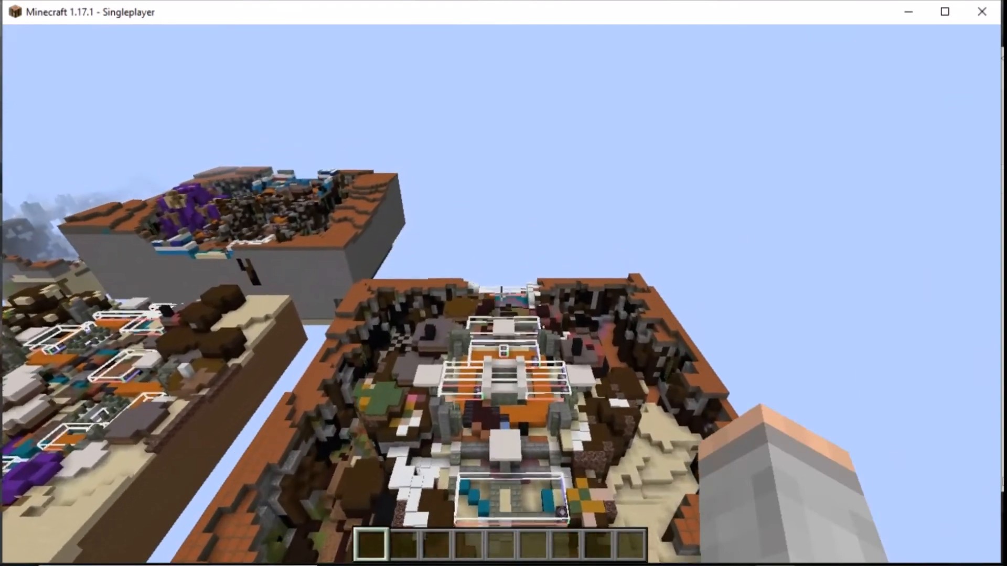
mouse_move(501, 293)
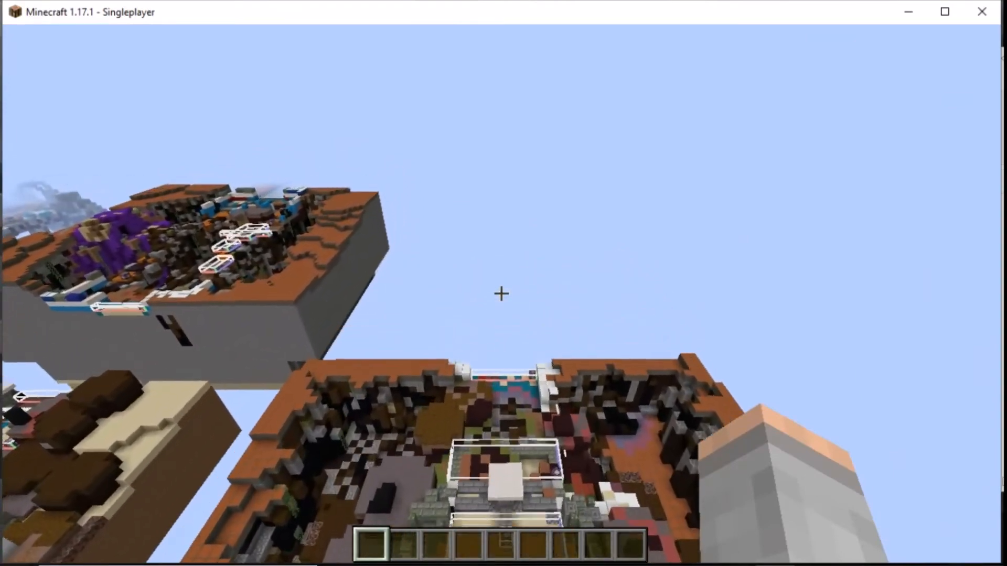
mouse_move(501, 294)
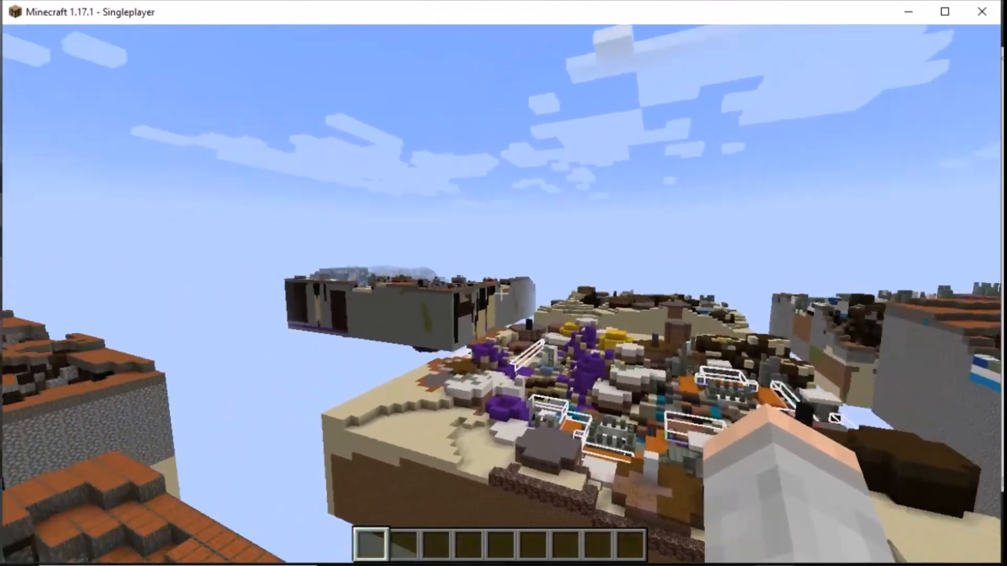
mouse_move(498, 304)
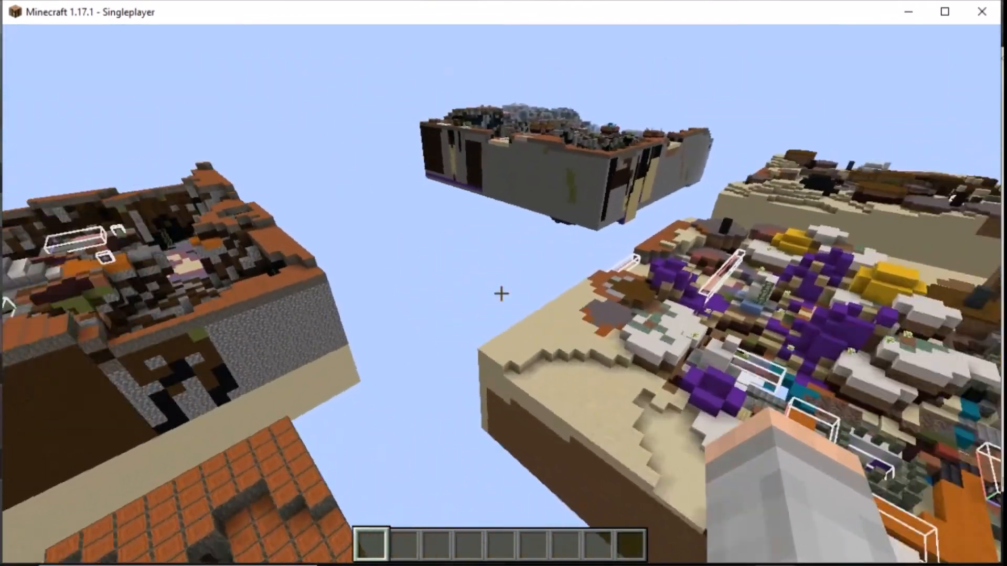
mouse_move(499, 303)
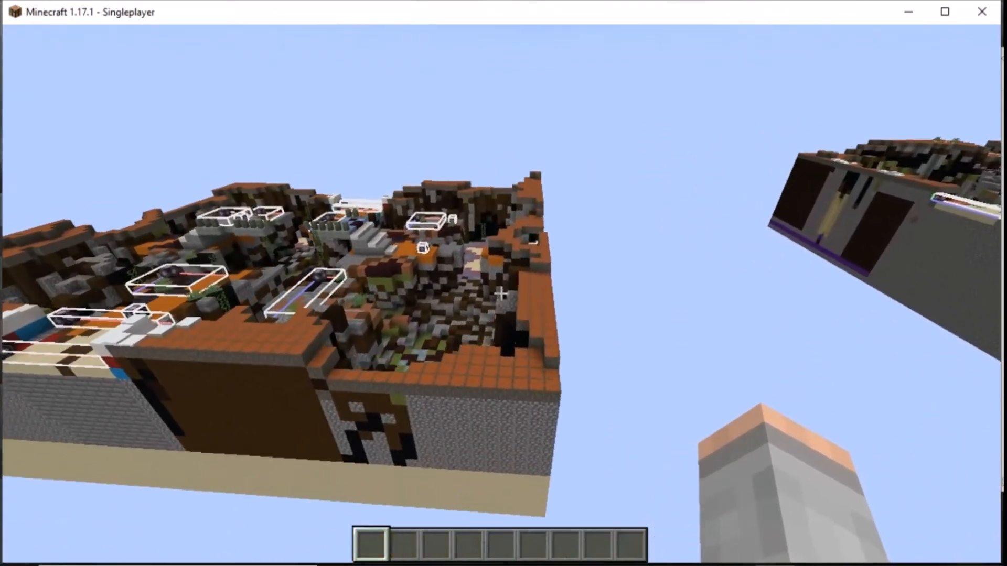
mouse_move(501, 293)
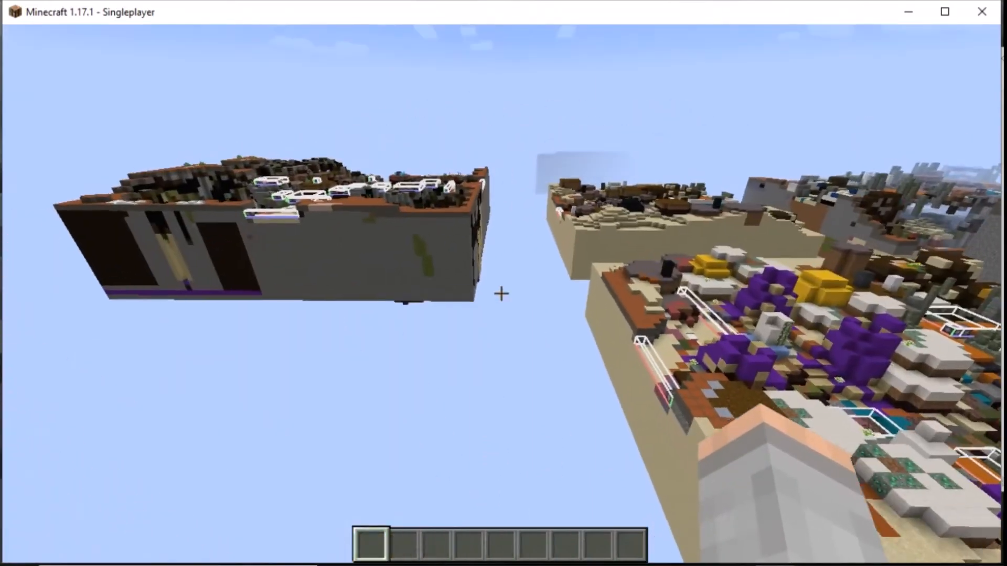
mouse_move(502, 301)
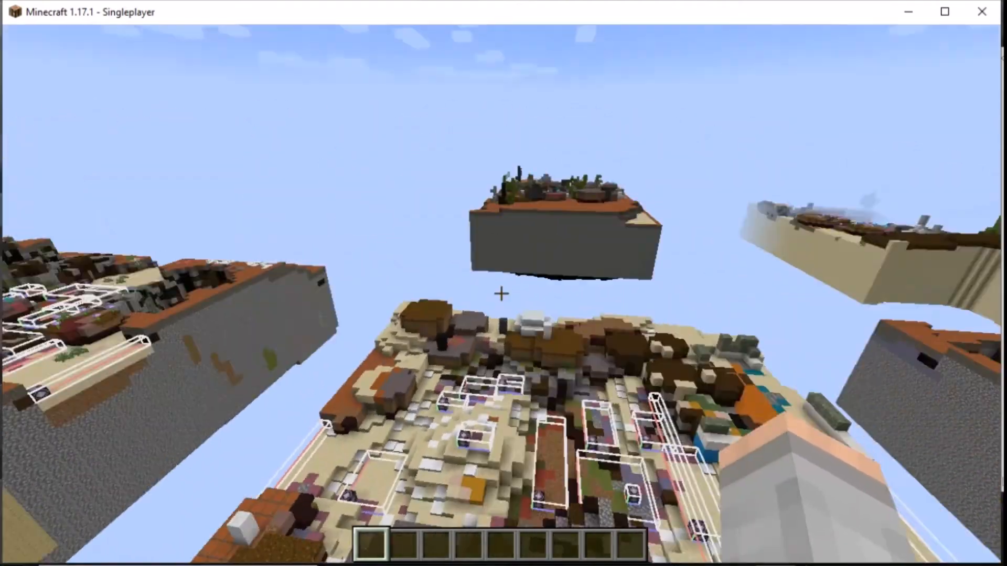
mouse_move(501, 304)
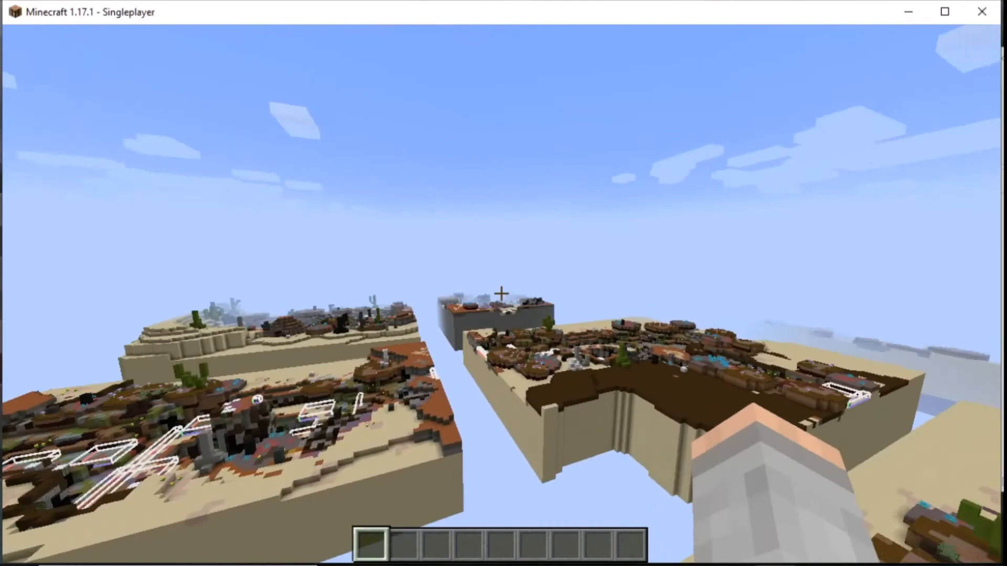
mouse_move(503, 284)
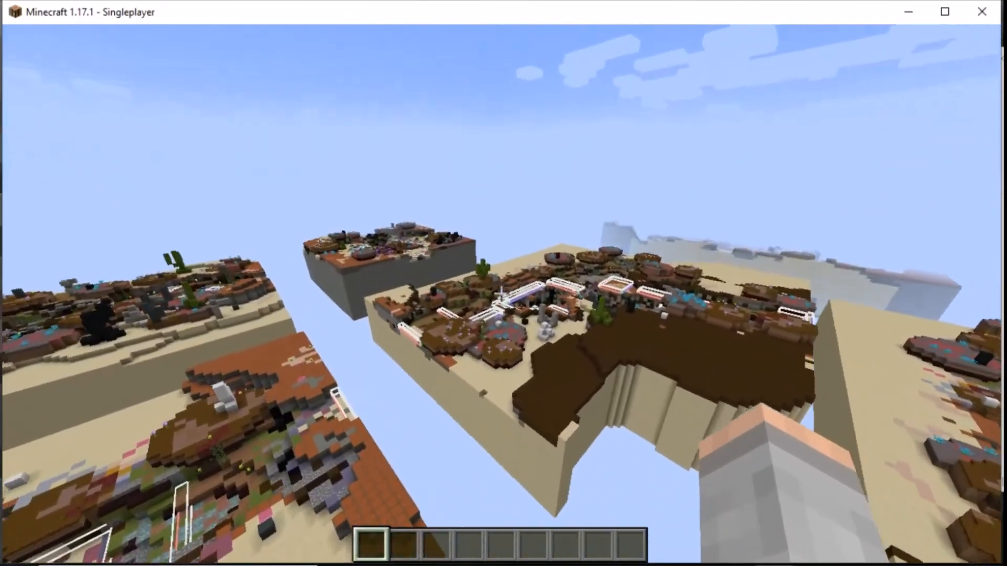
mouse_move(503, 284)
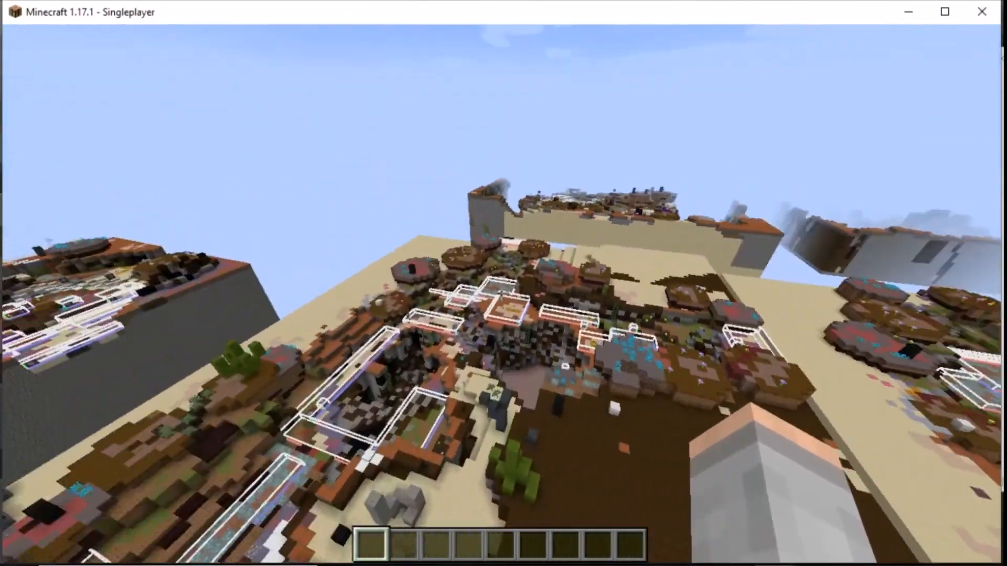
mouse_move(500, 293)
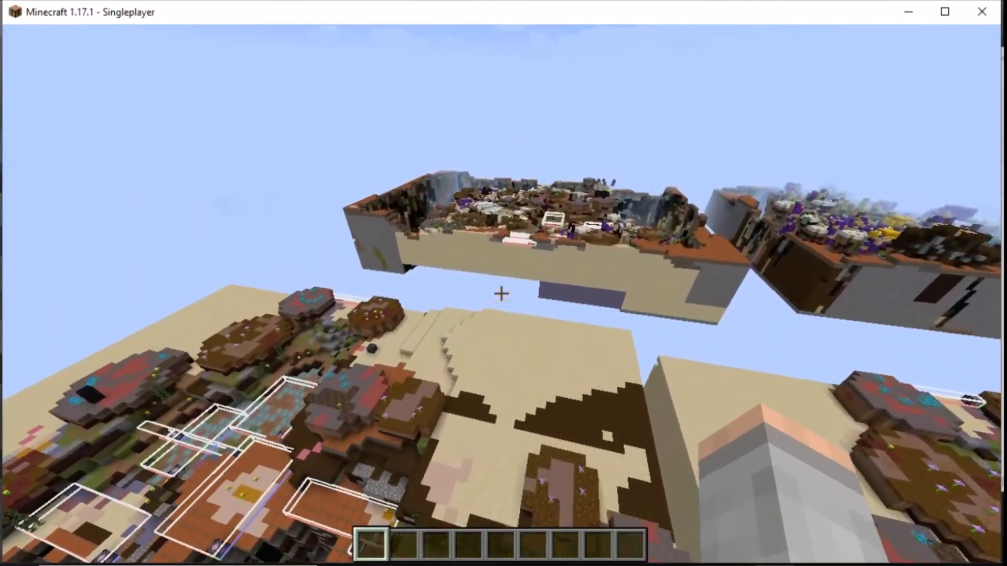
mouse_move(501, 293)
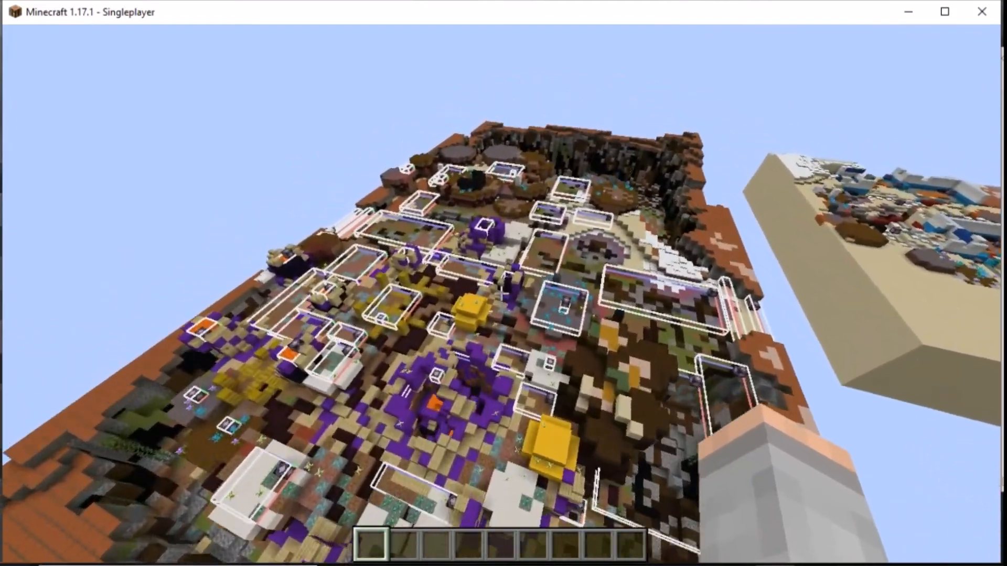
mouse_move(504, 283)
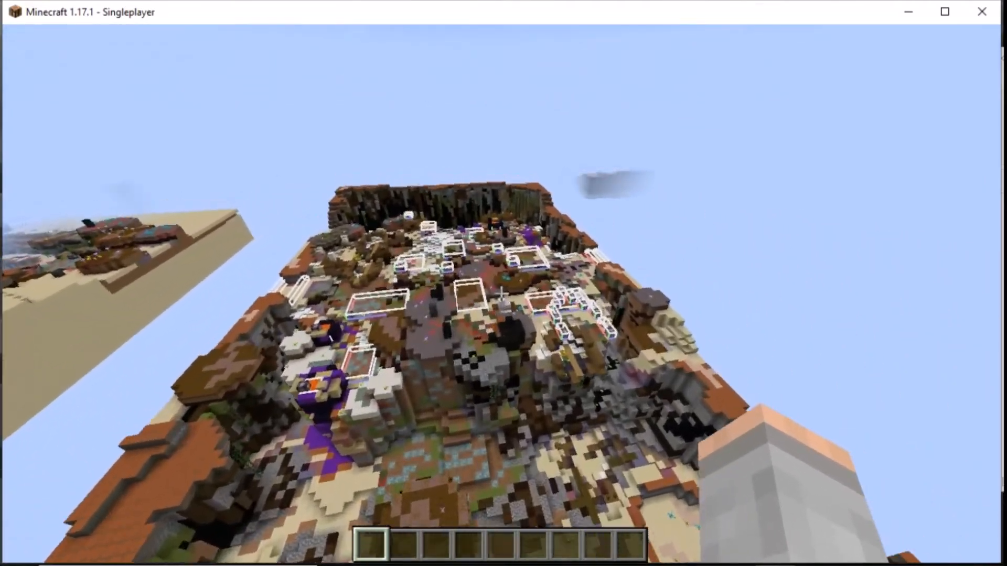
mouse_move(503, 283)
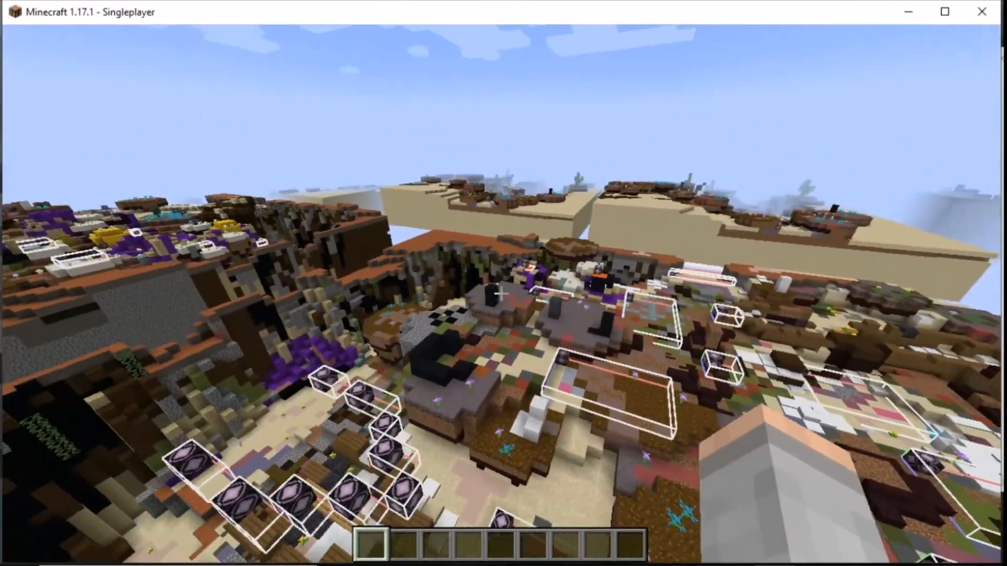
mouse_move(503, 283)
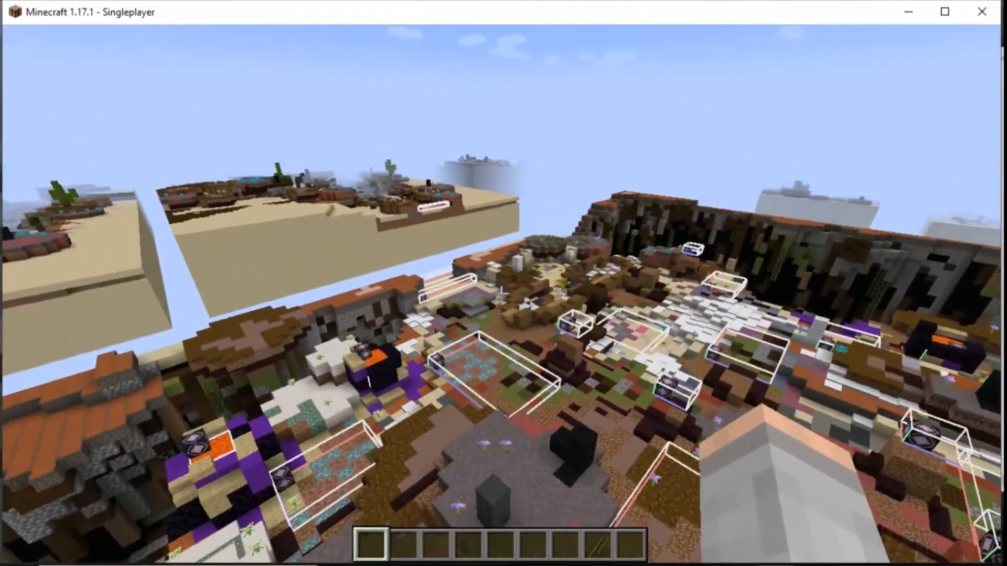
mouse_move(504, 290)
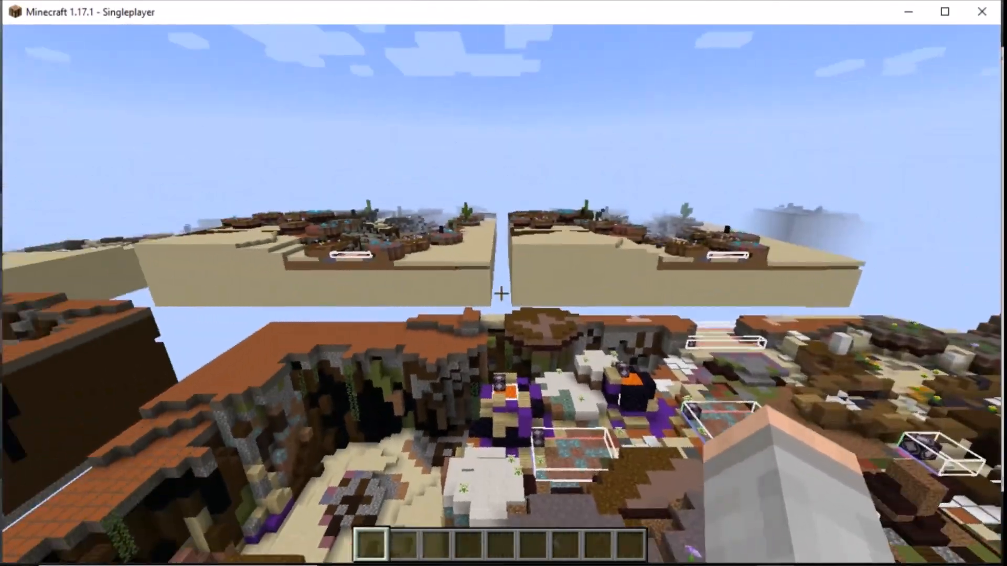